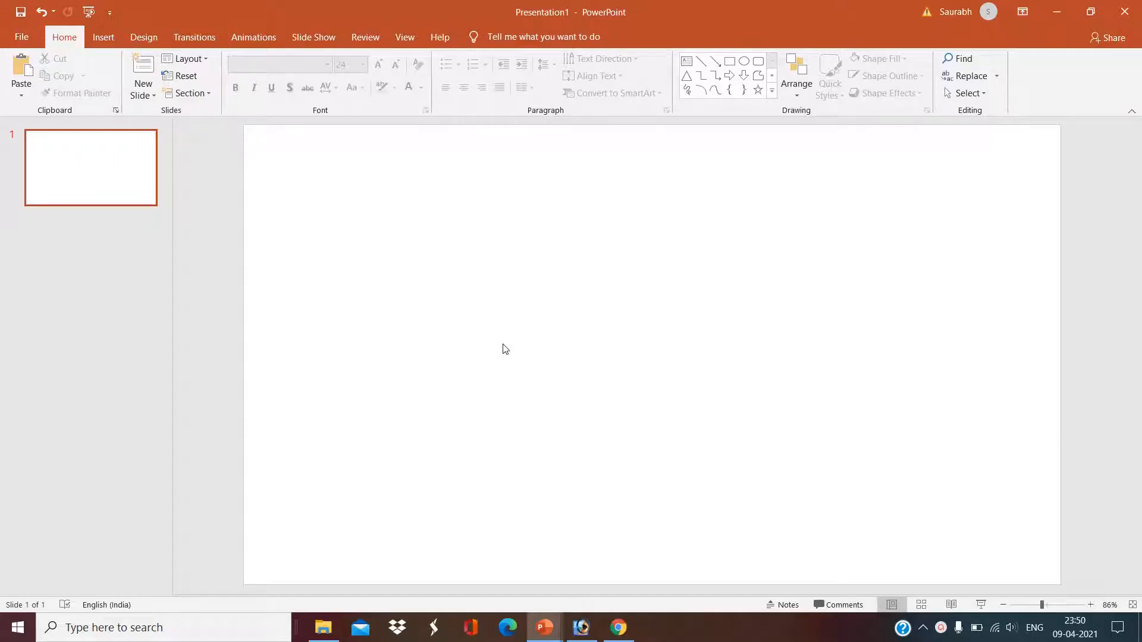
- Insert the starry night-sky picture and stretch it down to cover the entire slide
left_click(102, 36)
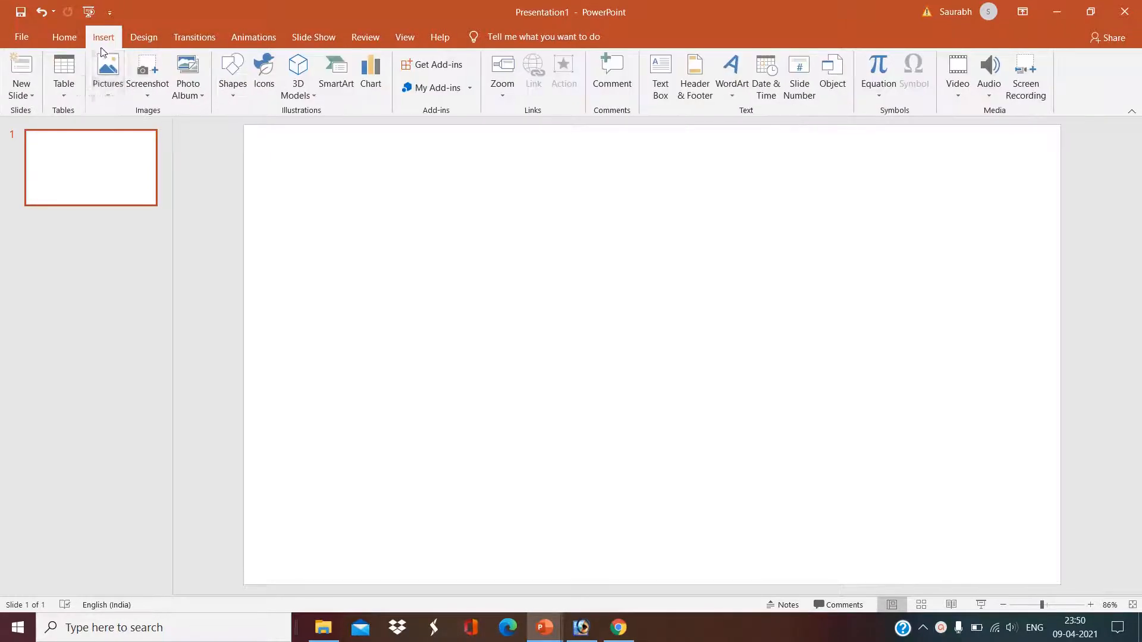
left_click(107, 69)
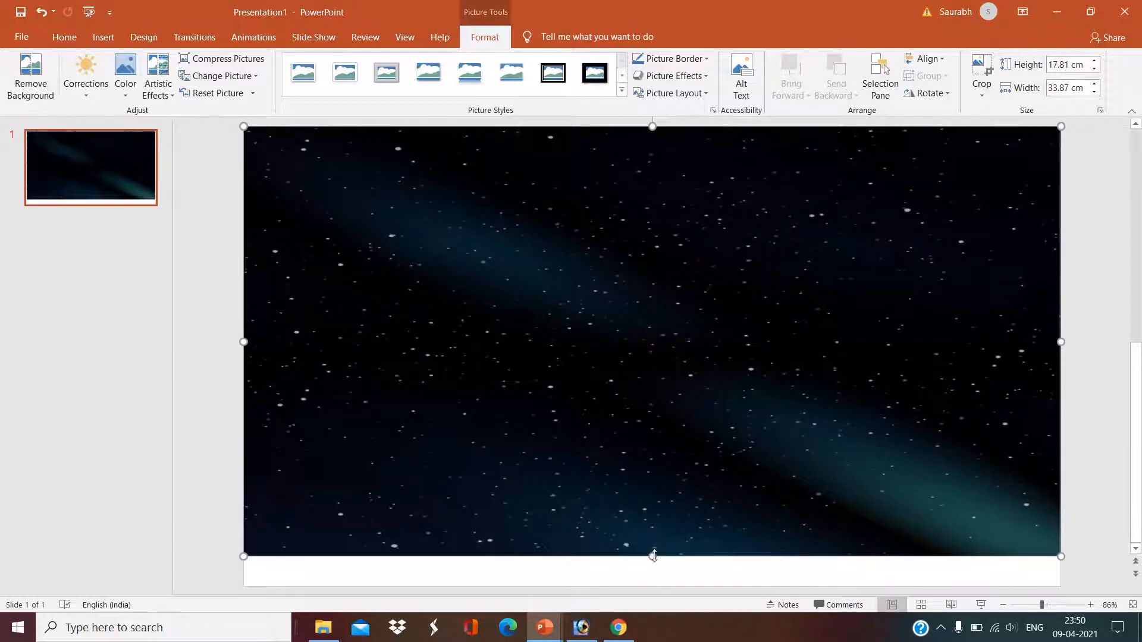
left_click_drag(652, 555, 652, 584)
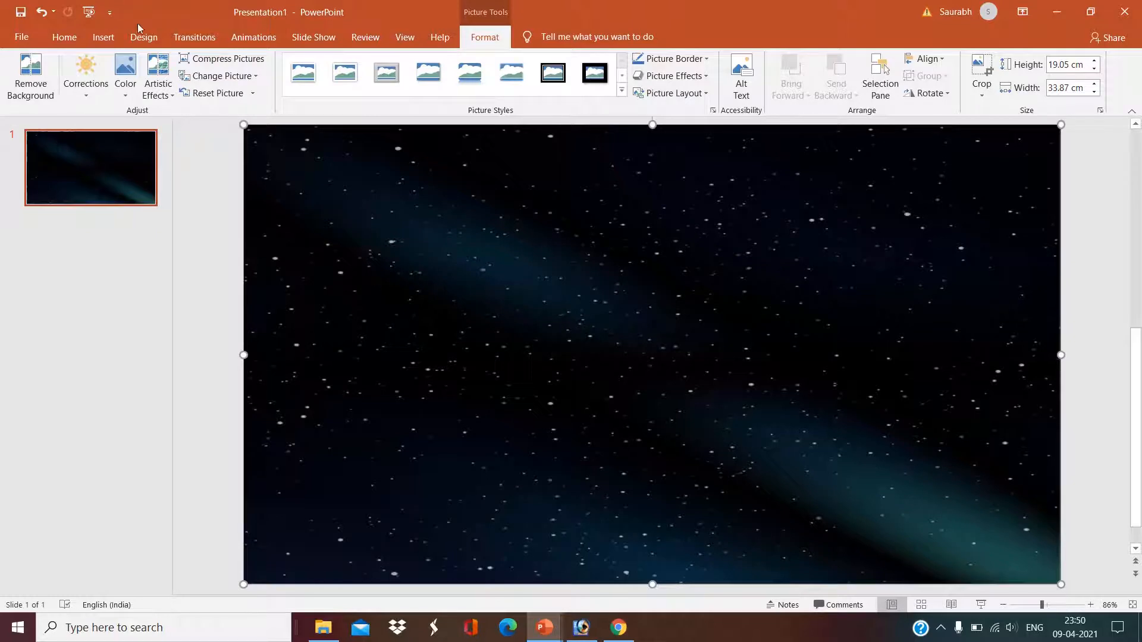
- Insert the sun picture from this device onto the slide
left_click(103, 37)
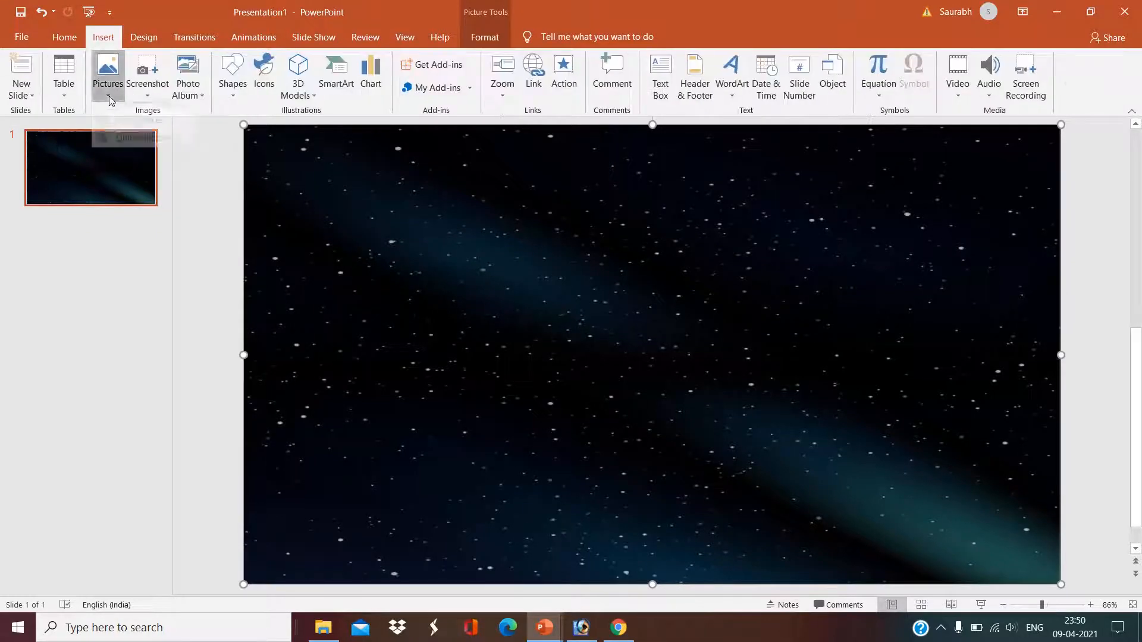
left_click(107, 73)
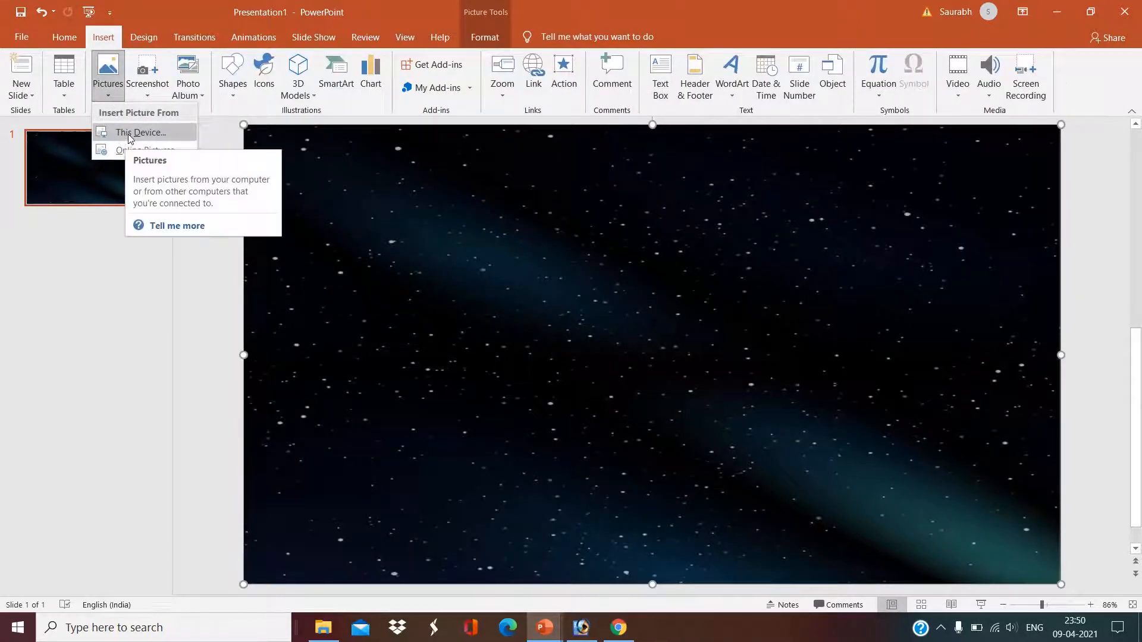
left_click(140, 132)
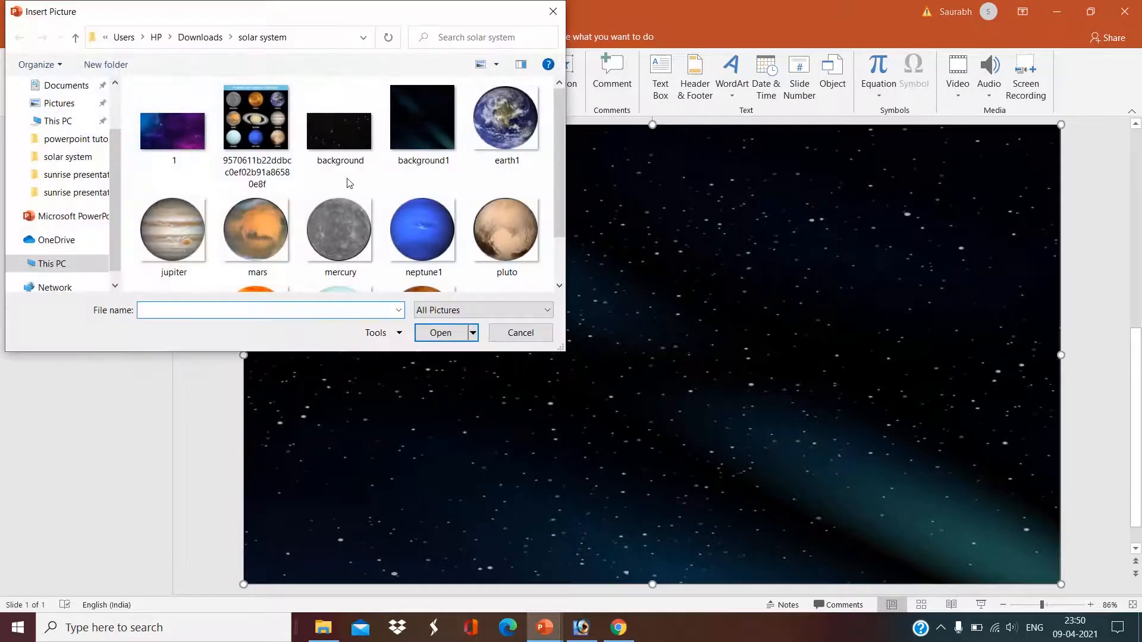
left_click(257, 246)
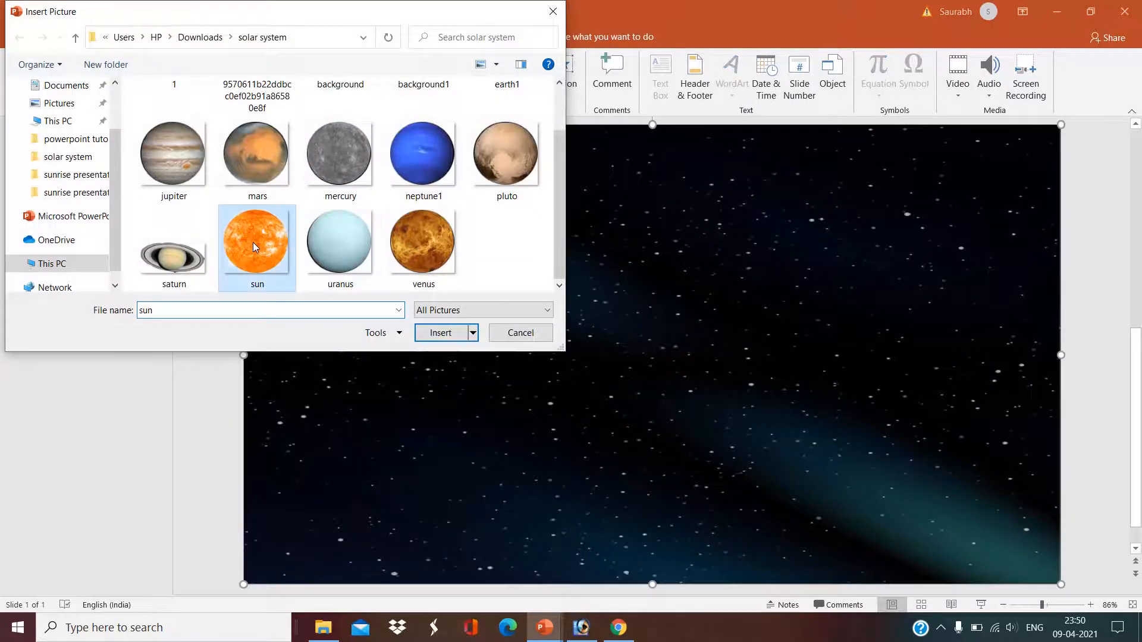
left_click(441, 332)
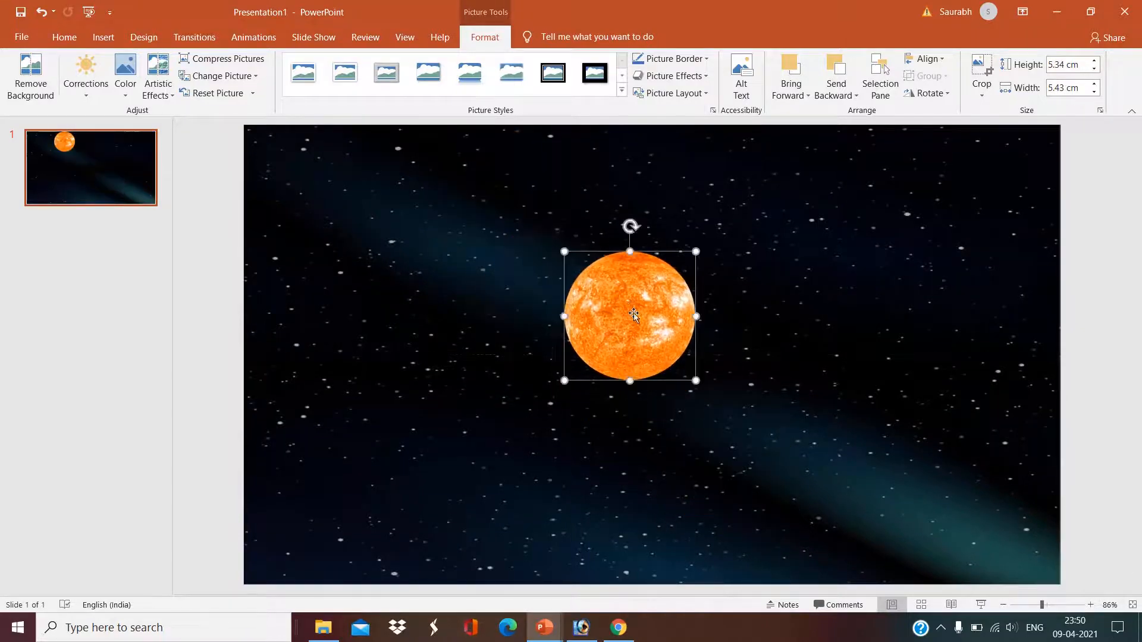
- Shrink the sun picture to a small size near the slide centre
left_click_drag(630, 316, 608, 295)
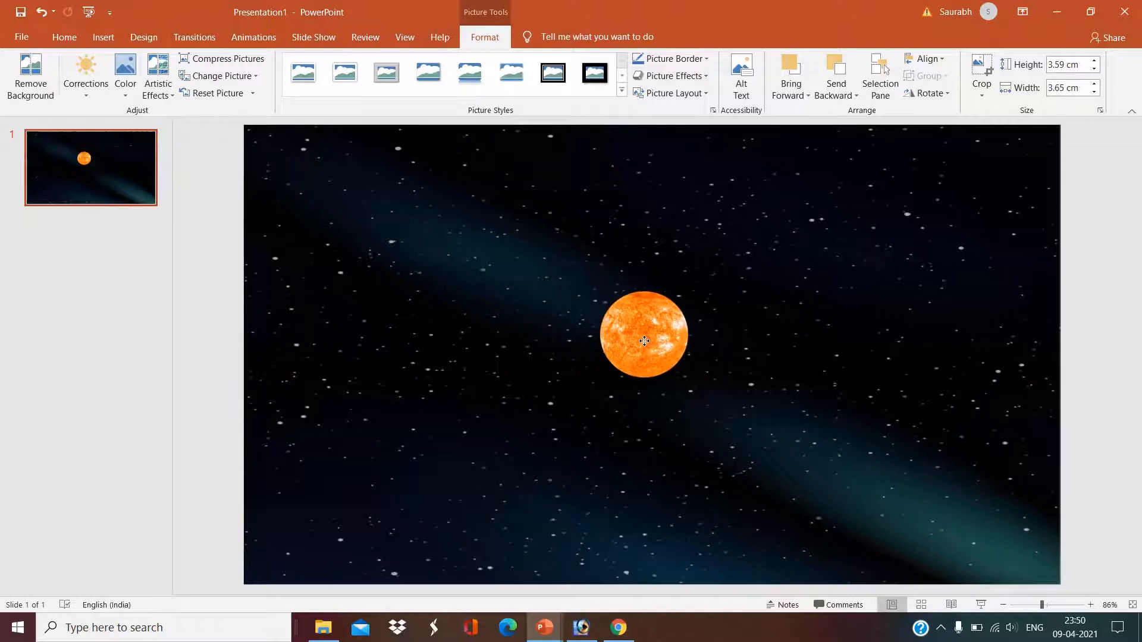
left_click(643, 341)
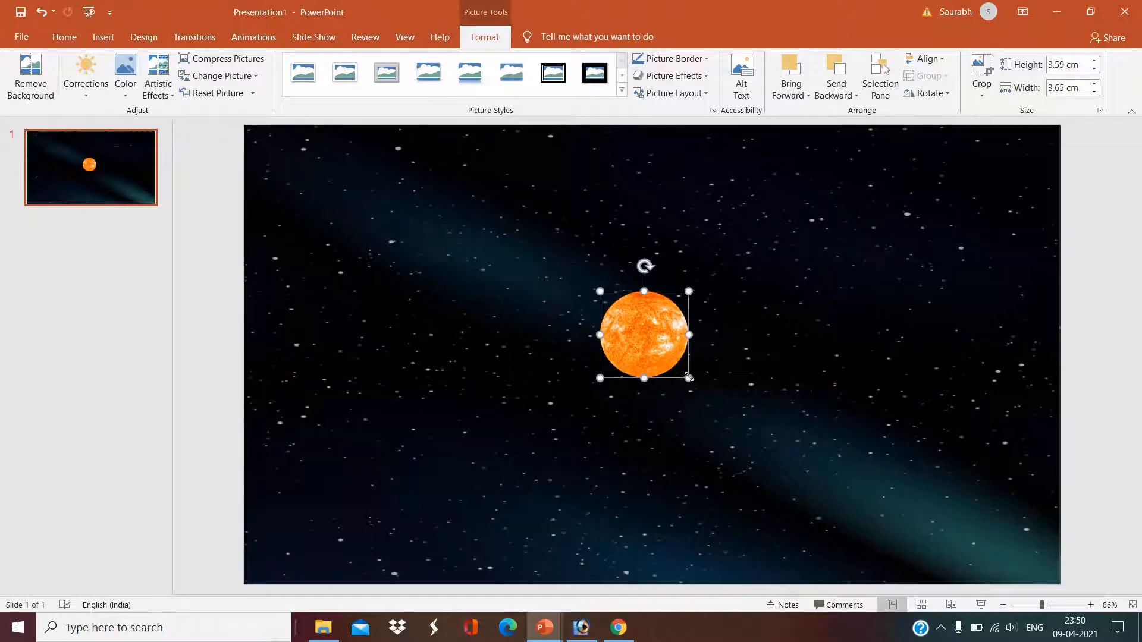
left_click_drag(689, 377, 667, 356)
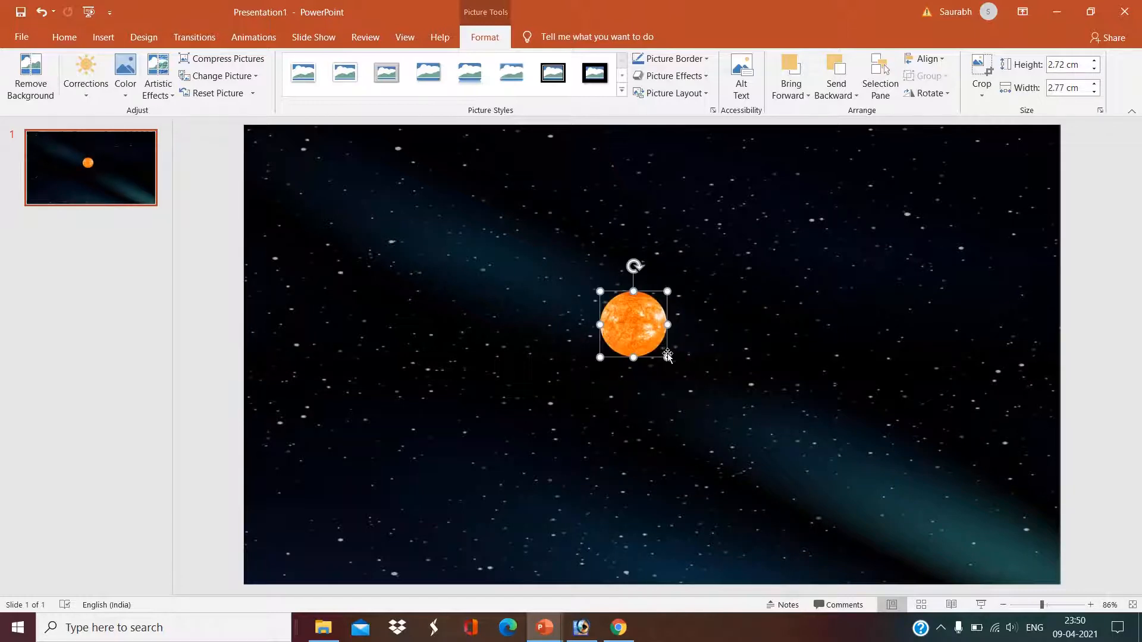
left_click_drag(667, 358, 685, 376)
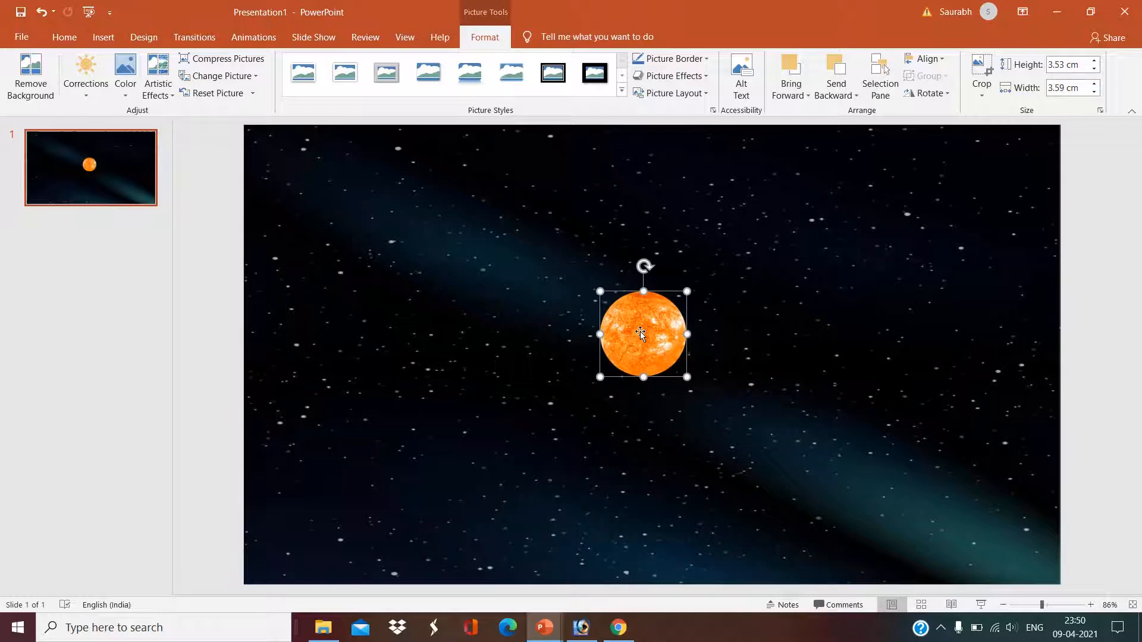
- Give the sun a red glow of about 16 pt and nudge it toward centre
right_click(641, 335)
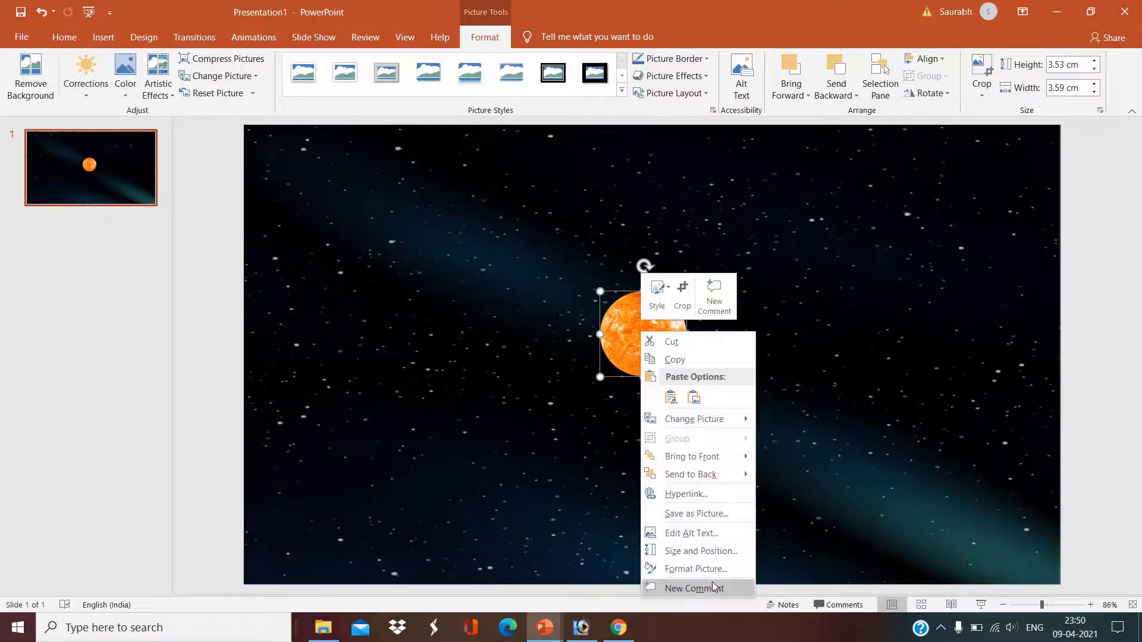
left_click(695, 568)
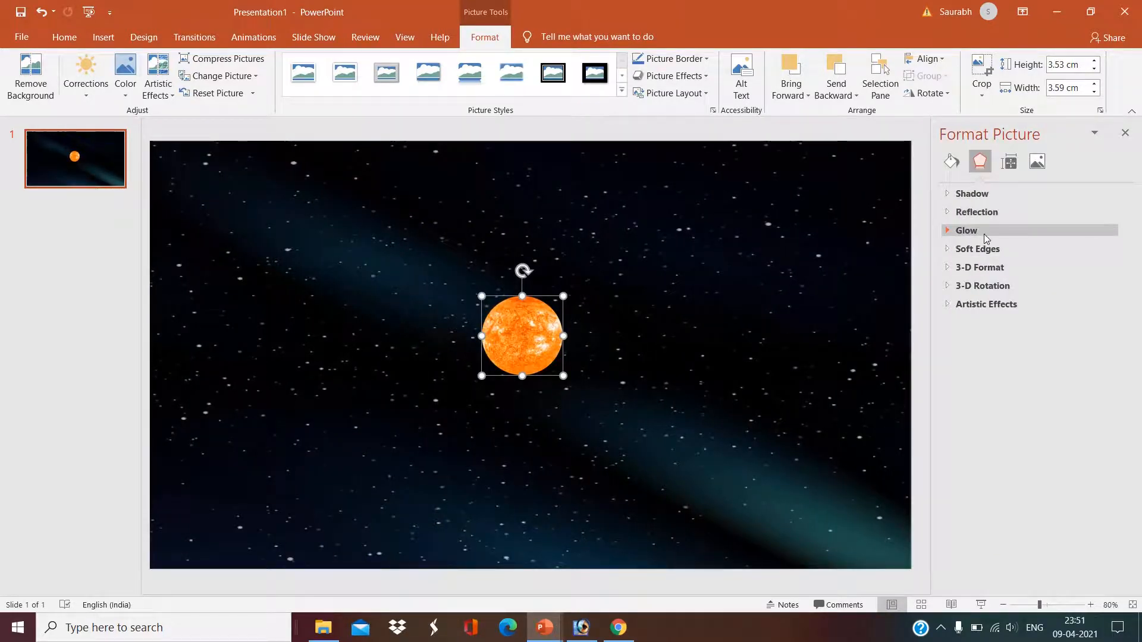
left_click(966, 230)
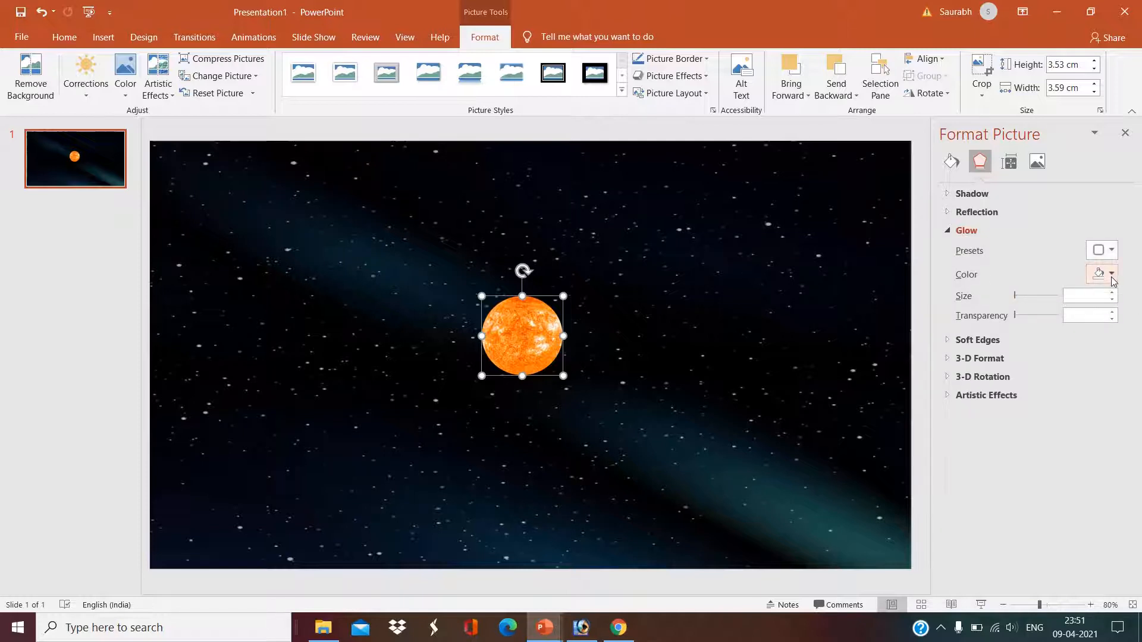
left_click(1112, 273)
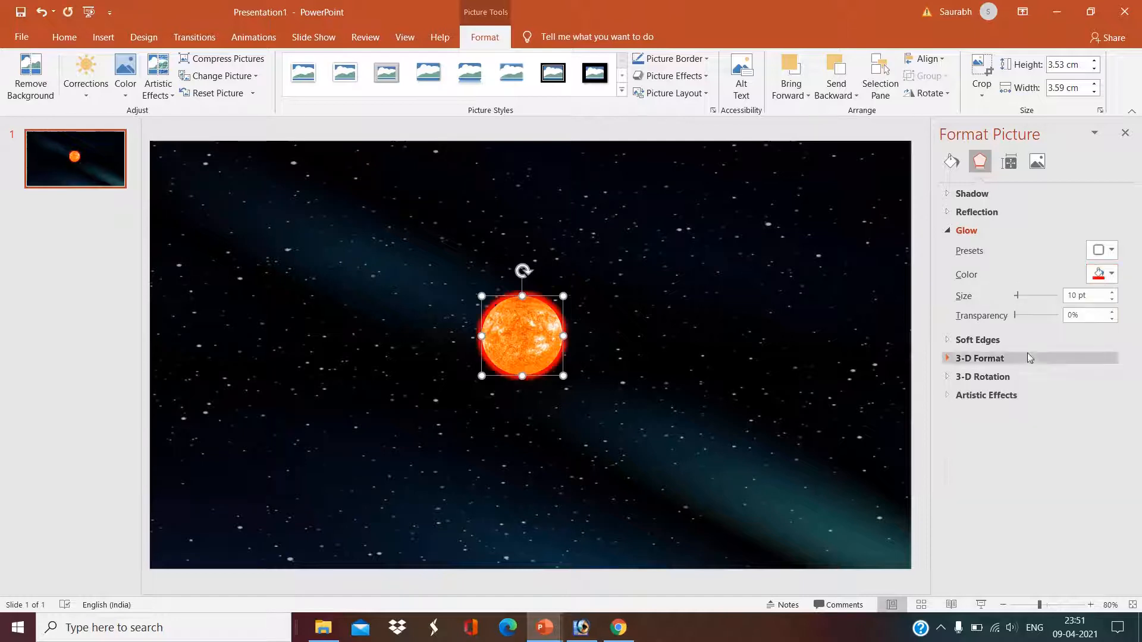
left_click_drag(1016, 295, 1025, 295)
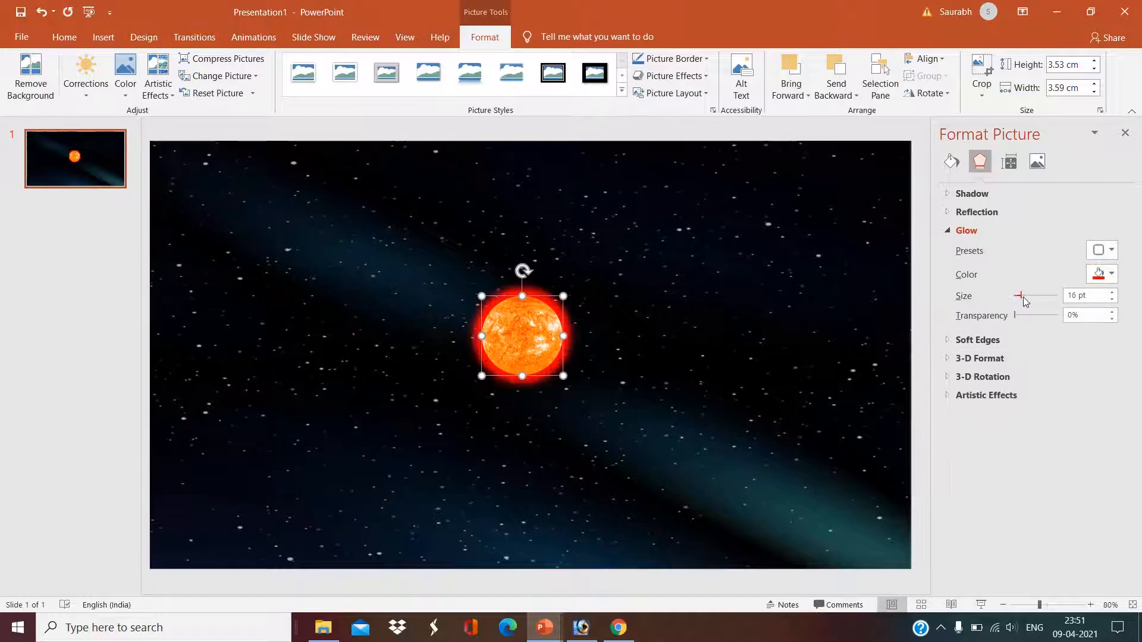
left_click_drag(1019, 296, 1034, 295)
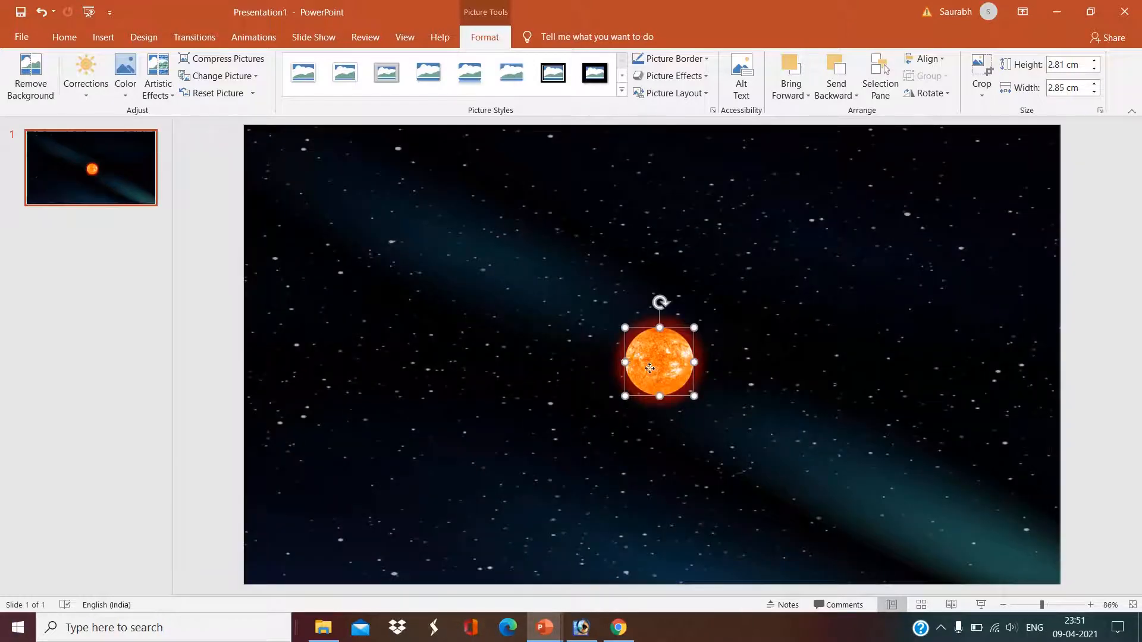
left_click_drag(658, 362, 651, 353)
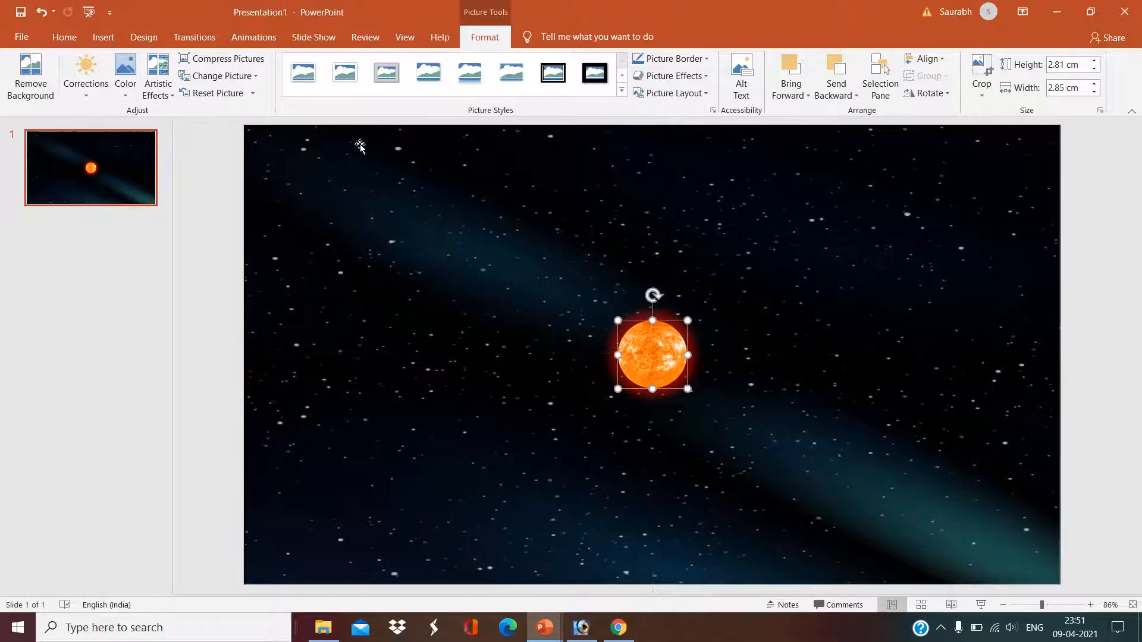
mouse_move(89, 32)
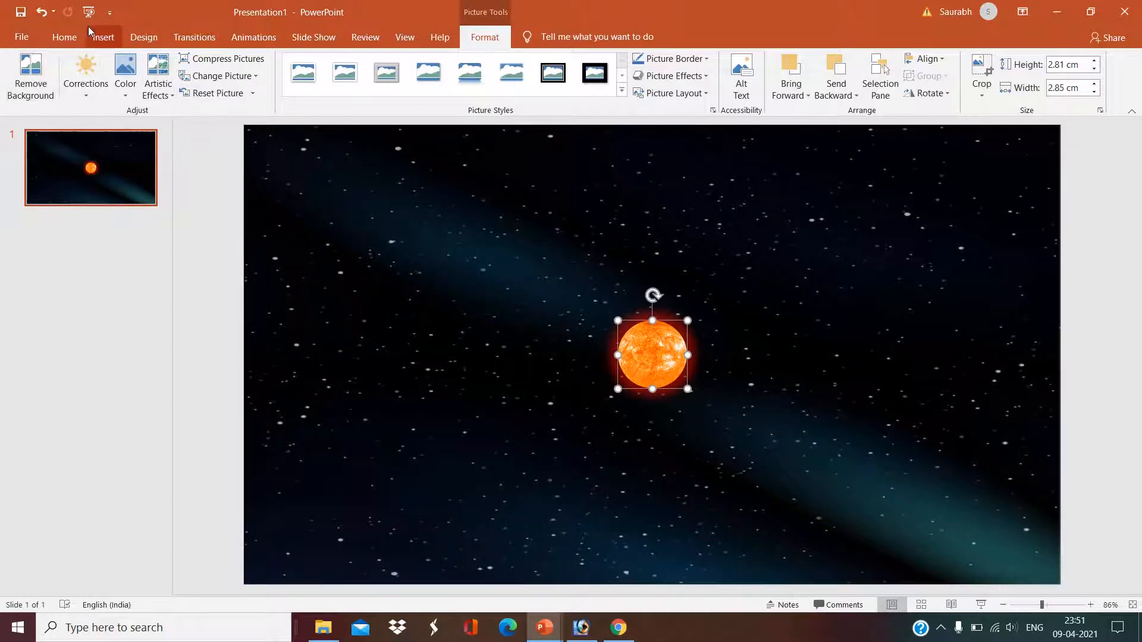
- Draw an oval around the sun and set its fill to none
left_click(102, 36)
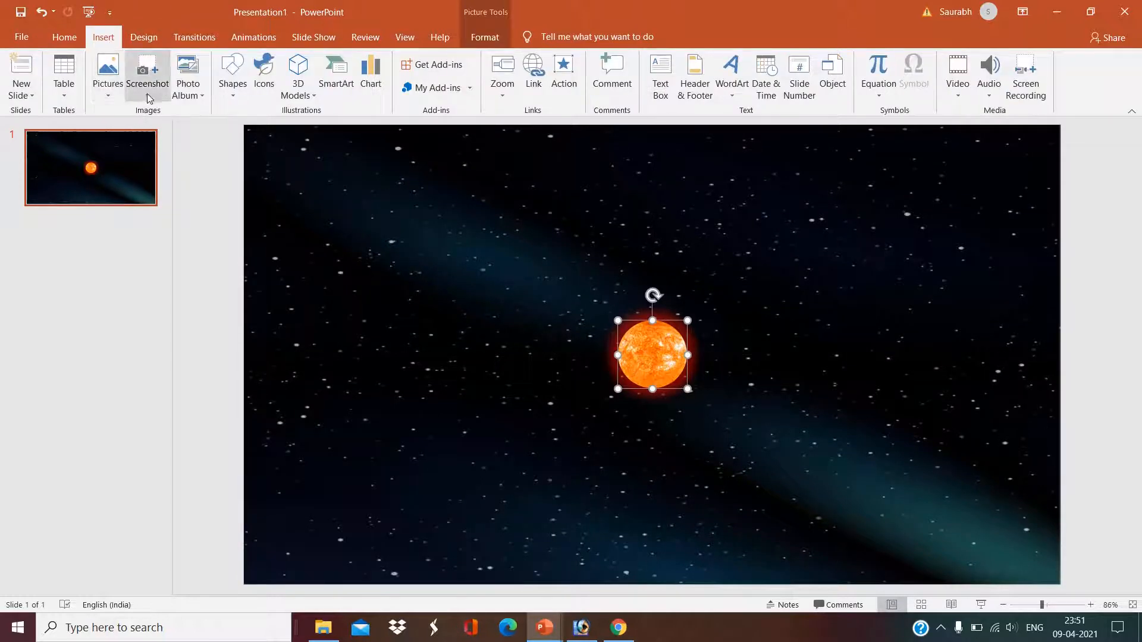
left_click(233, 77)
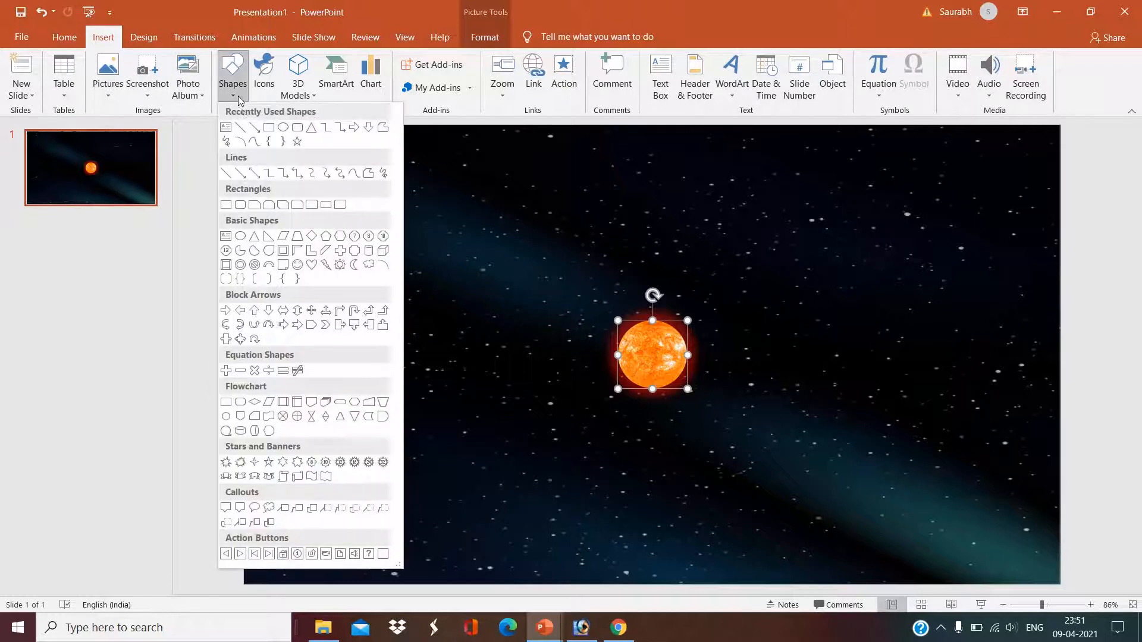
mouse_move(283, 127)
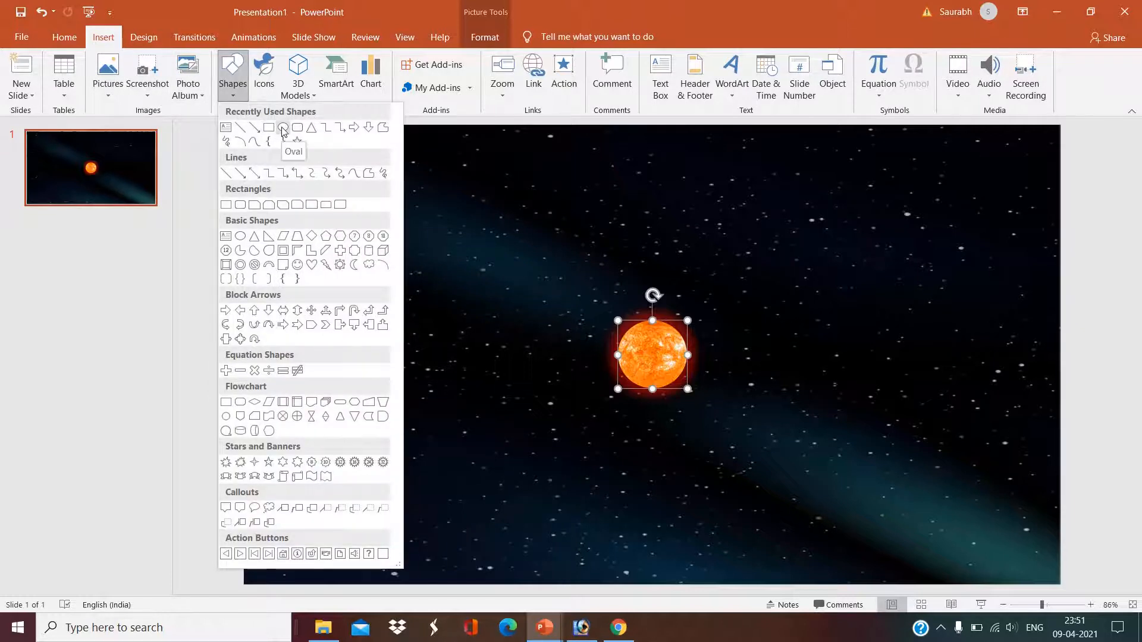
left_click(283, 129)
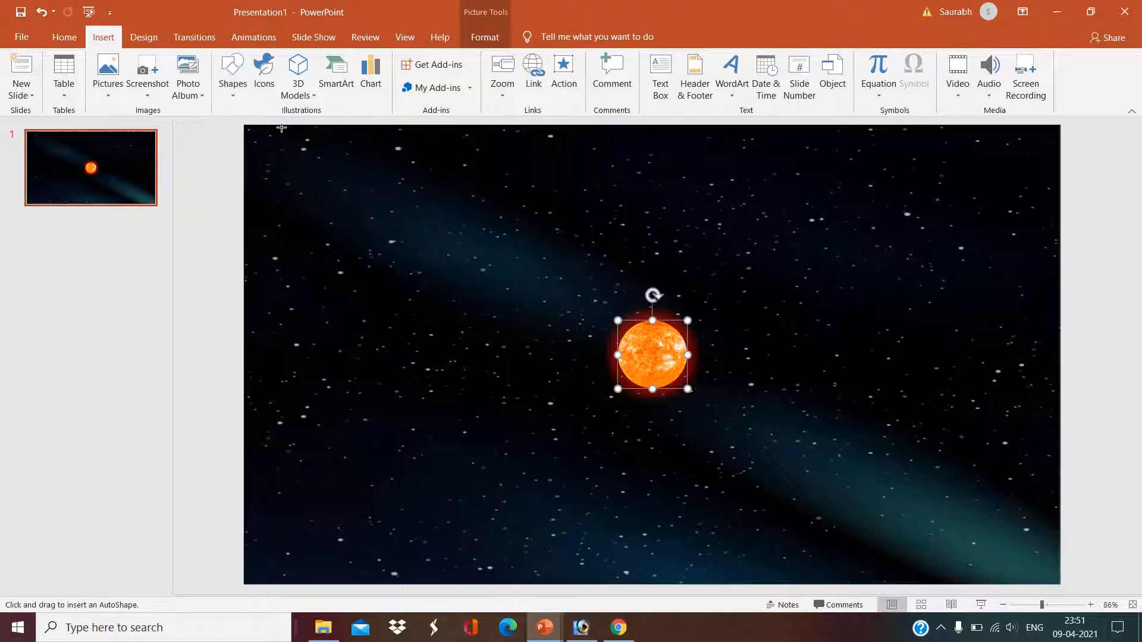
mouse_move(541, 311)
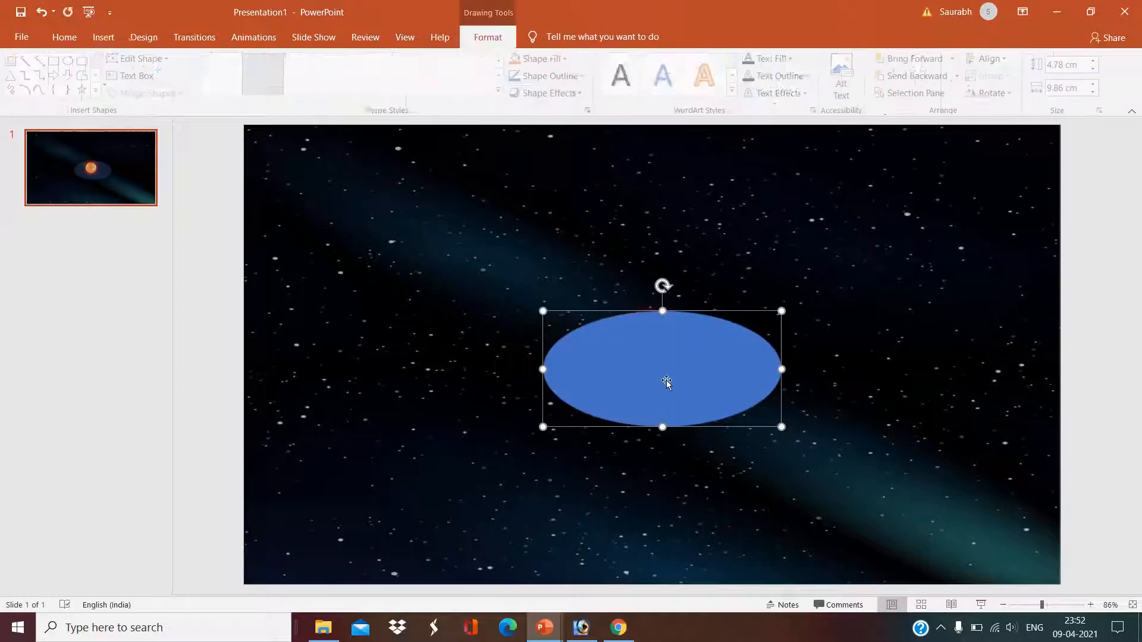
right_click(663, 367)
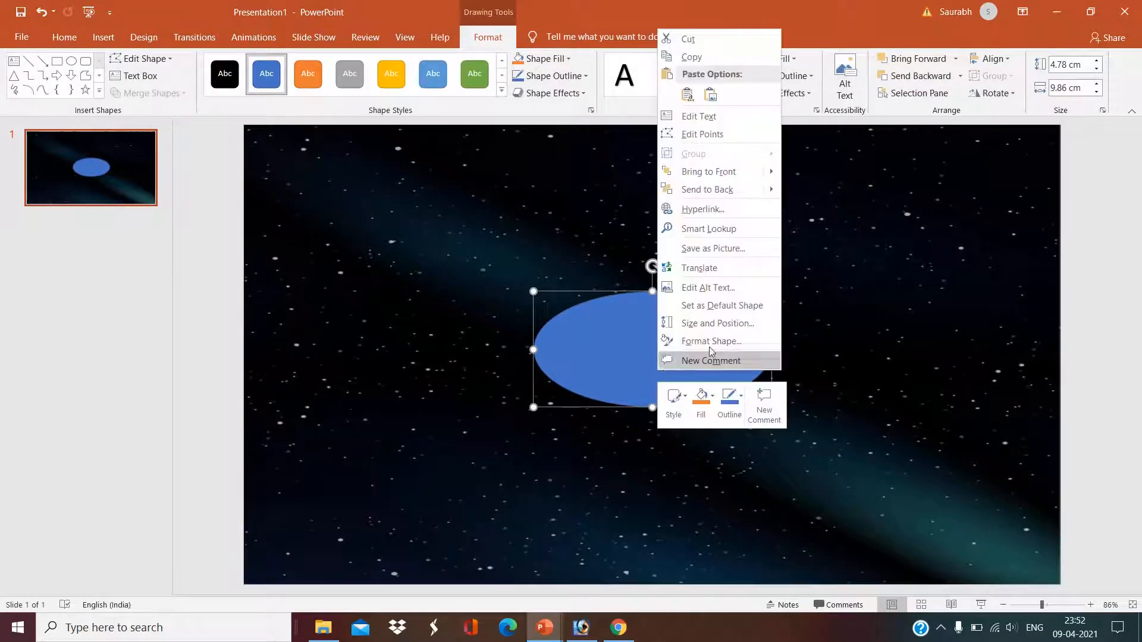
left_click(711, 341)
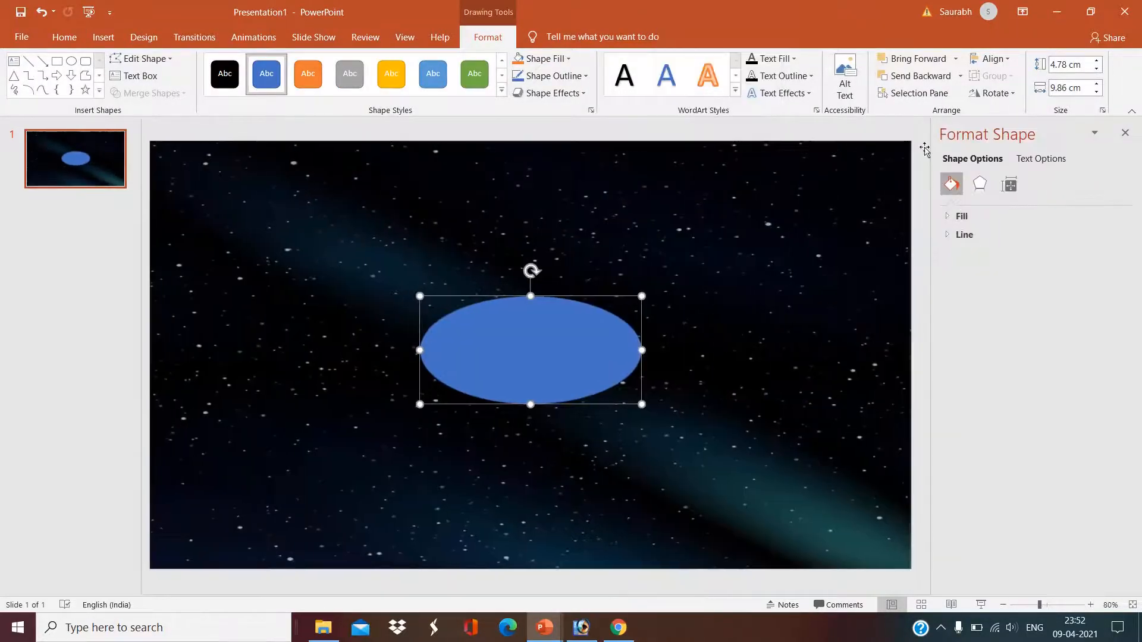
left_click(962, 215)
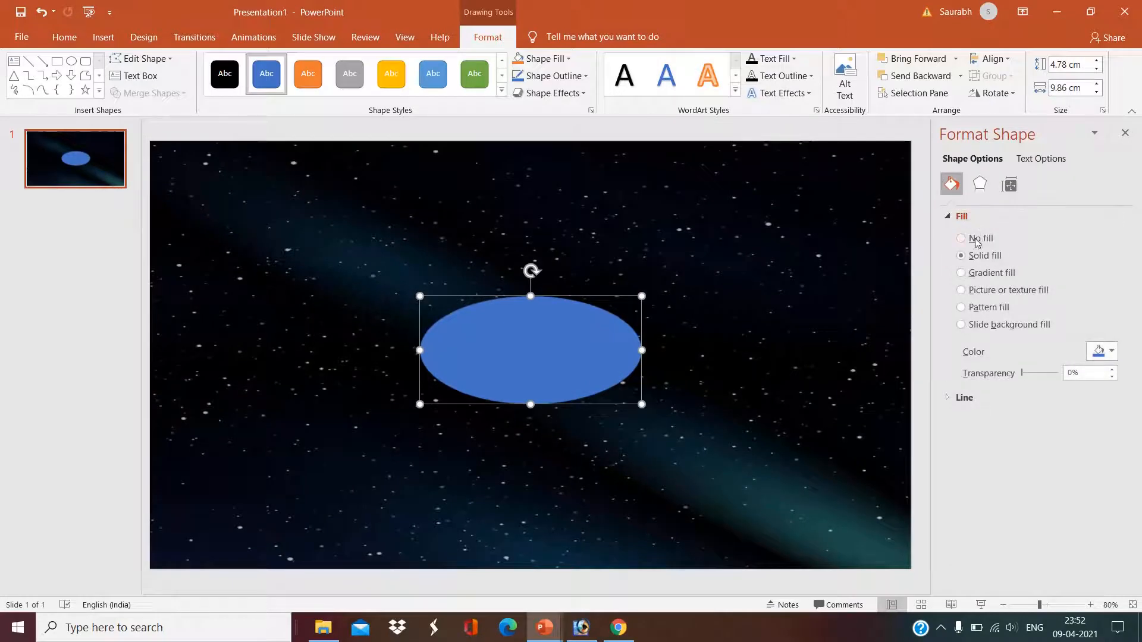
left_click(961, 238)
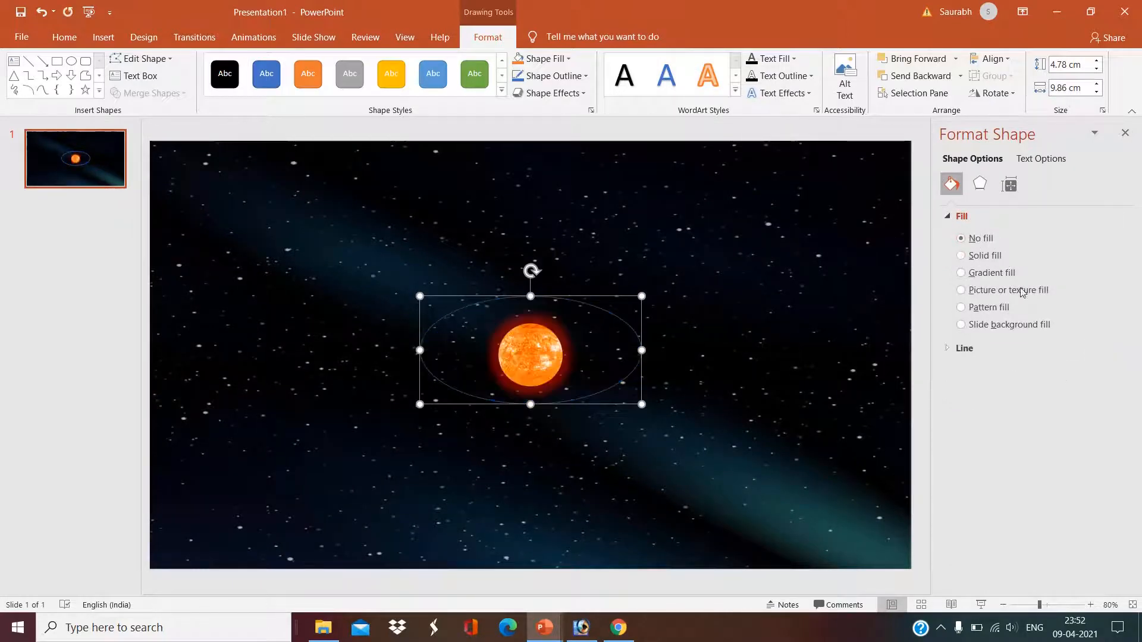
- Raise the orbit outline's transparency to 10%
left_click(963, 348)
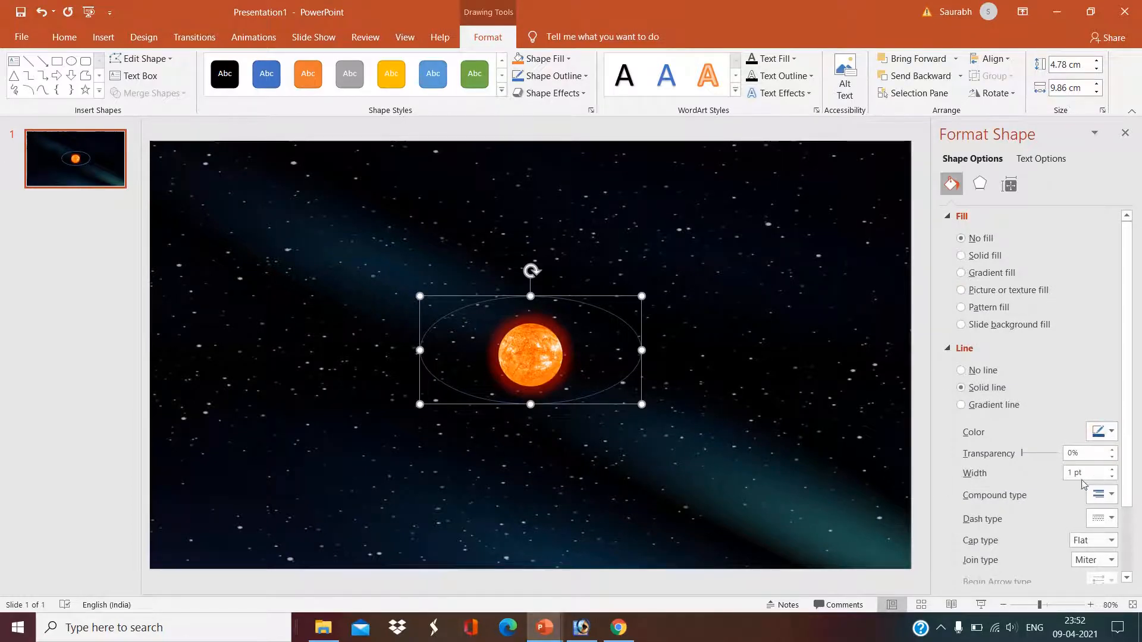
left_click(1110, 449)
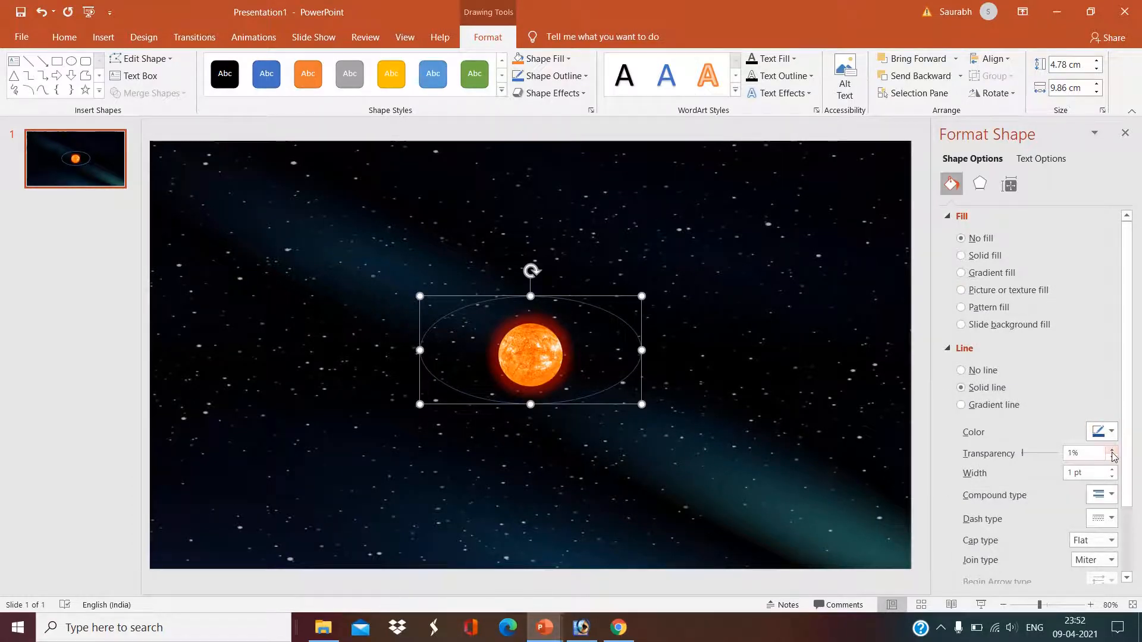
left_click(1112, 450)
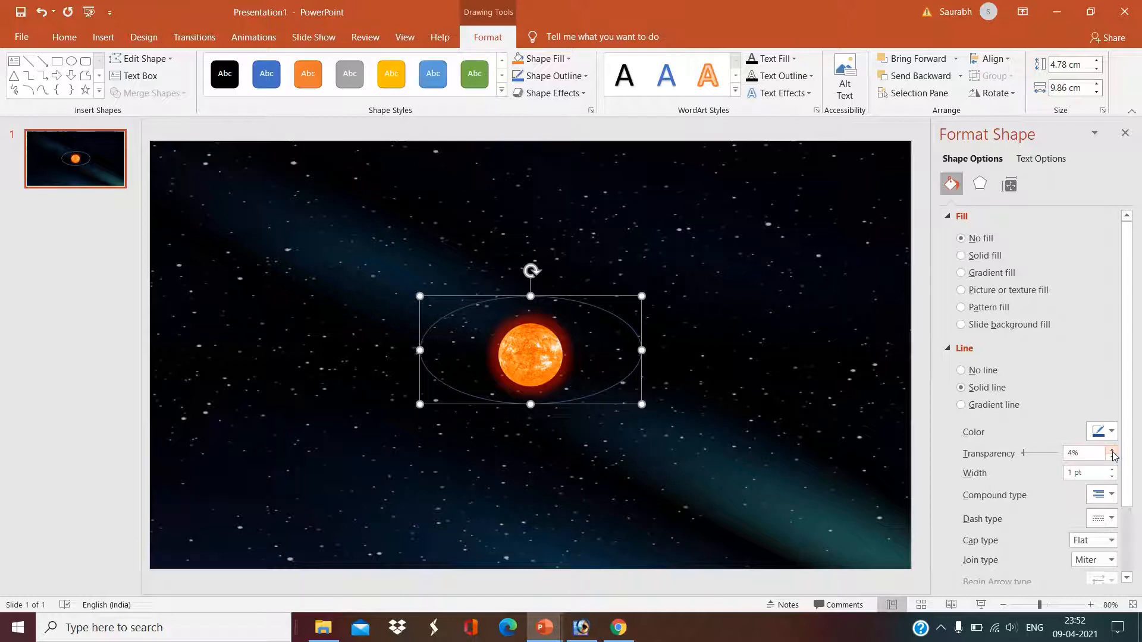
left_click(1112, 450)
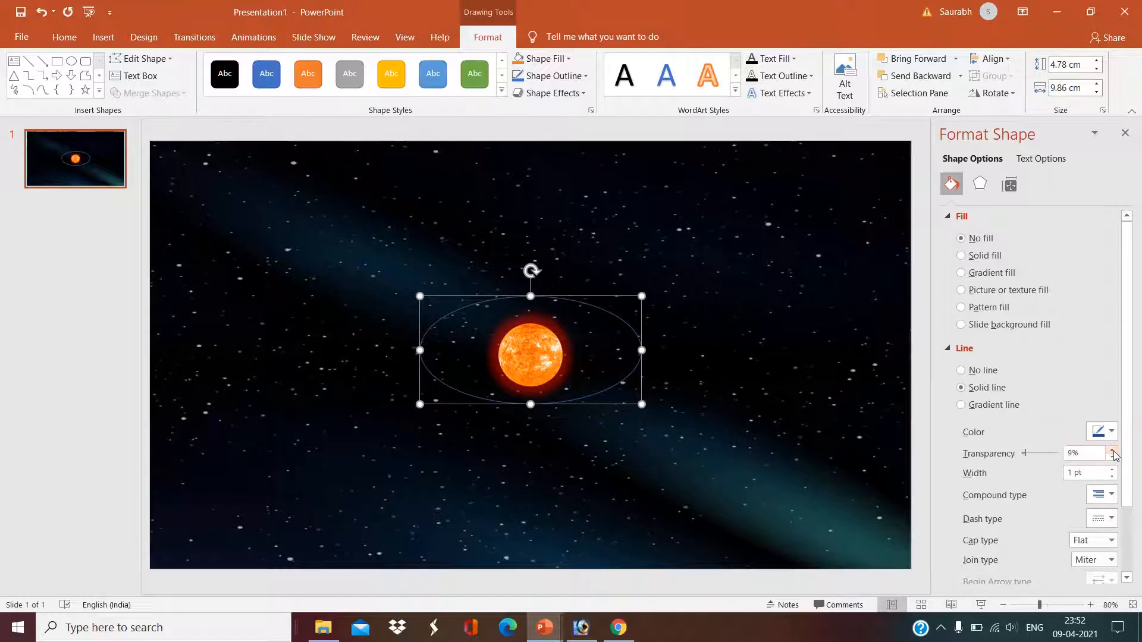
left_click(1111, 450)
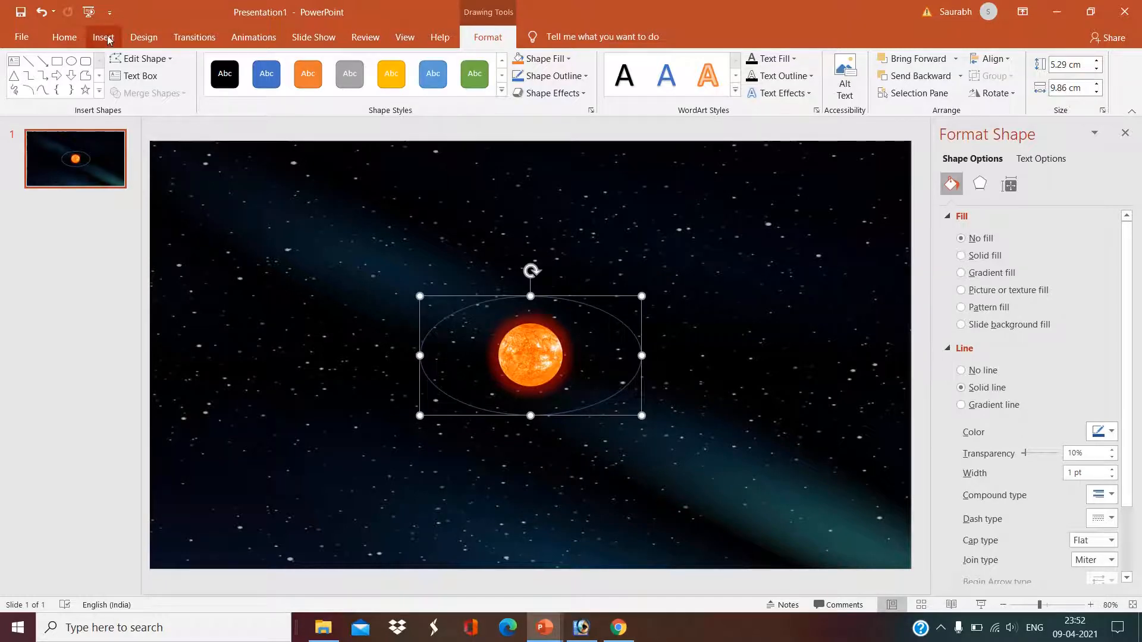
- Draw a larger oval around the first orbit and set it to No fill
left_click(104, 37)
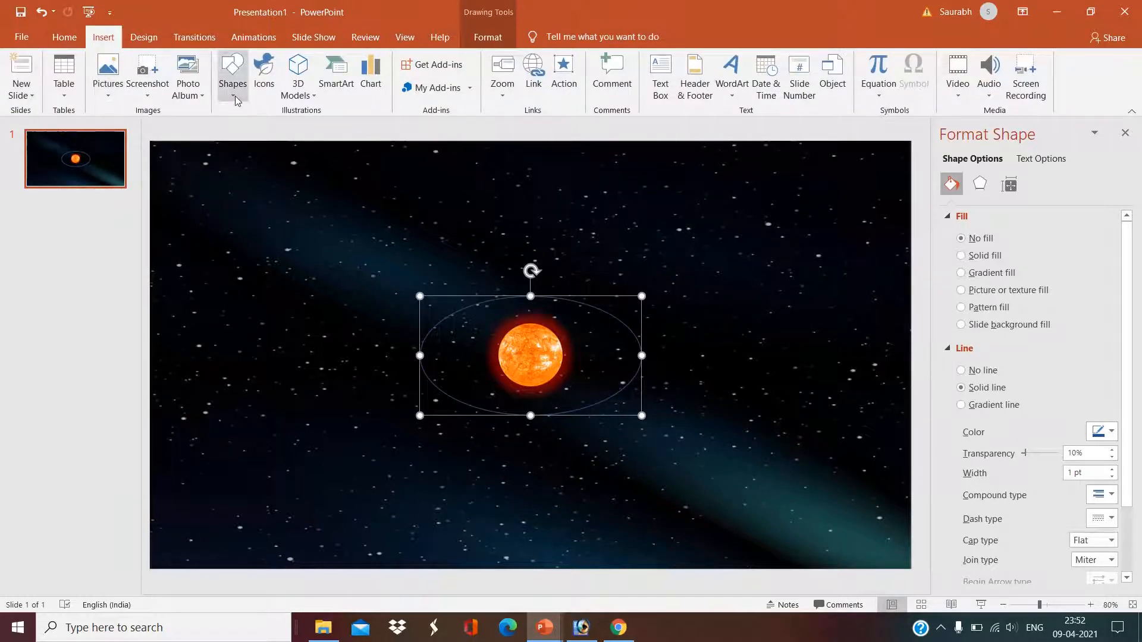
left_click(233, 74)
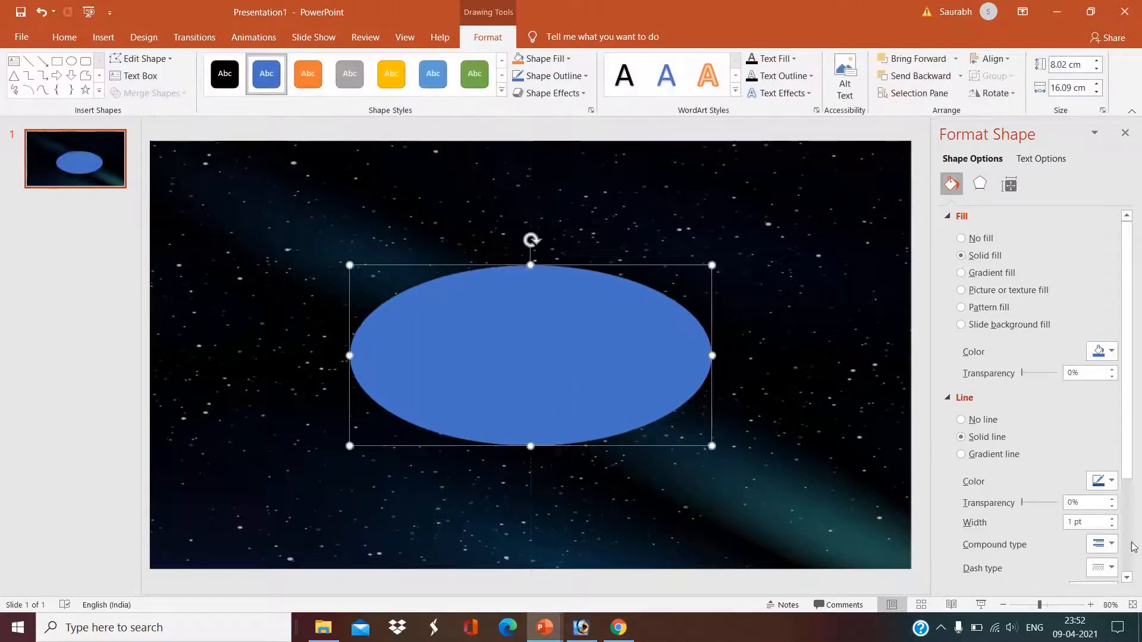
left_click(961, 238)
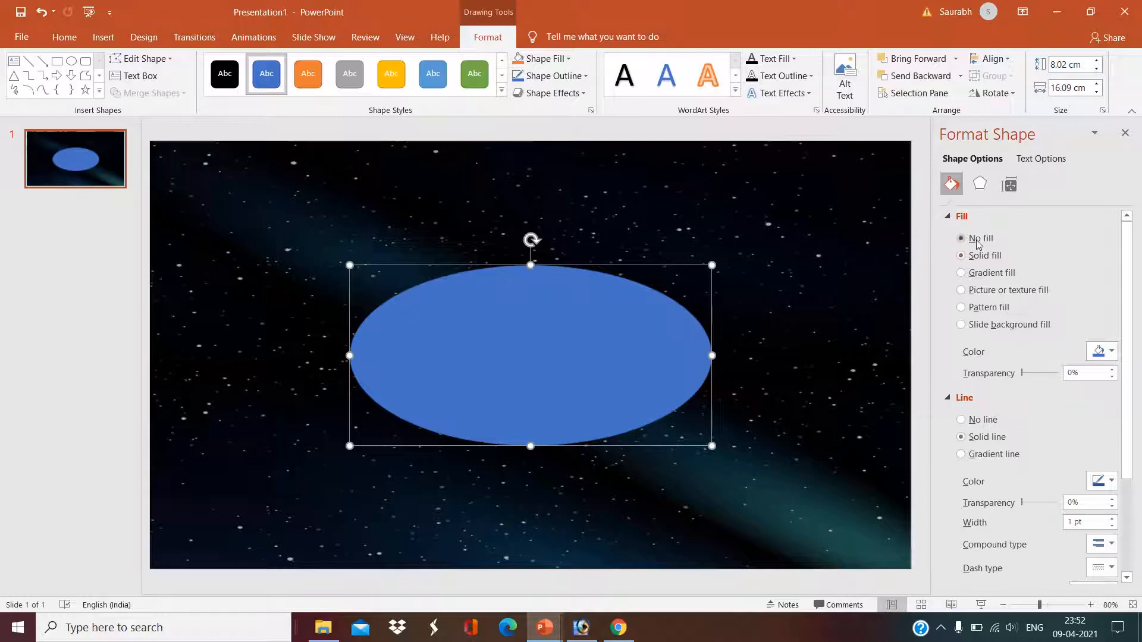
left_click(1112, 431)
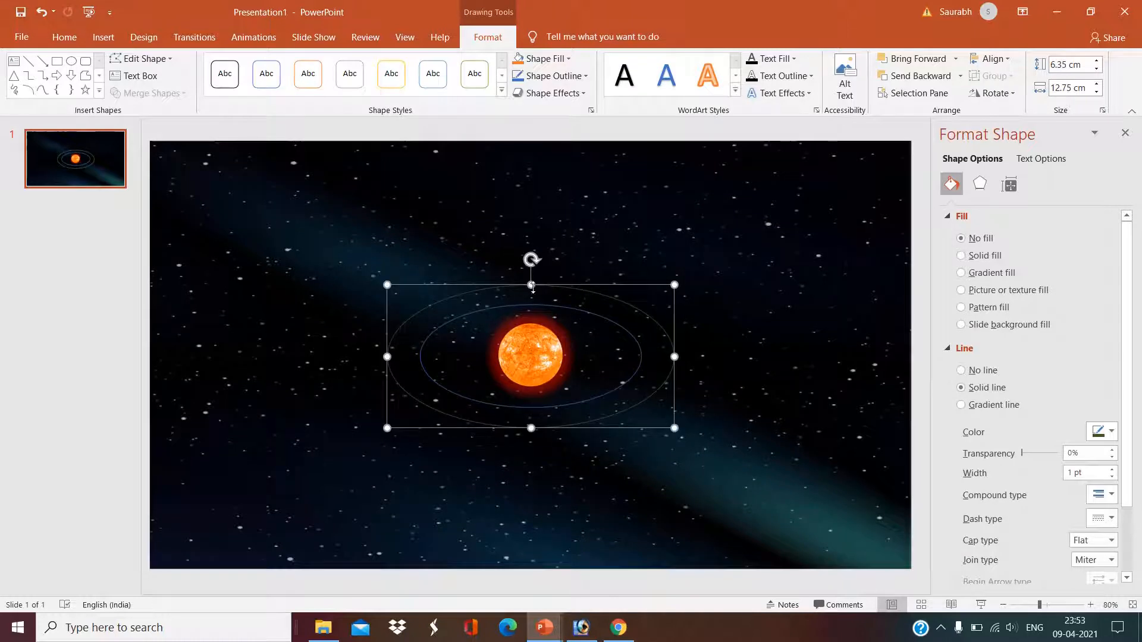
mouse_move(103, 37)
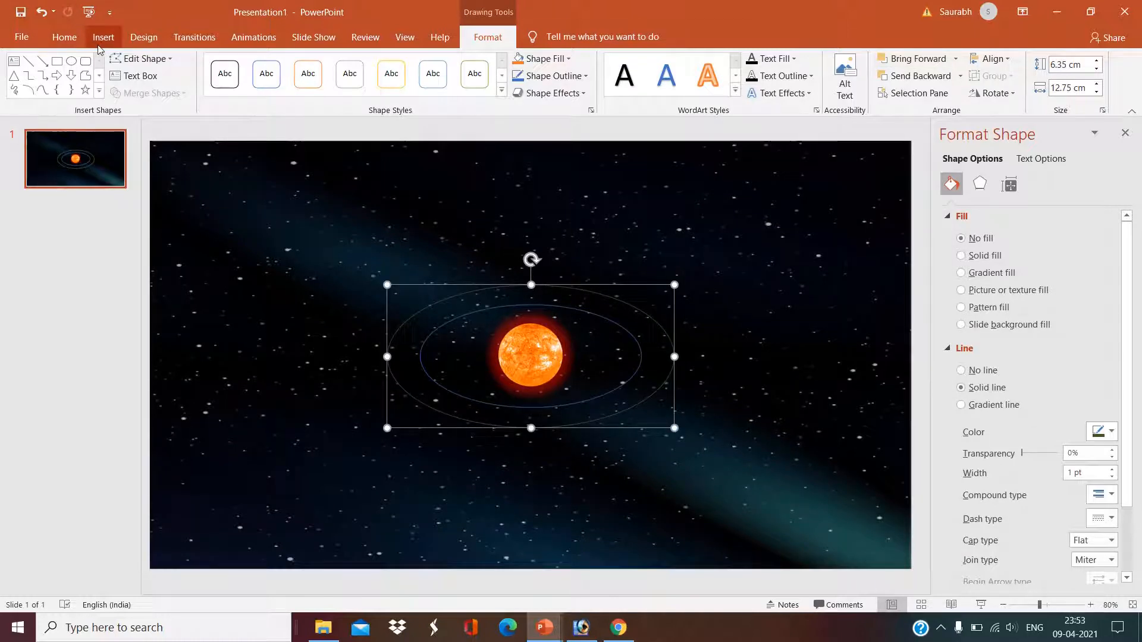
- Draw a third, wider oval with a blue outline, stretched taller and slightly wider
left_click(103, 36)
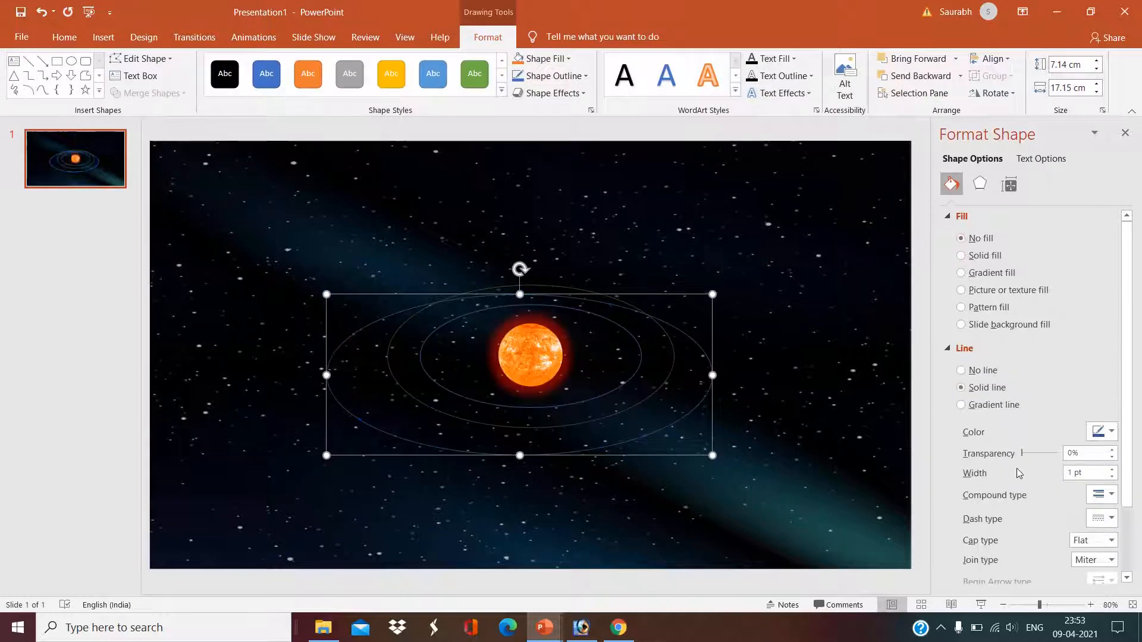
left_click(1113, 432)
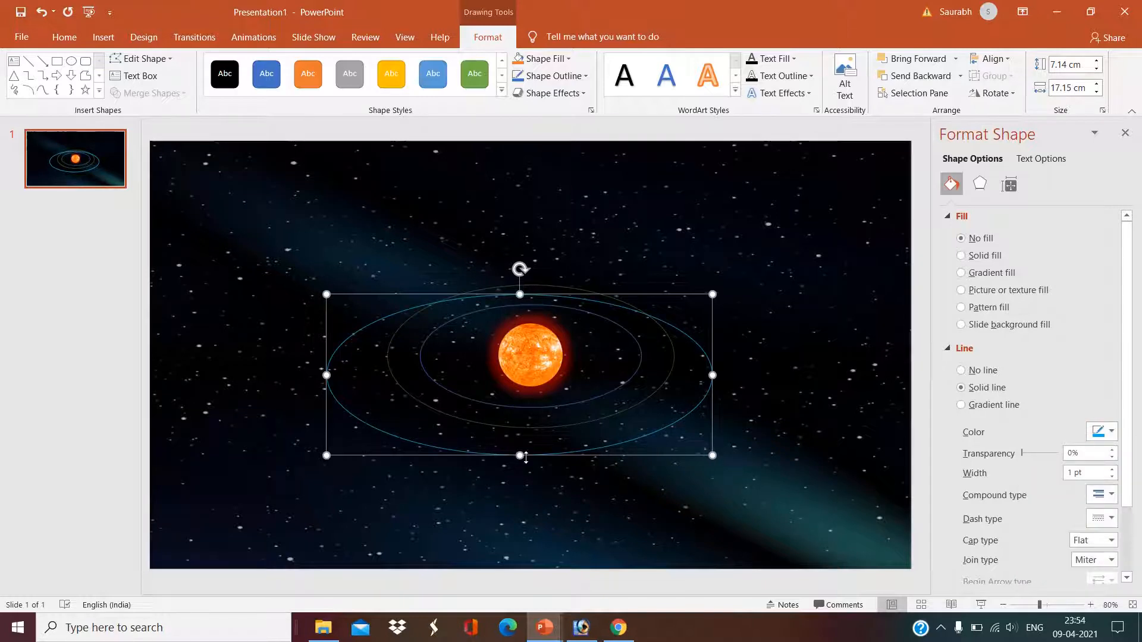
left_click_drag(519, 295, 519, 271)
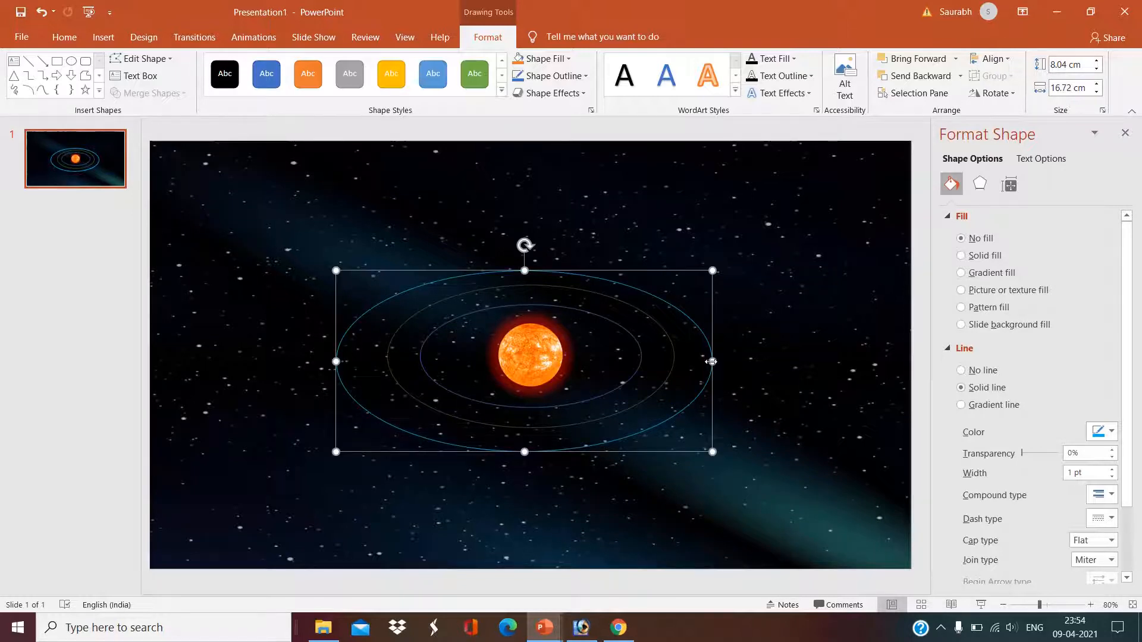
left_click_drag(712, 361, 721, 361)
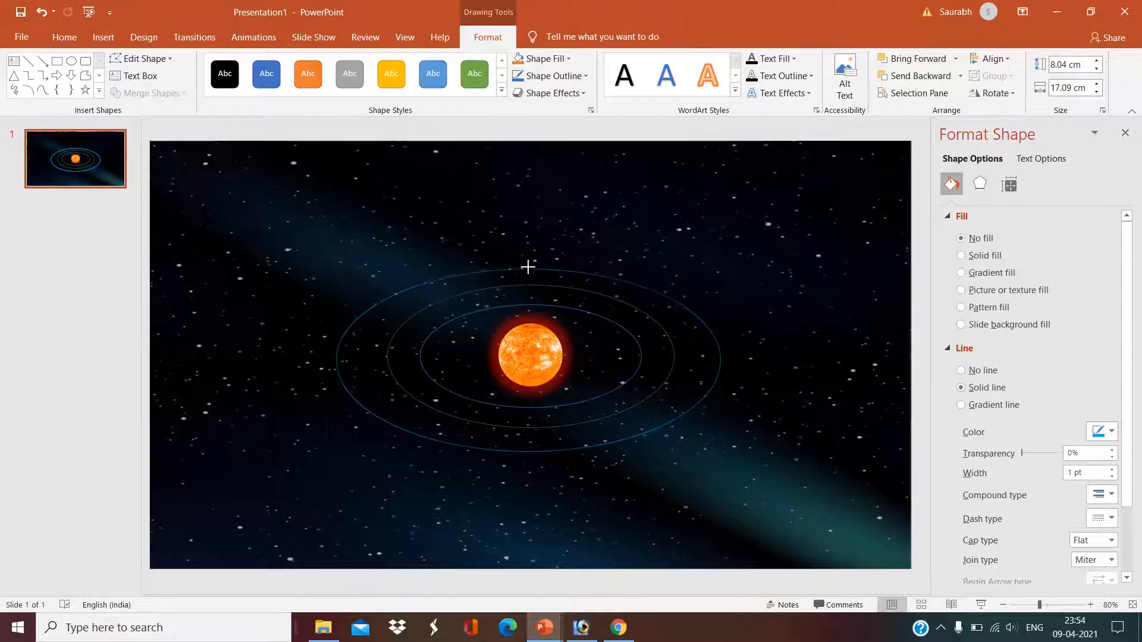
left_click(529, 357)
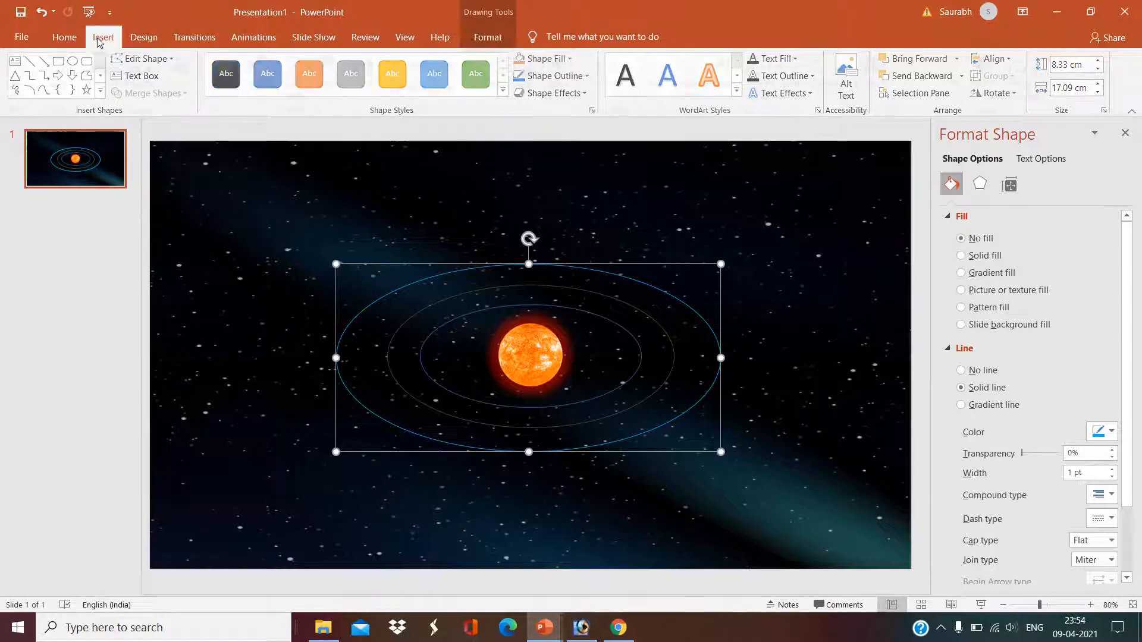
- Draw outer unfilled ovals in red, yellow and blue, the largest reaching the slide edges
left_click(103, 36)
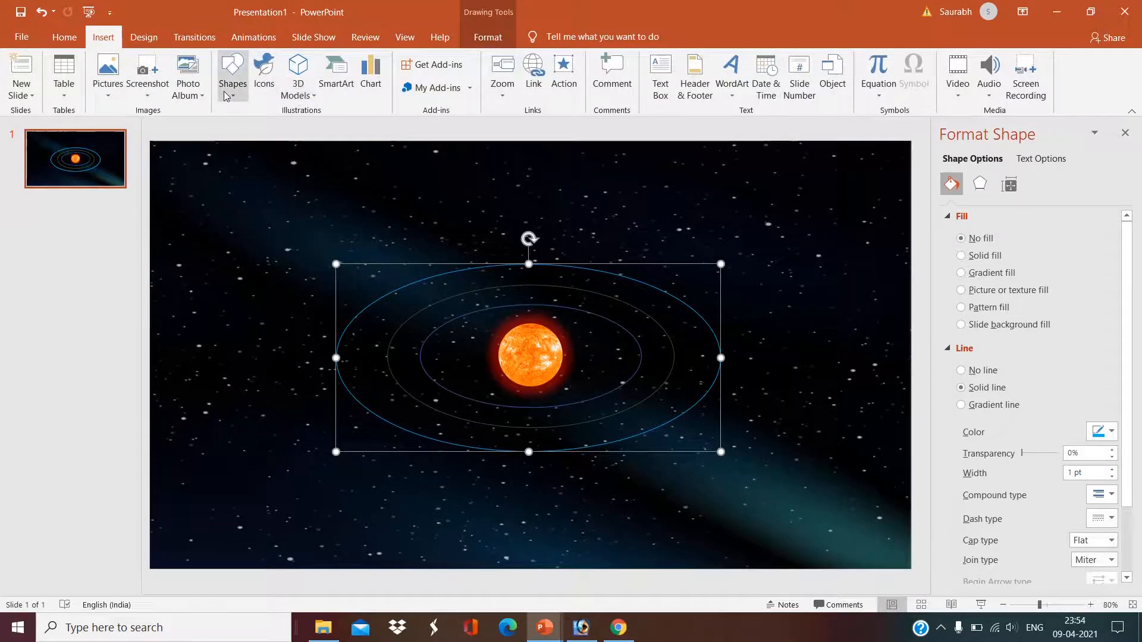
left_click(231, 75)
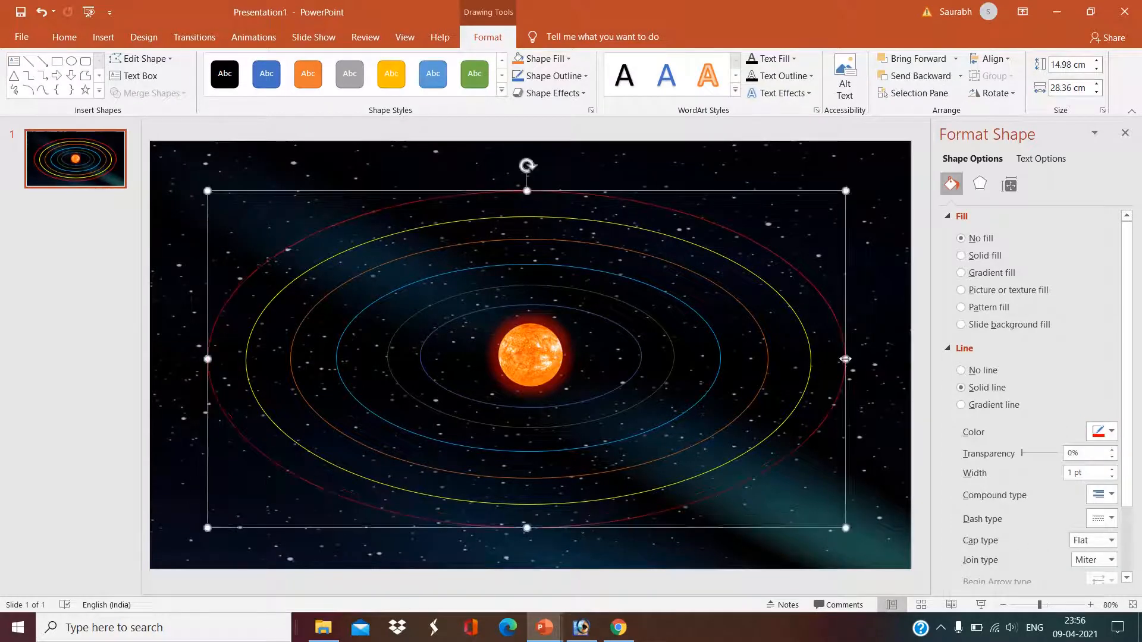
left_click(103, 36)
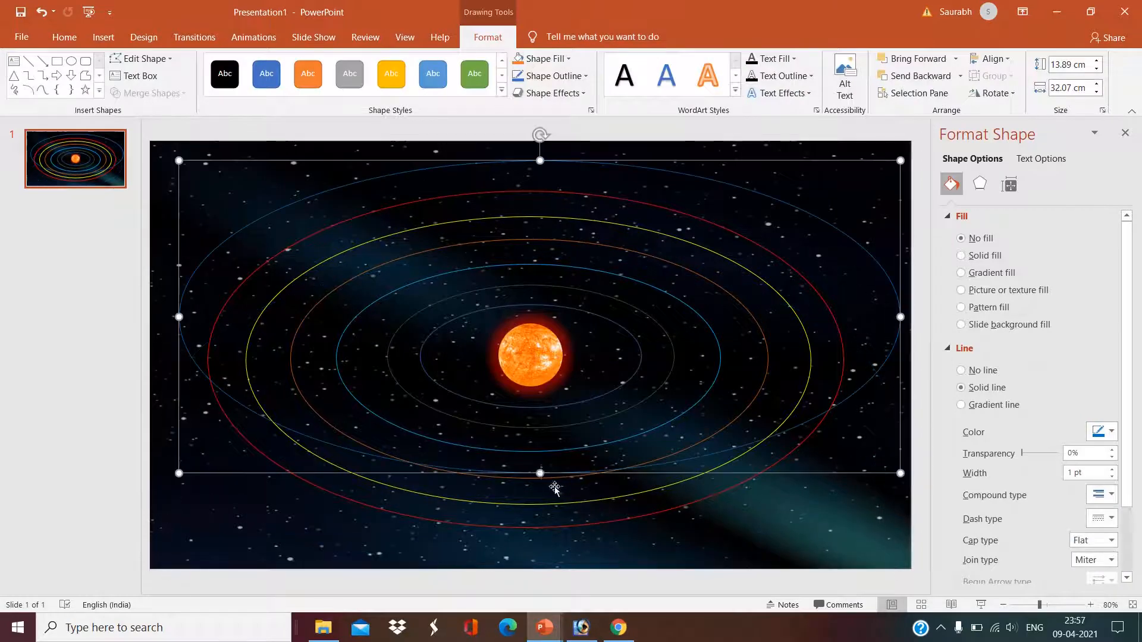
left_click(103, 36)
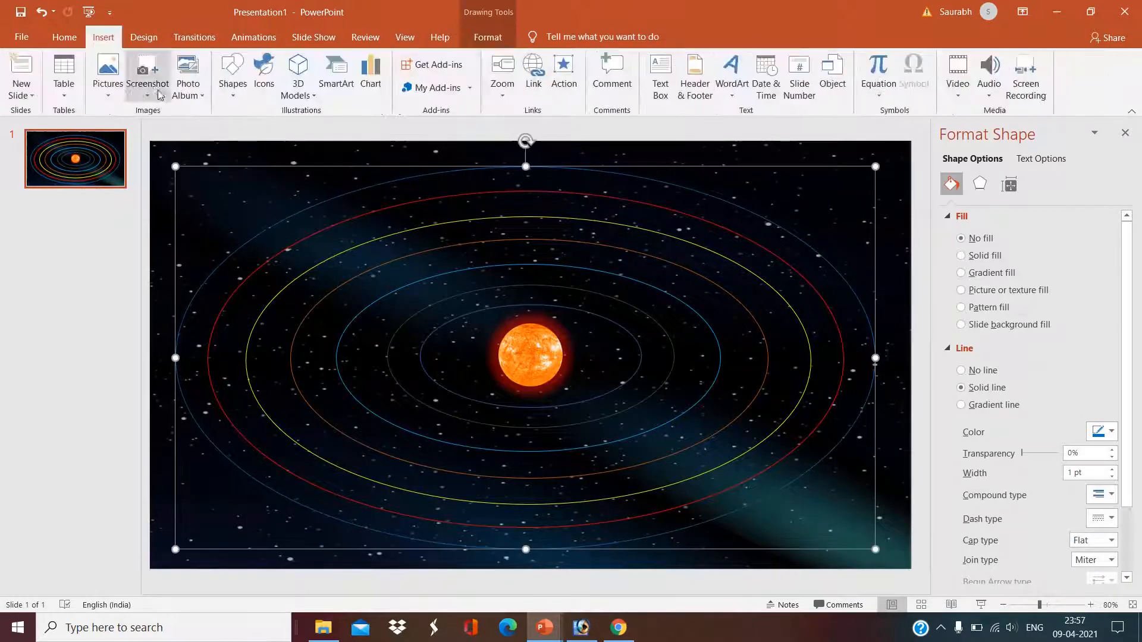
left_click(1110, 432)
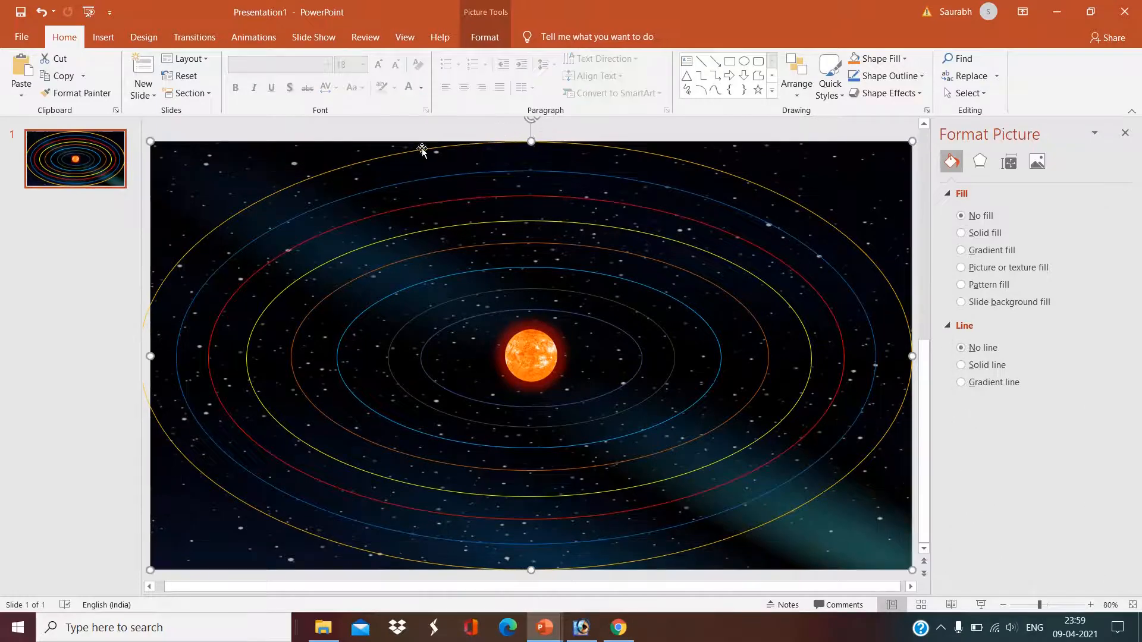
left_click(483, 37)
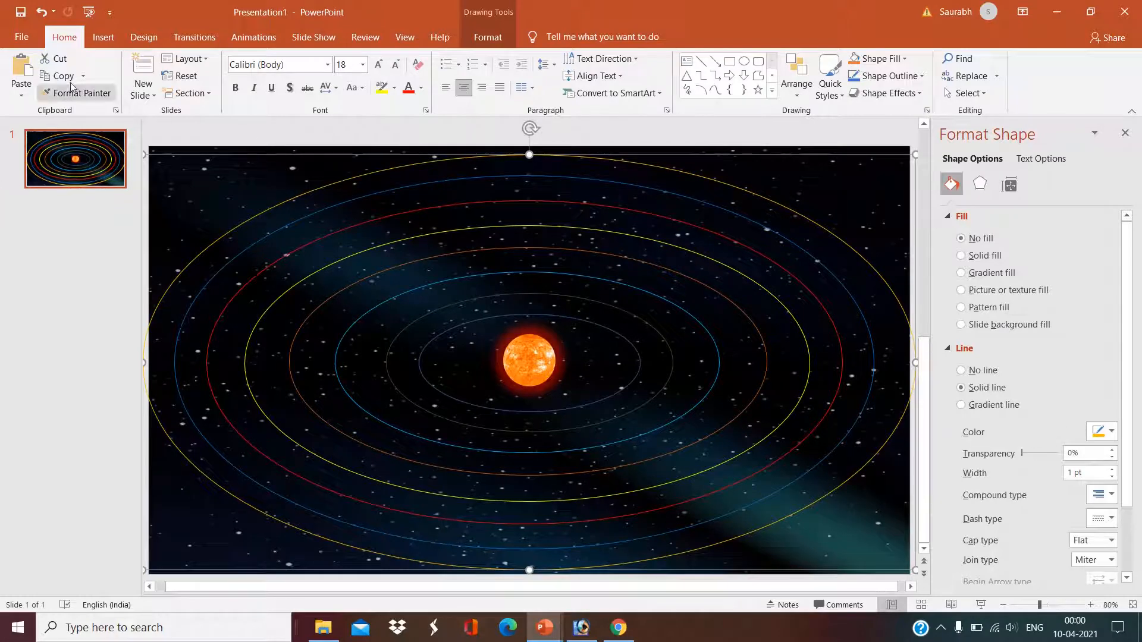
- Insert the Mercury picture and place it on its orbit
left_click(107, 77)
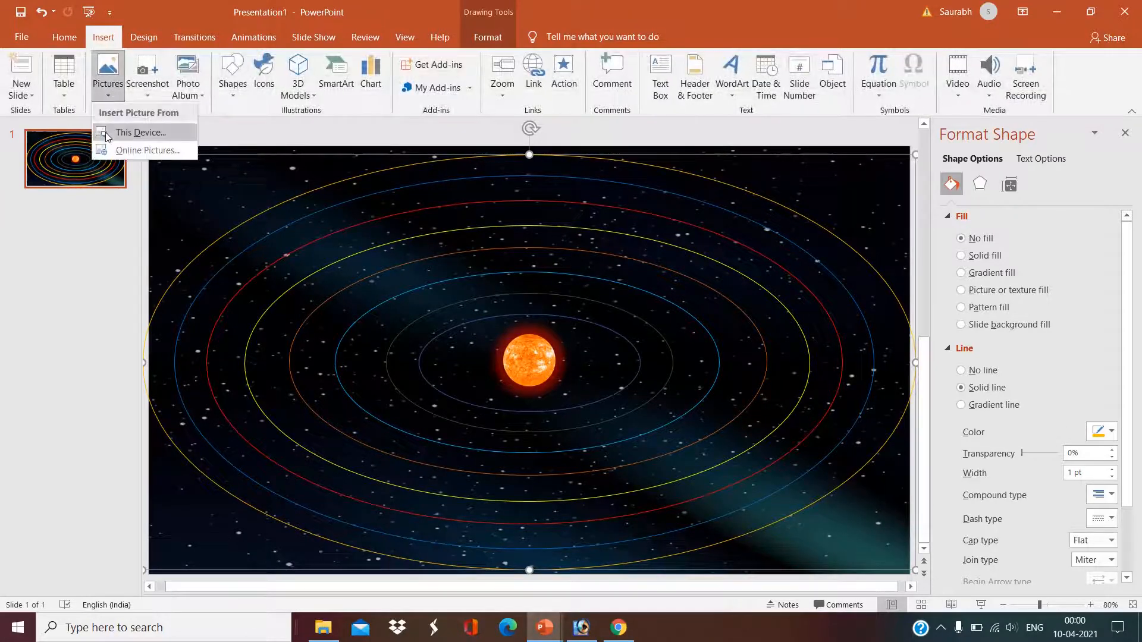
left_click(139, 133)
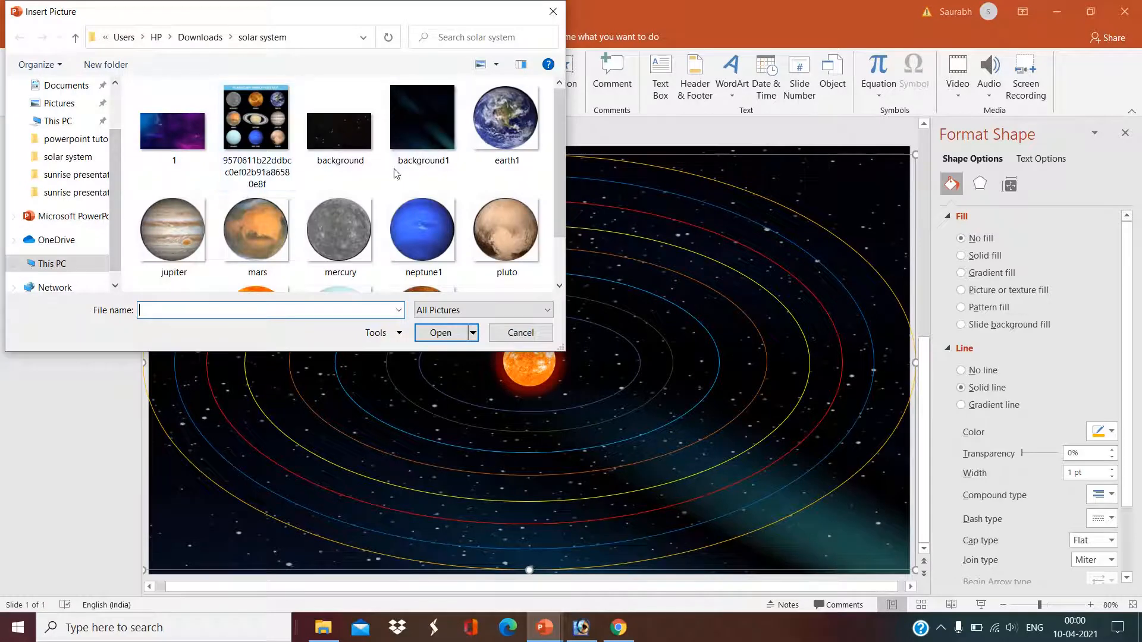
left_click(256, 230)
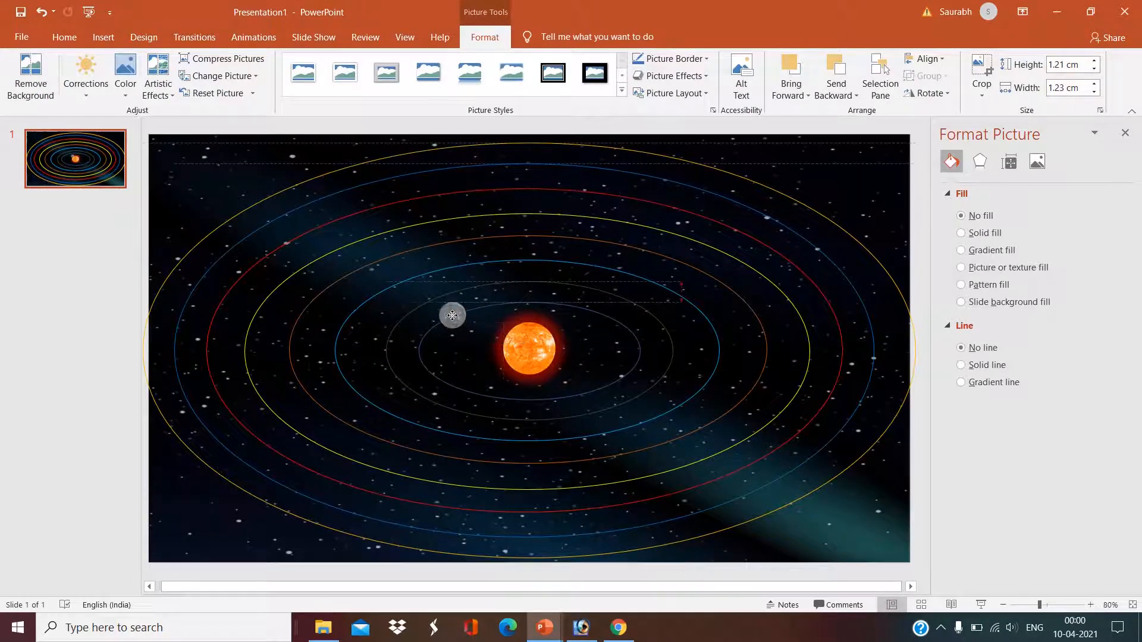
left_click(451, 315)
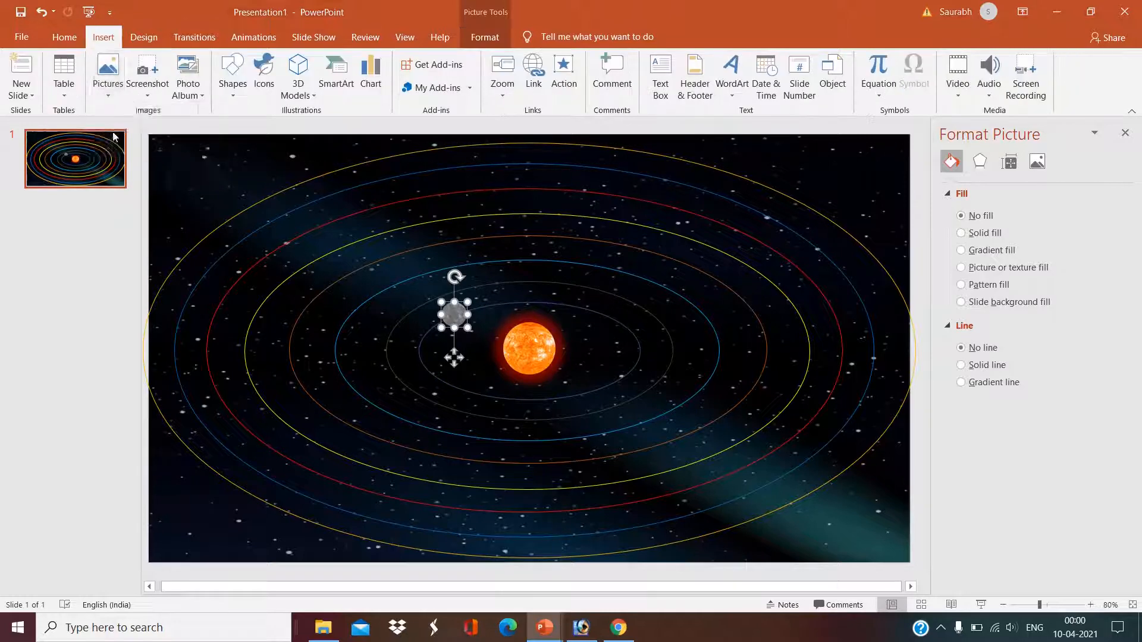
- Insert more planets, shrinking Saturn and the pale blue planet onto the outer orbits
left_click(107, 73)
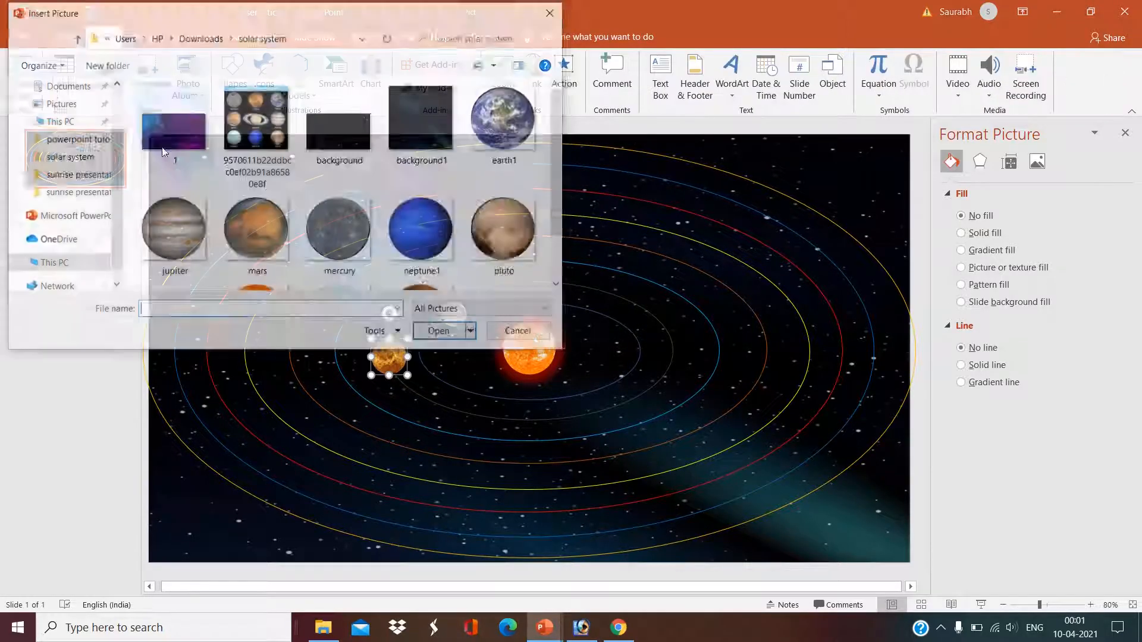
left_click(438, 331)
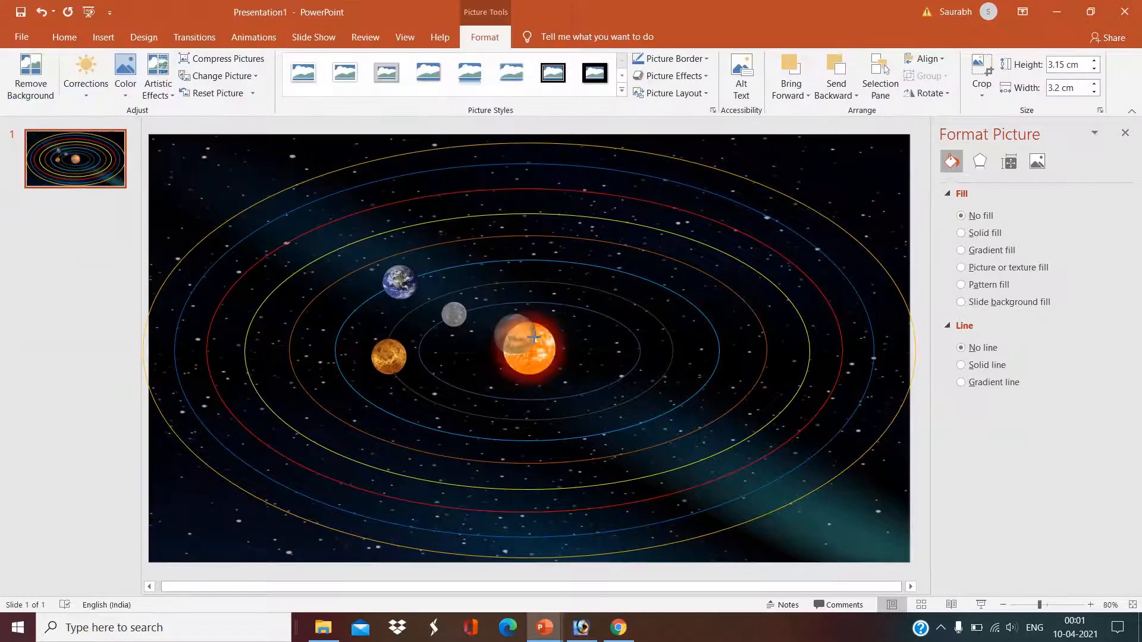
left_click_drag(531, 339, 495, 233)
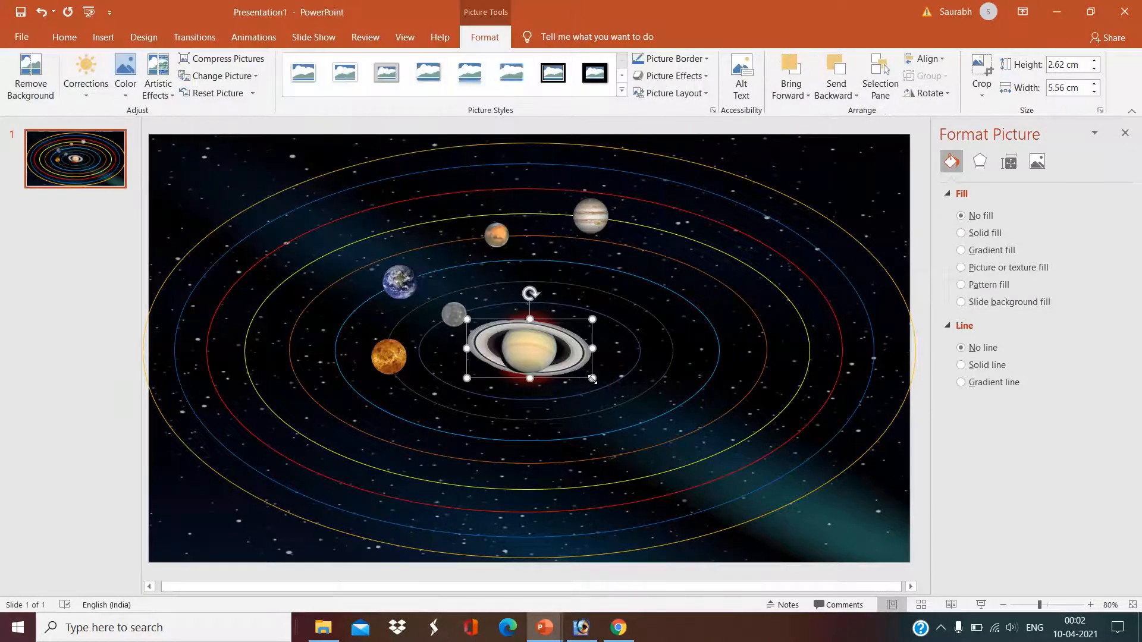
left_click_drag(530, 350, 286, 243)
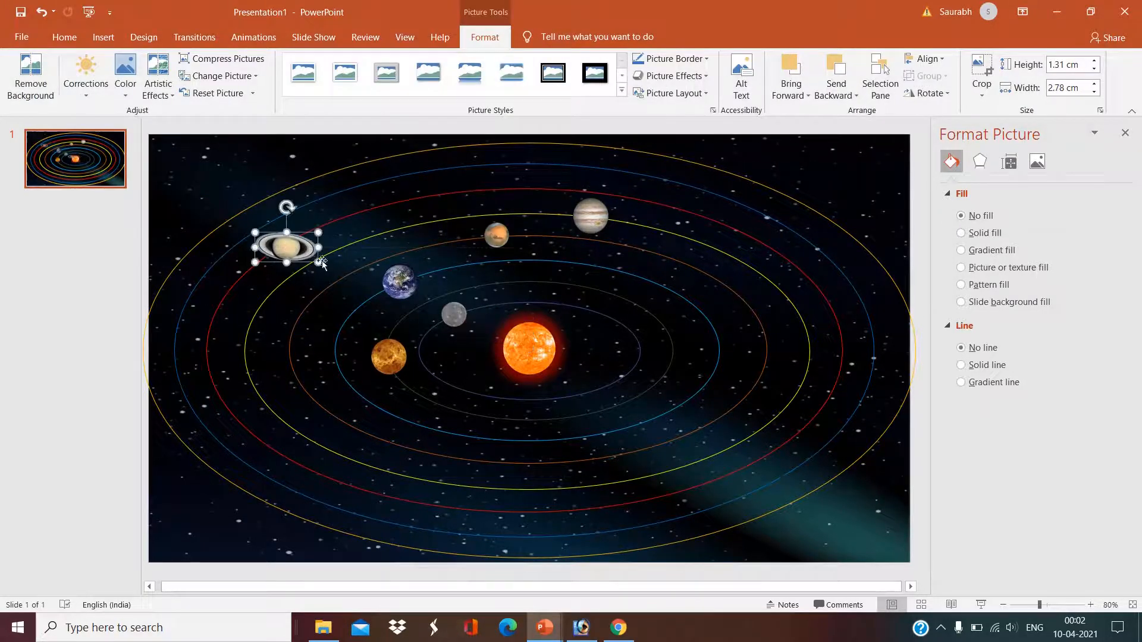
left_click(107, 69)
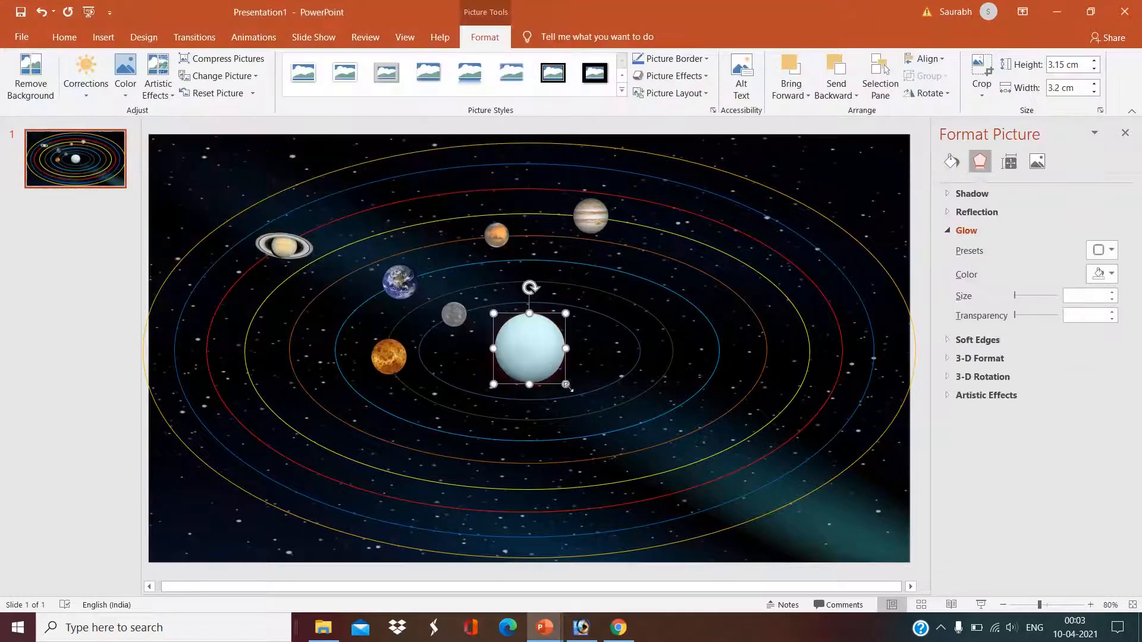
left_click_drag(528, 350, 376, 178)
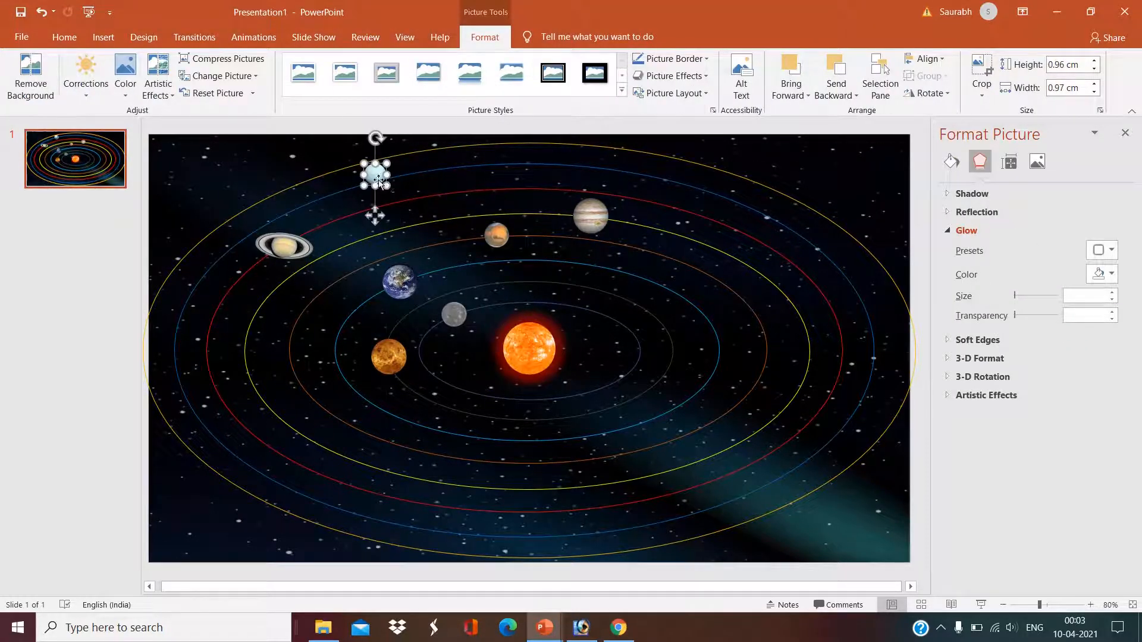
left_click_drag(376, 201, 395, 192)
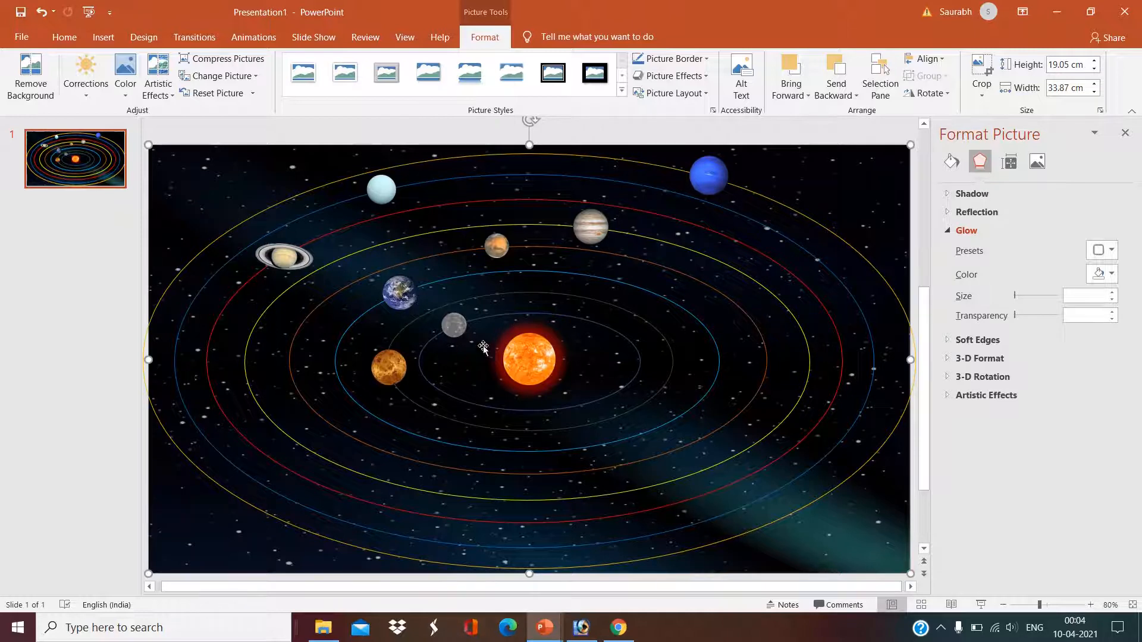
mouse_move(460, 324)
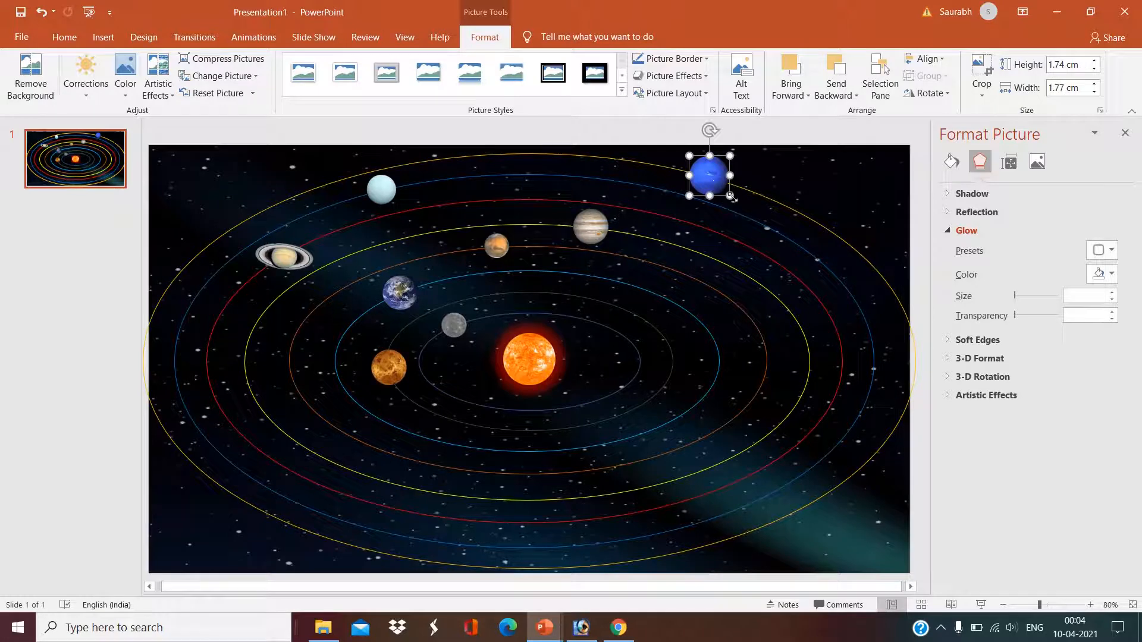
- Nudge Neptune into place, then give Mercury a Circle motion path fitted to the innermost orbit
left_click_drag(731, 197, 718, 177)
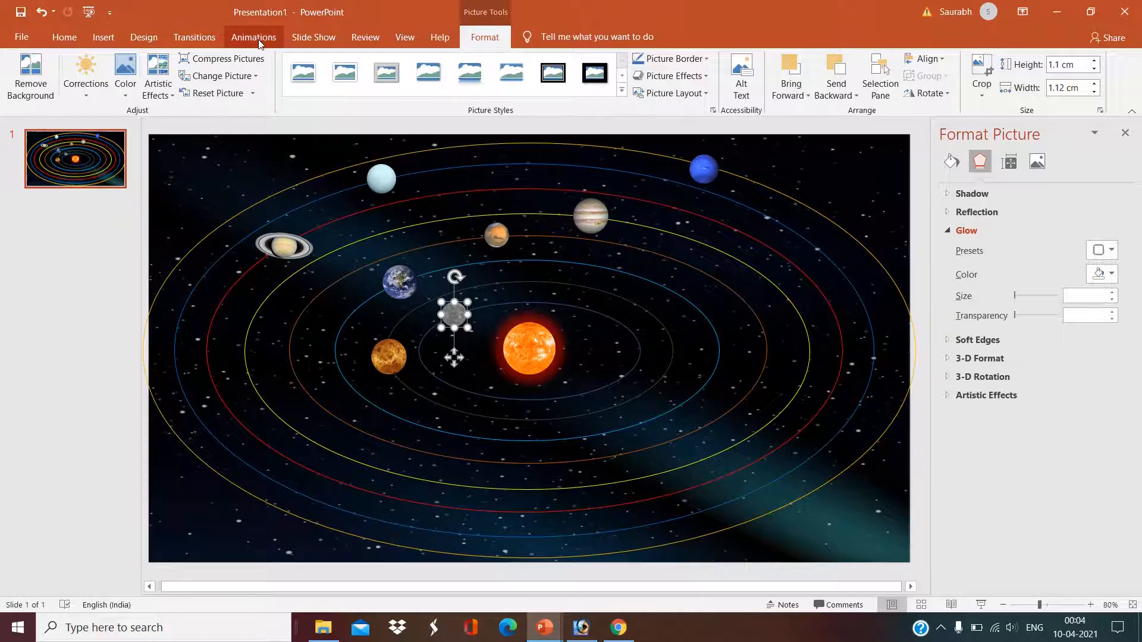
left_click(755, 76)
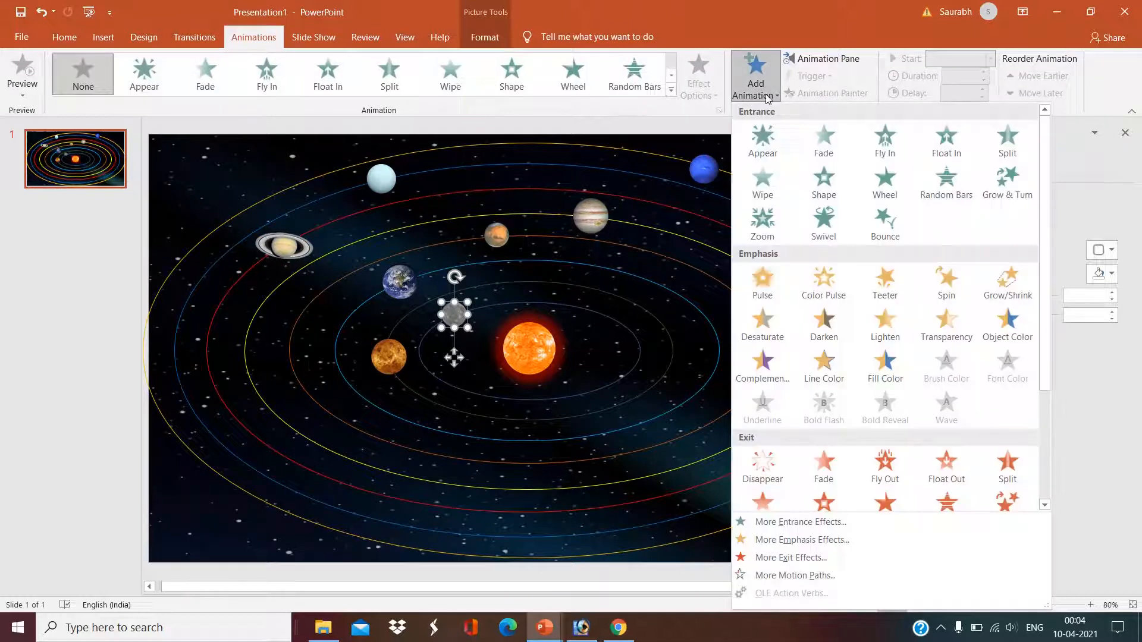
mouse_move(795, 575)
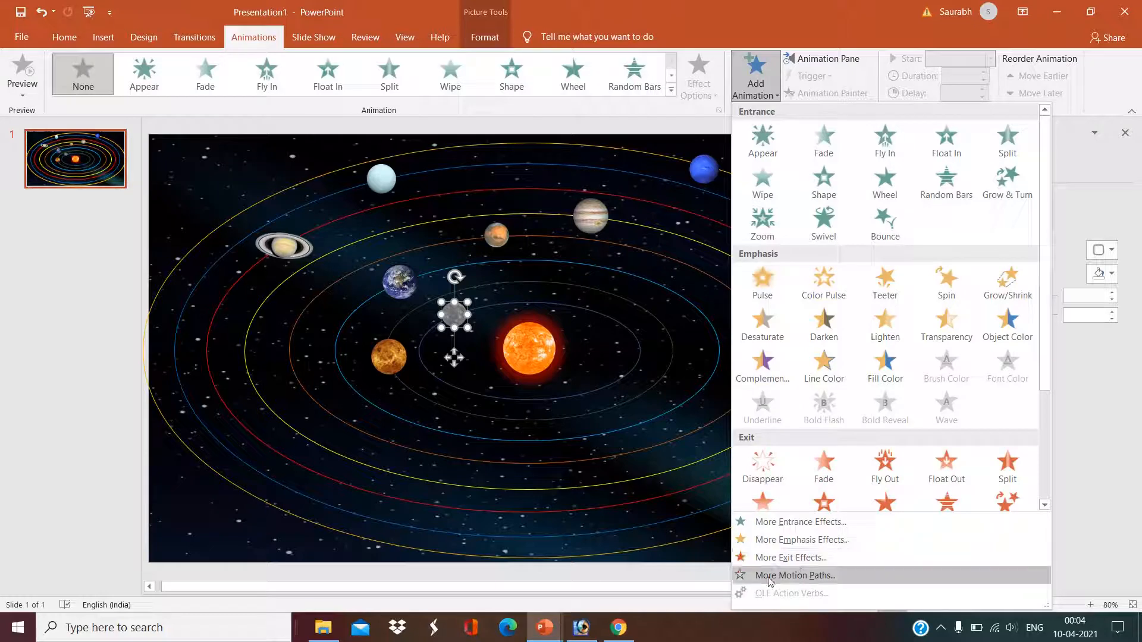
left_click(795, 575)
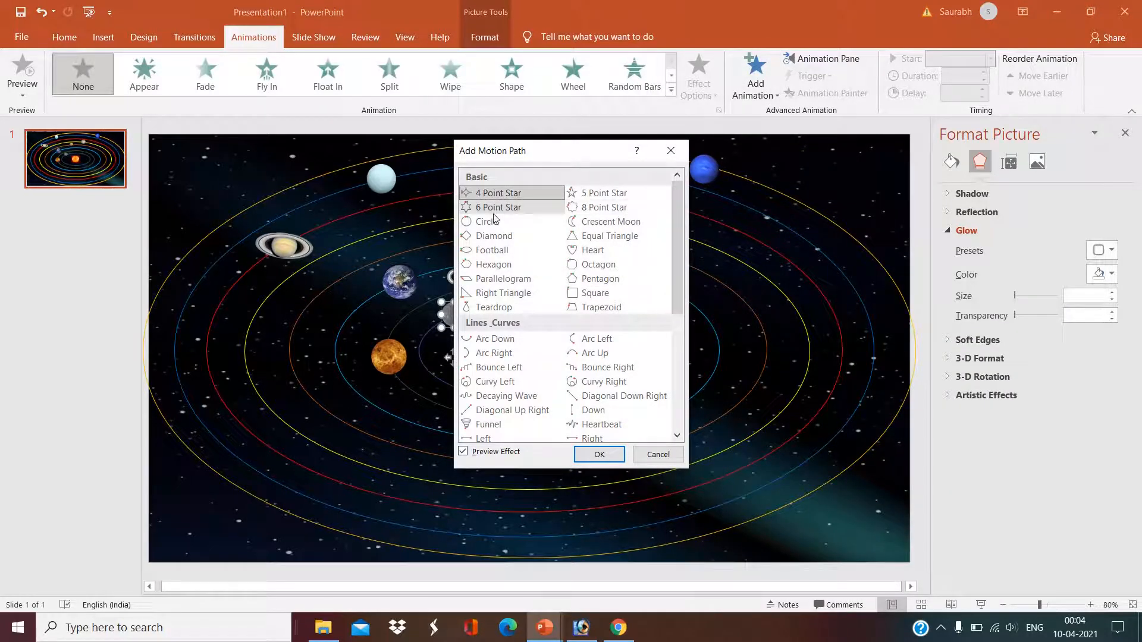
left_click(486, 221)
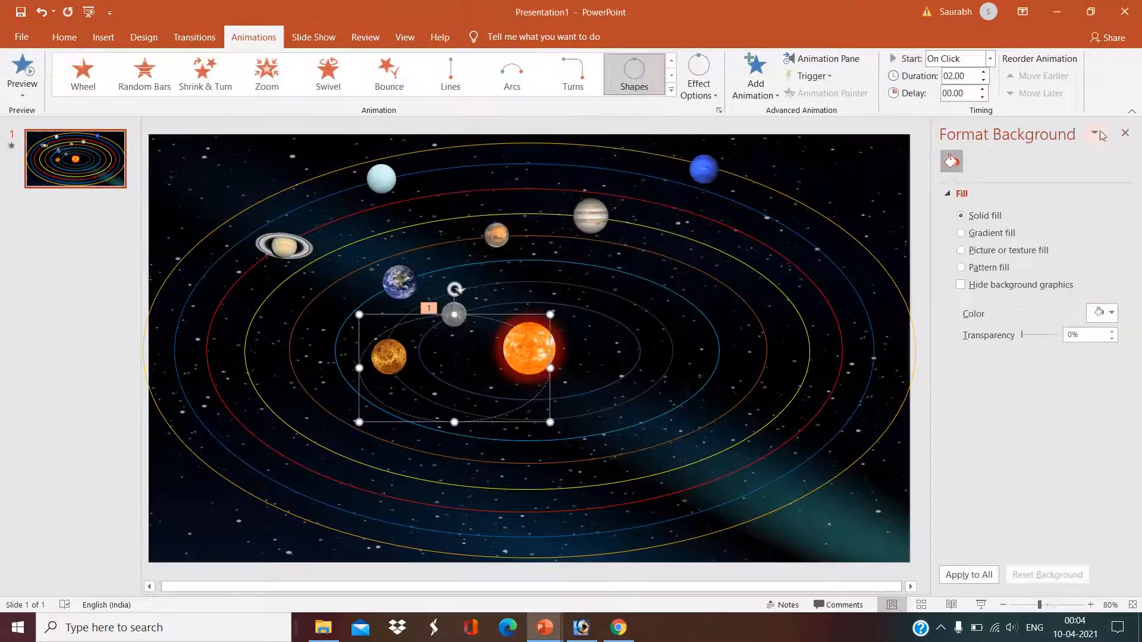
left_click(1124, 134)
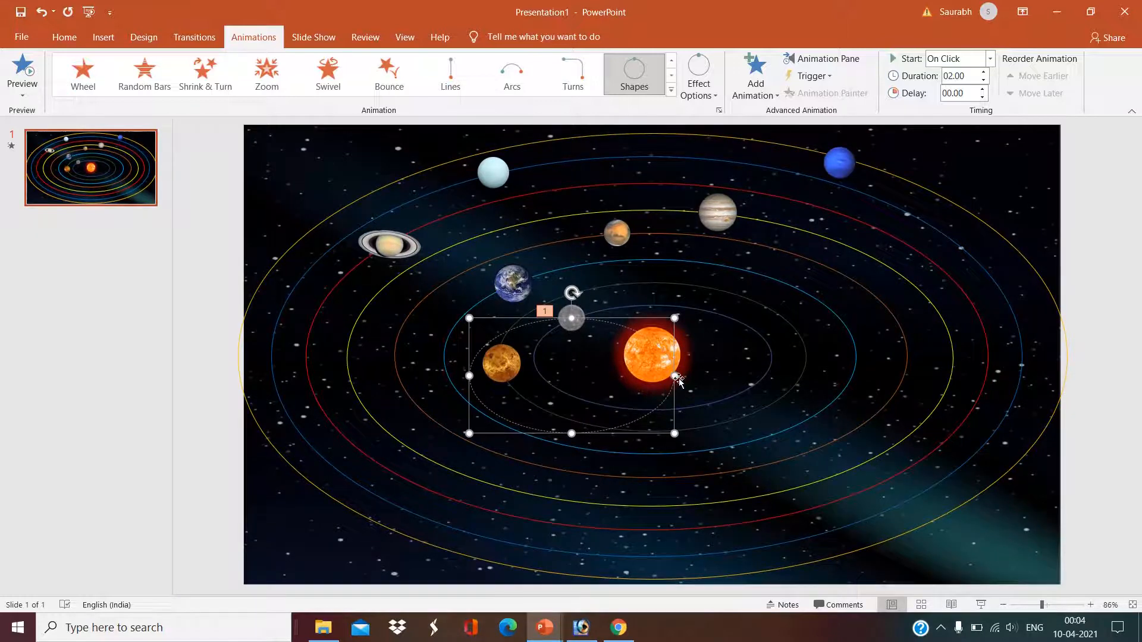
mouse_move(483, 337)
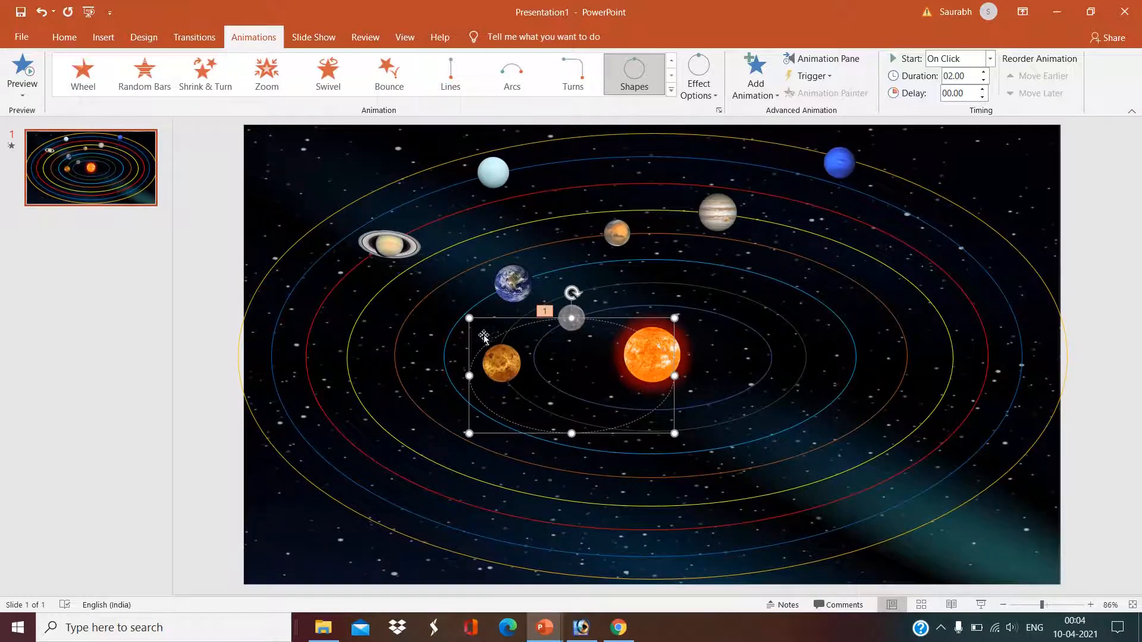
mouse_move(712, 414)
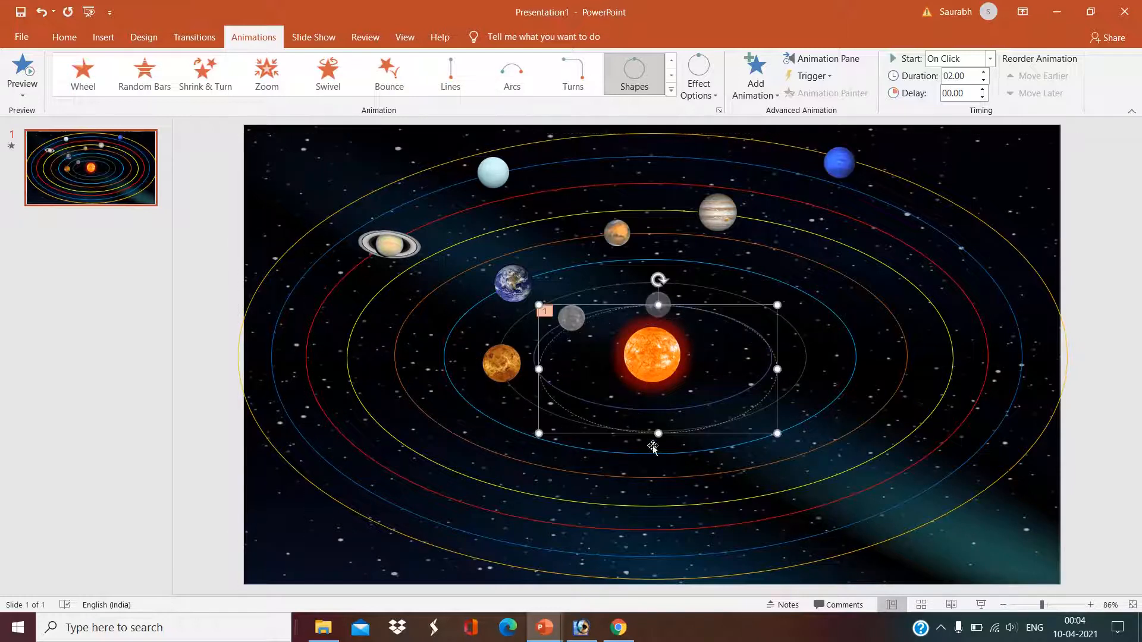
left_click_drag(653, 434, 658, 410)
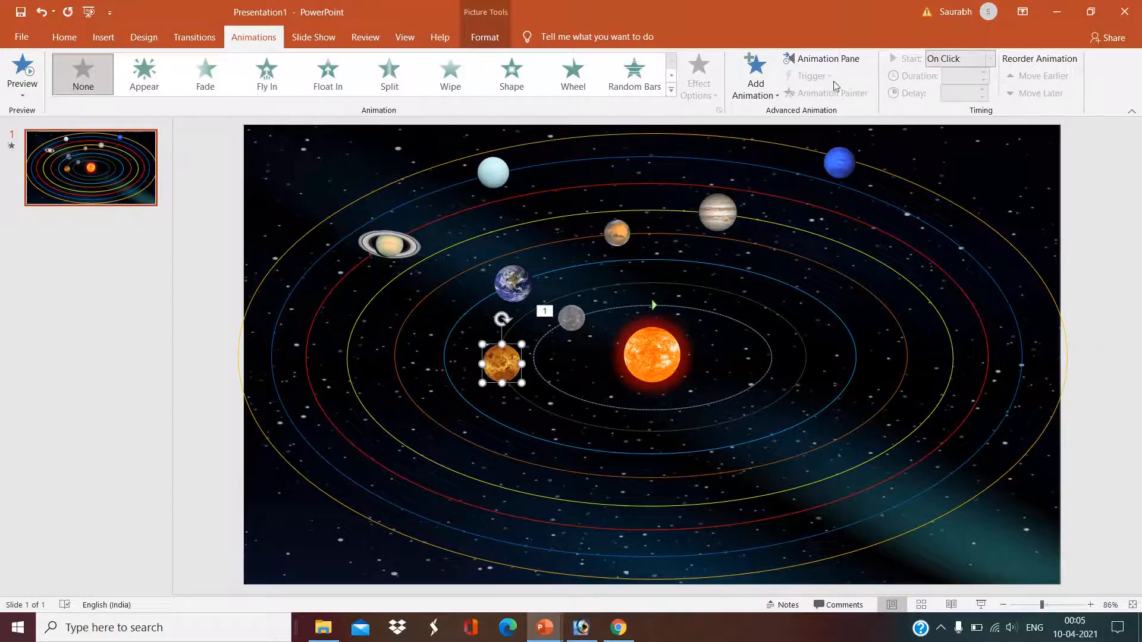
- Add a Circle motion path to Venus
left_click(755, 72)
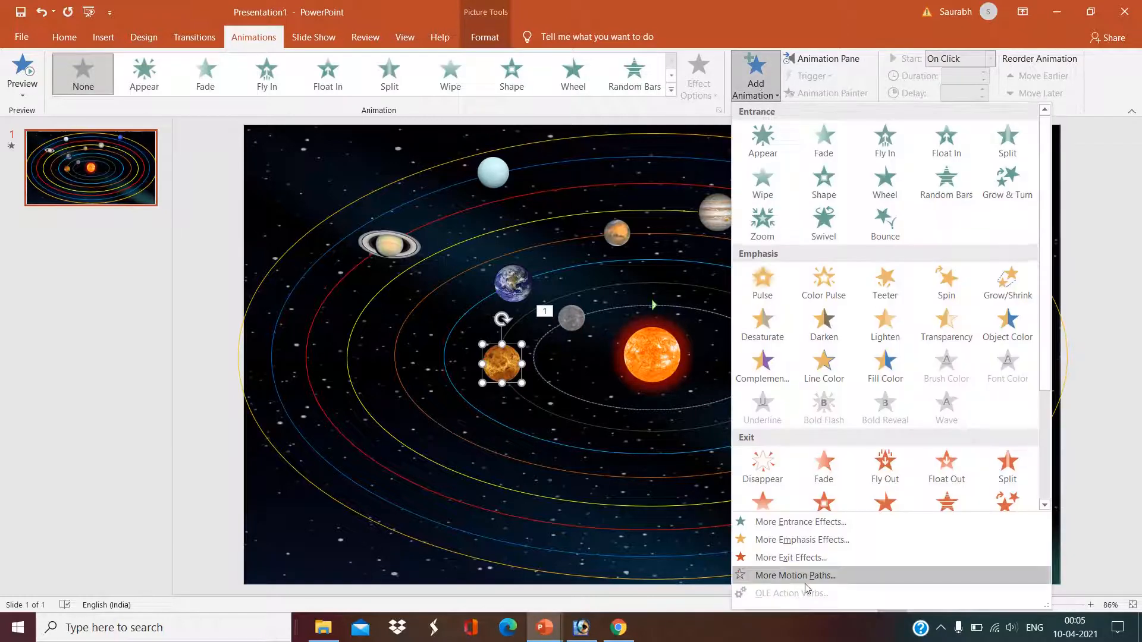
left_click(794, 575)
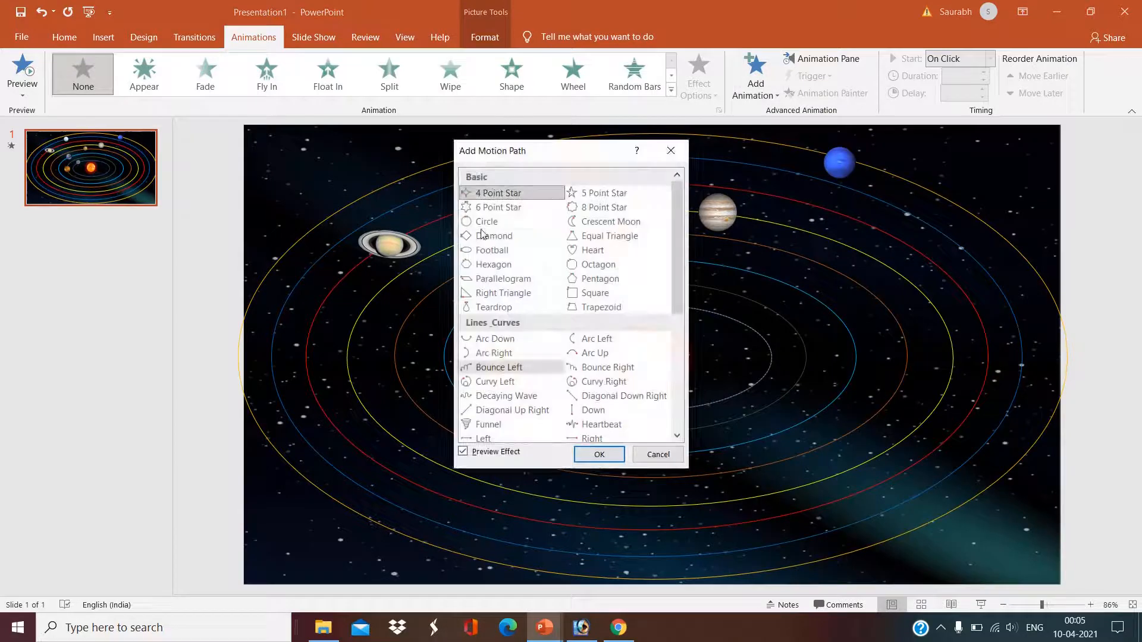
left_click(487, 221)
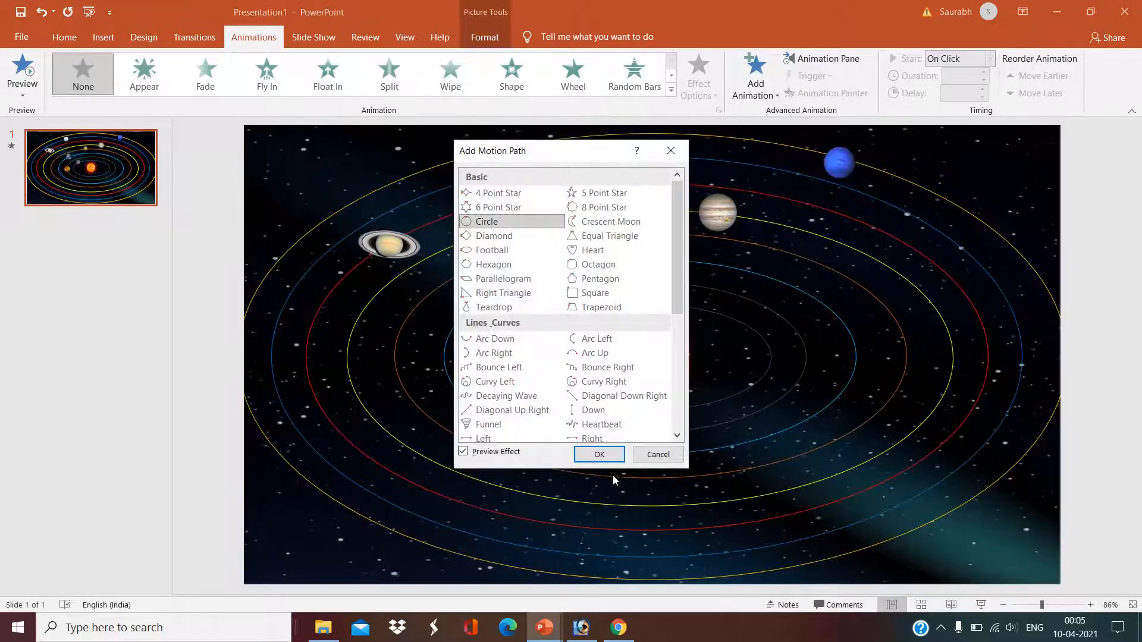
left_click(598, 454)
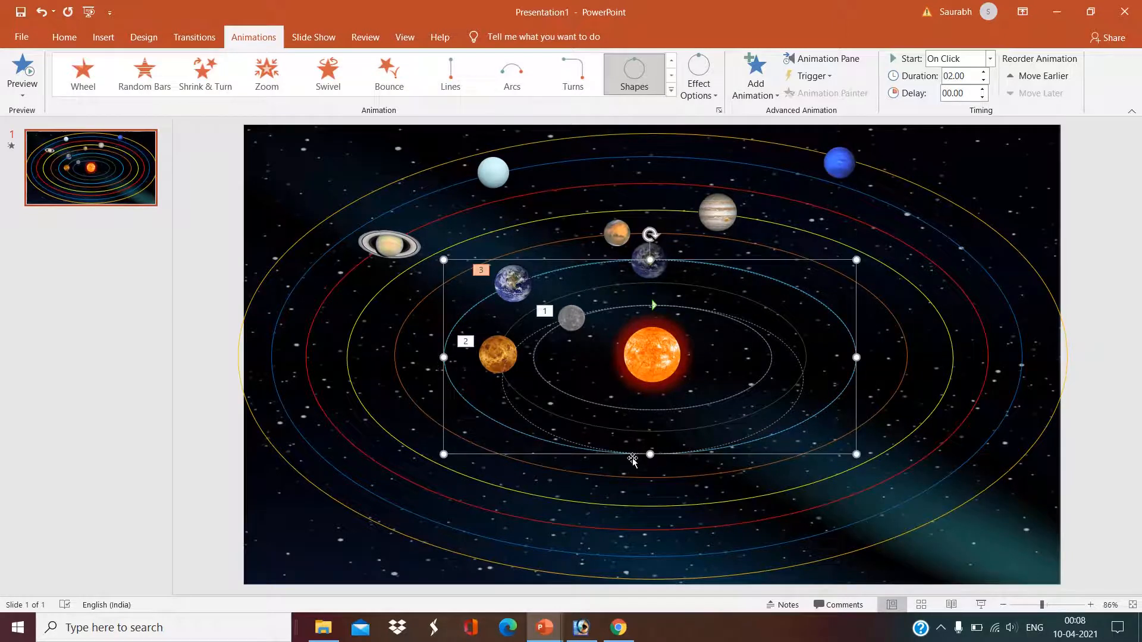
mouse_move(775, 362)
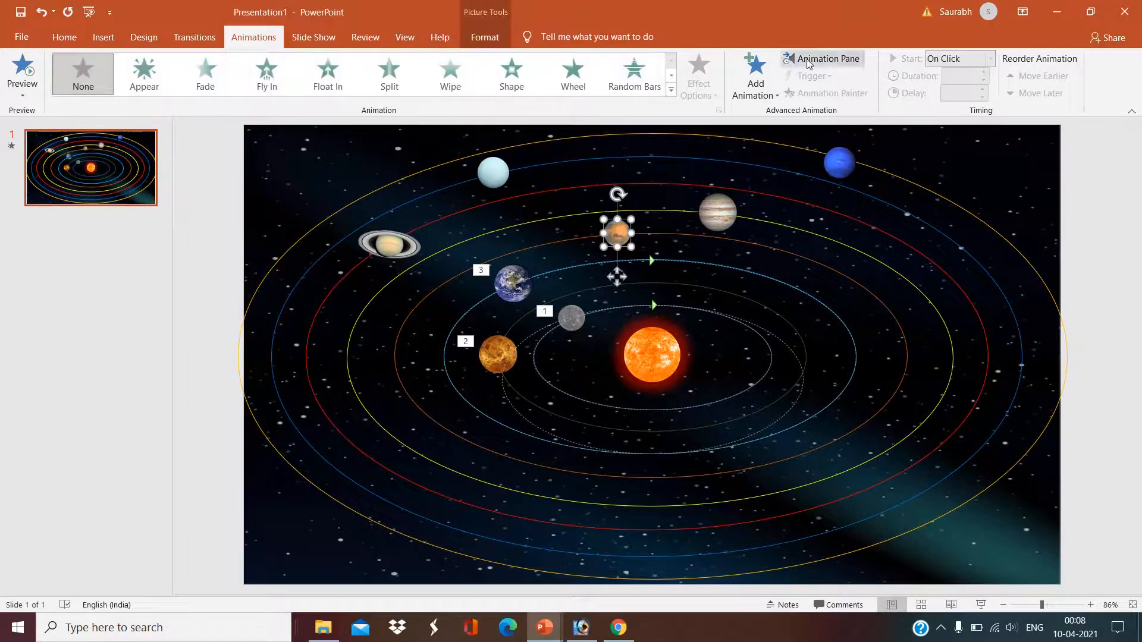
- Add Circle motion paths to Mars and Jupiter
left_click(755, 72)
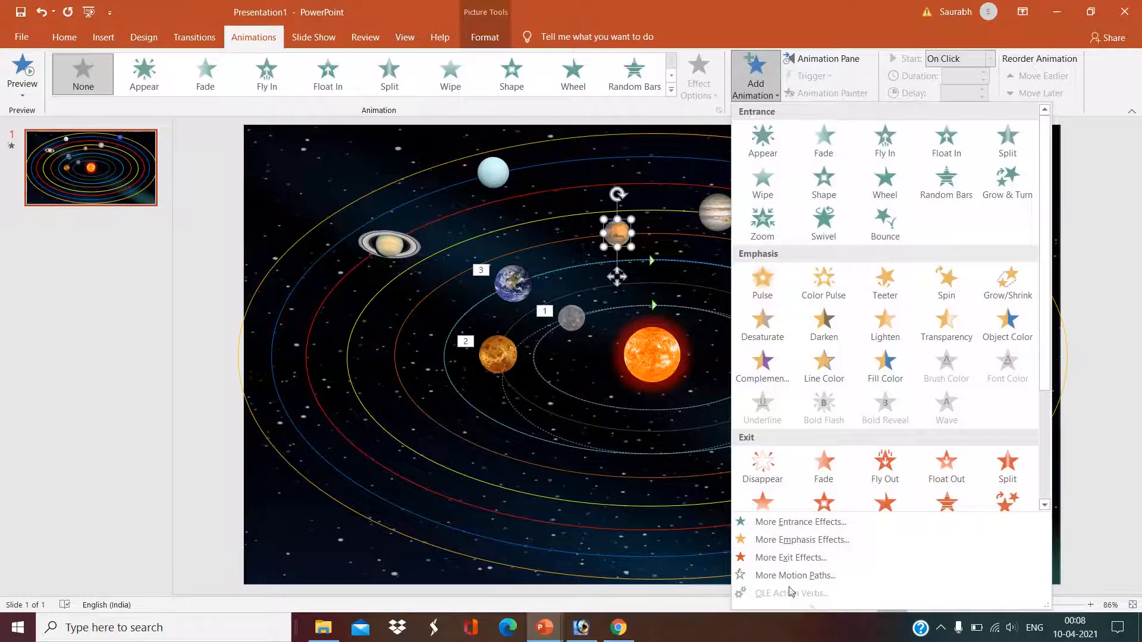
left_click(794, 575)
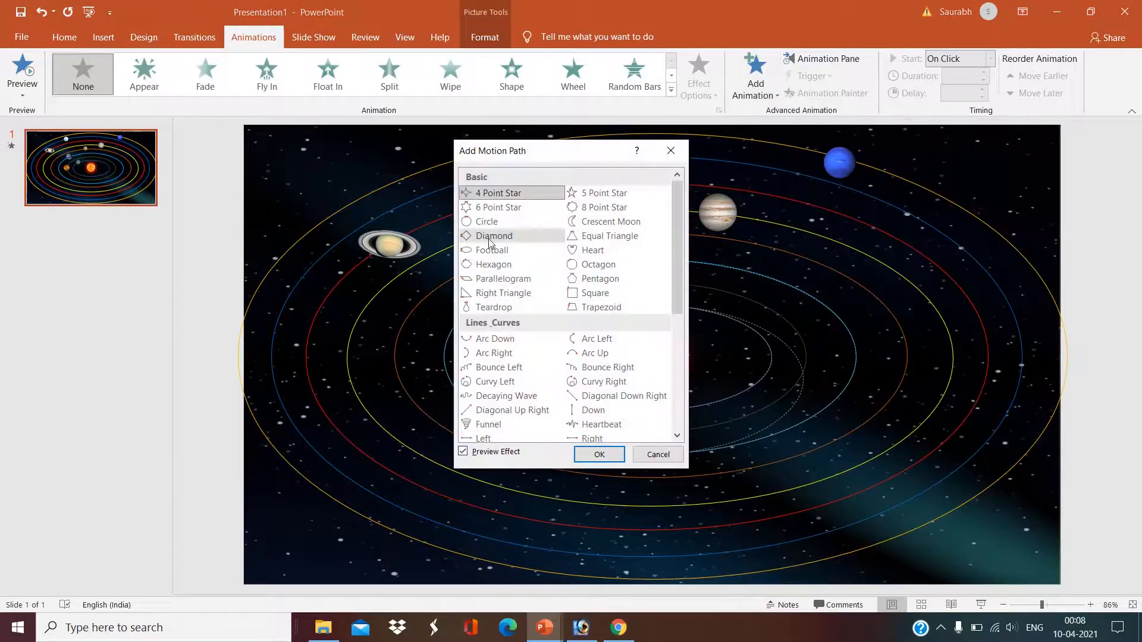
left_click(599, 453)
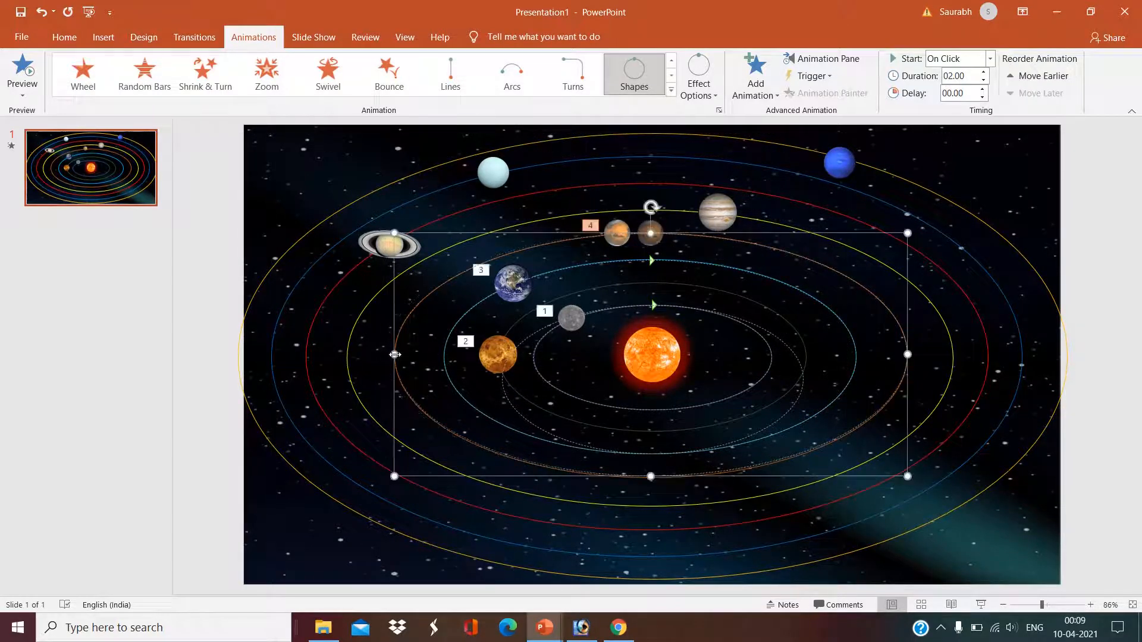
left_click(754, 75)
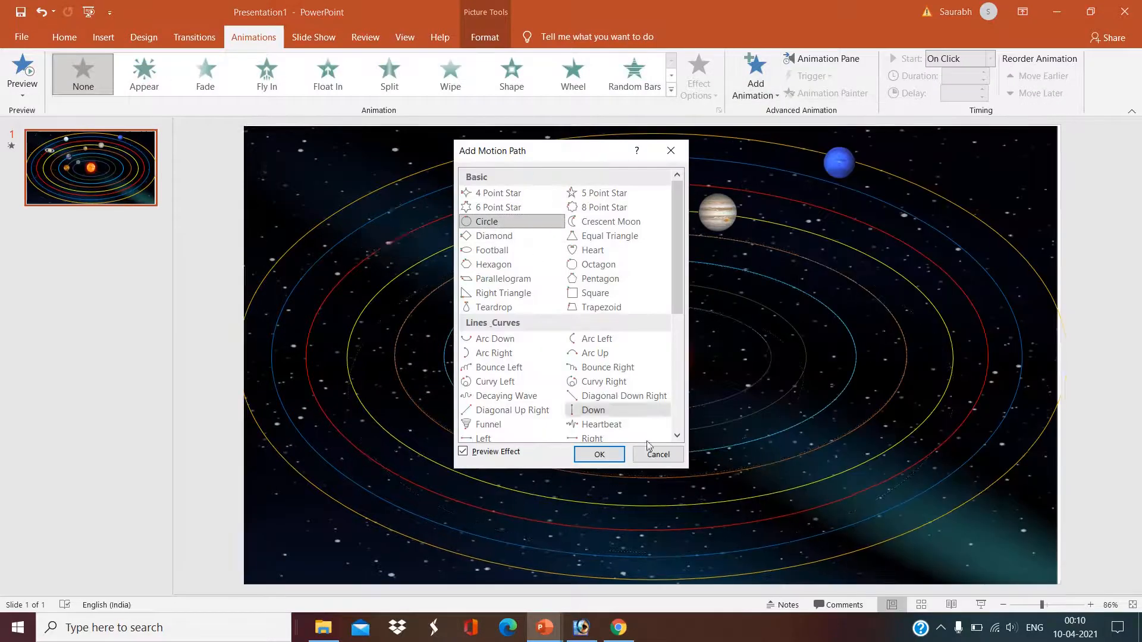
left_click(598, 454)
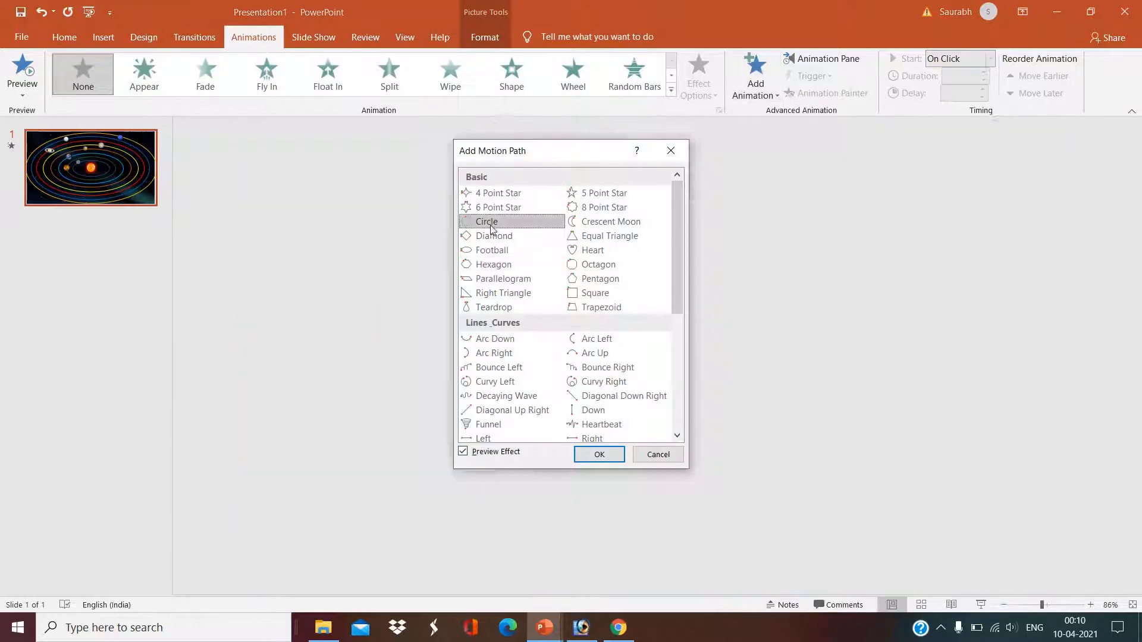
left_click(599, 454)
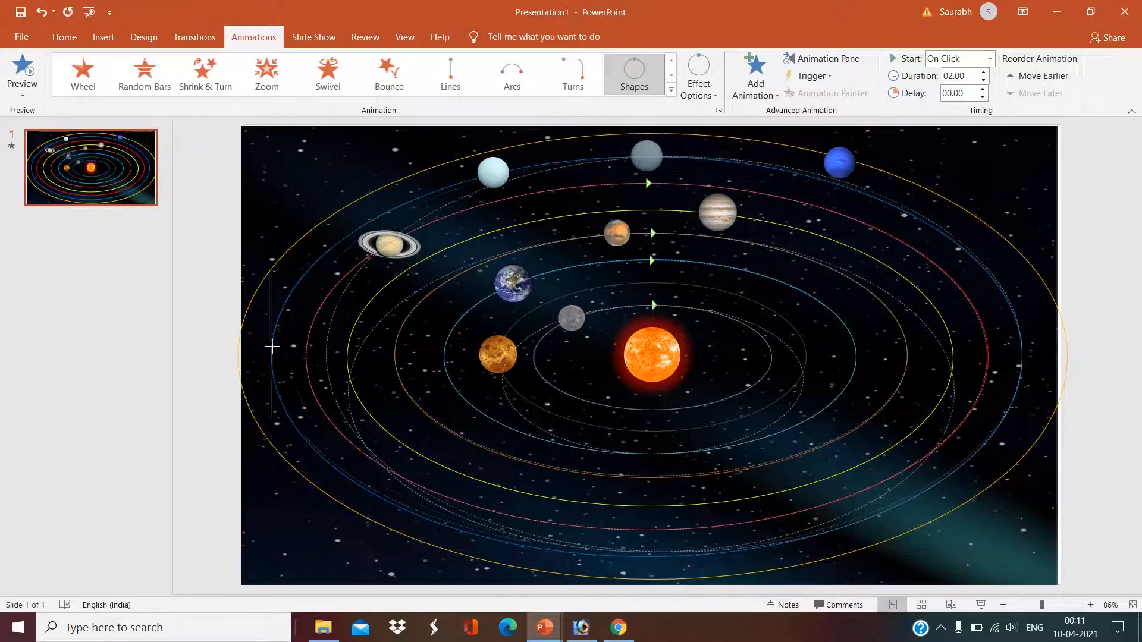
- Set smooth start and smooth end to 0 on the first planet's orbit
left_click(754, 75)
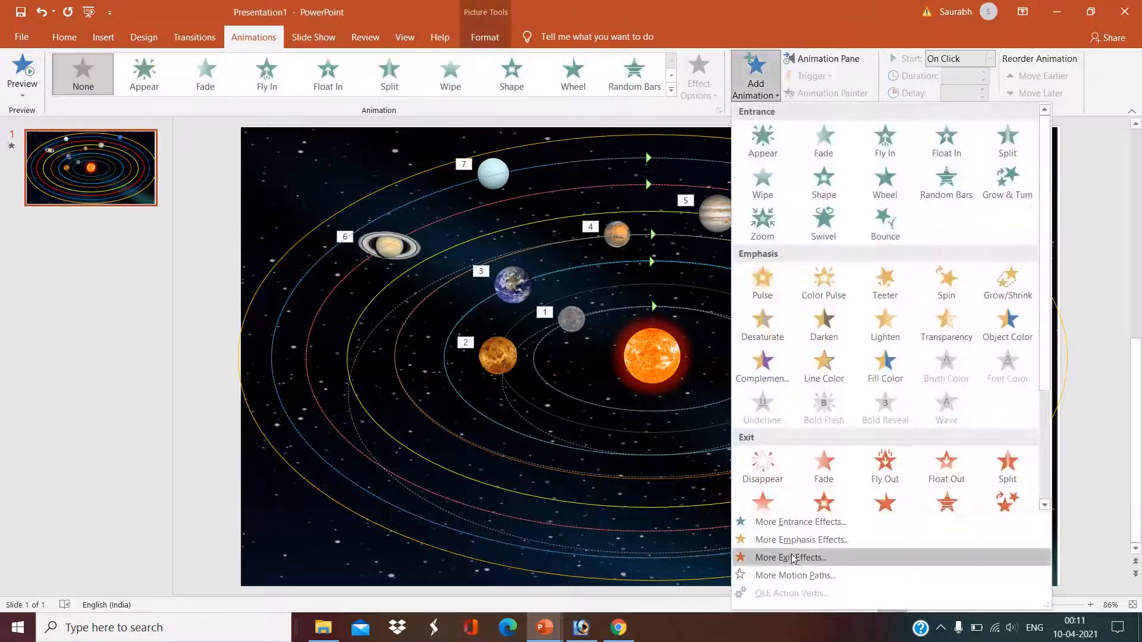
left_click(827, 59)
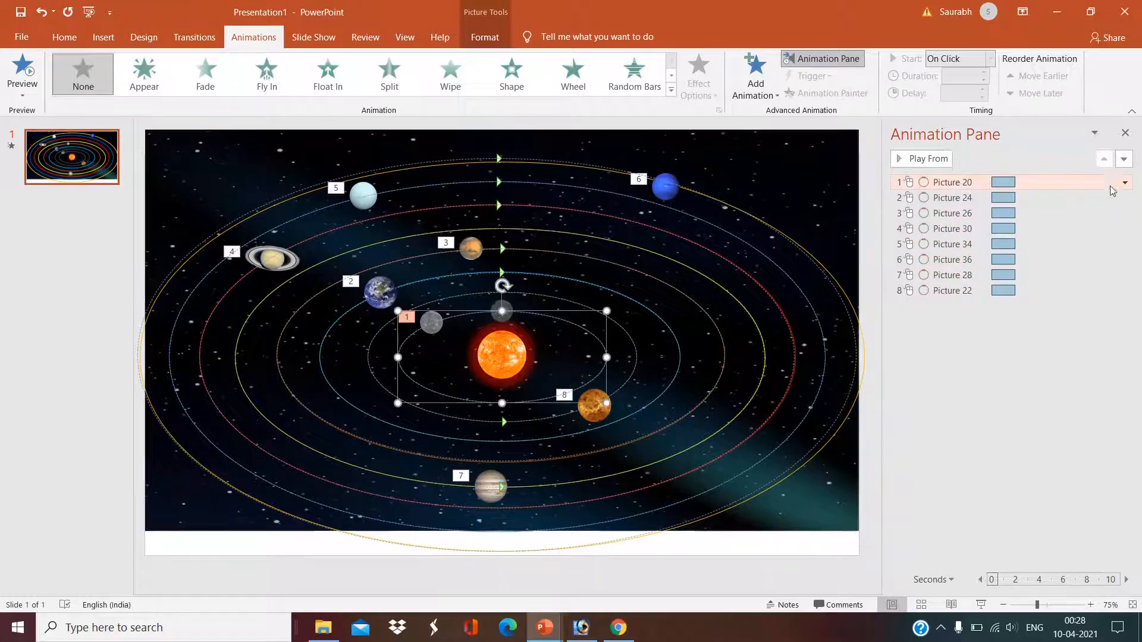
left_click(1124, 182)
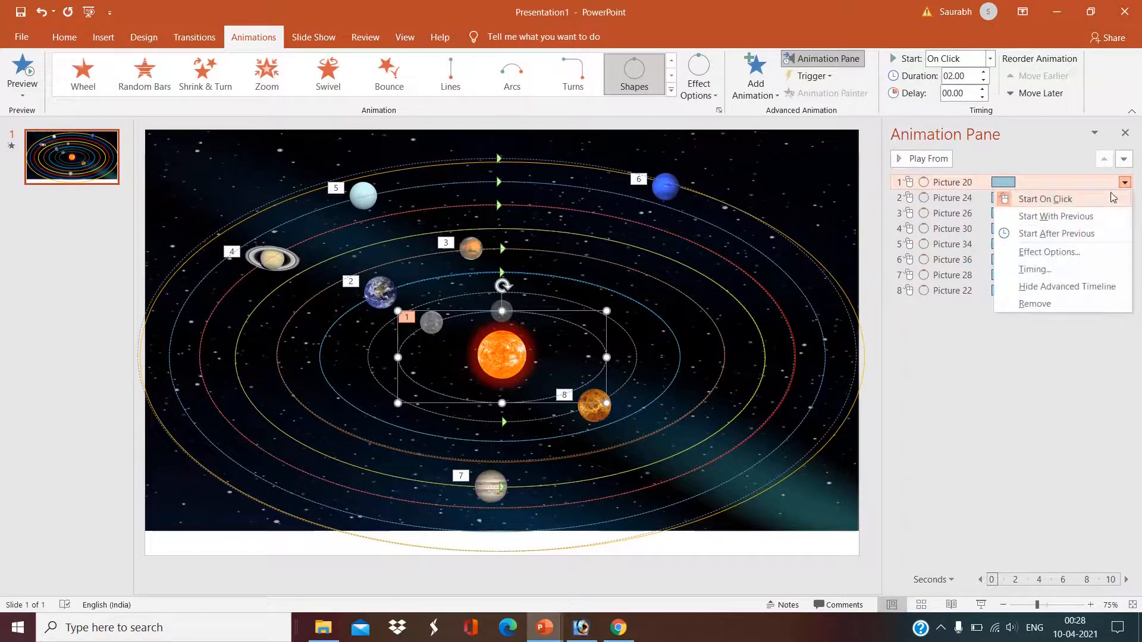
mouse_move(1034, 269)
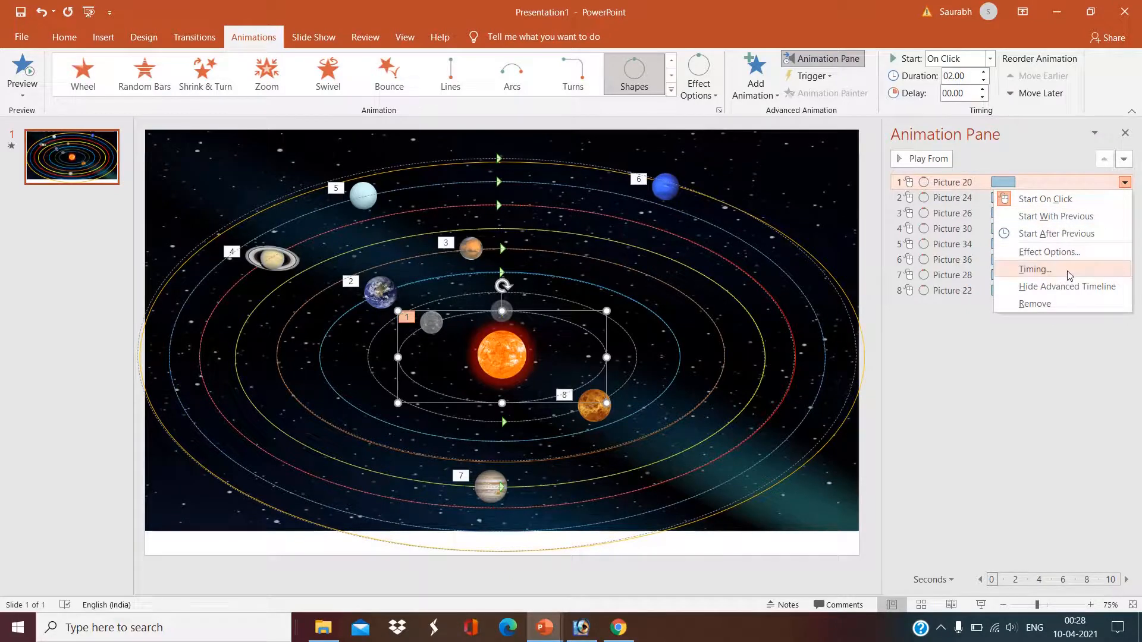
mouse_move(1068, 252)
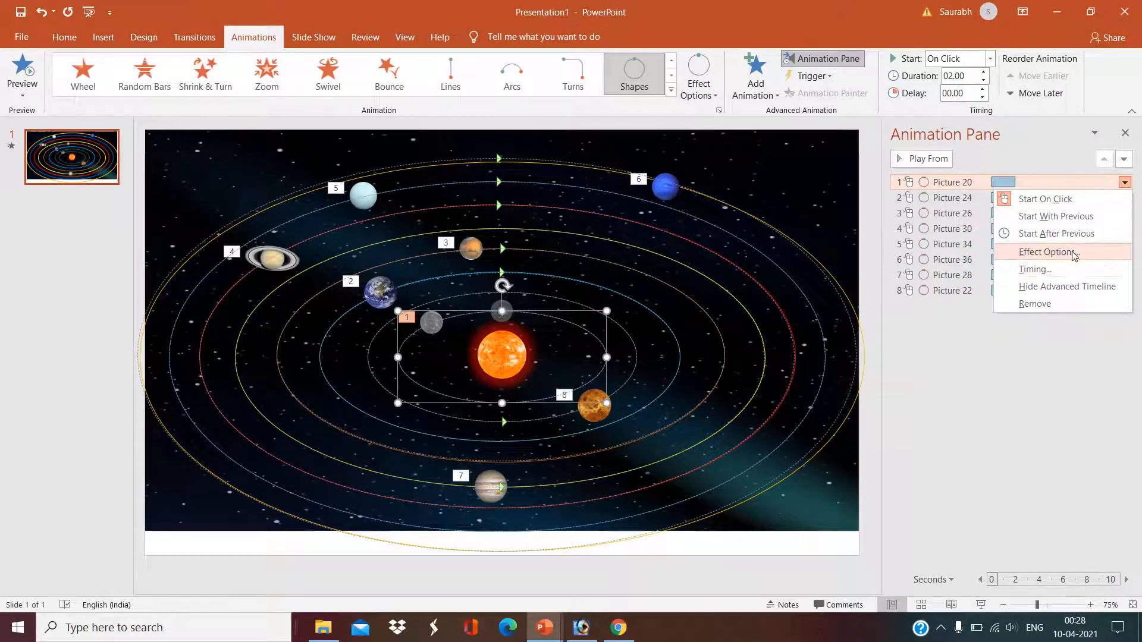
left_click(1074, 257)
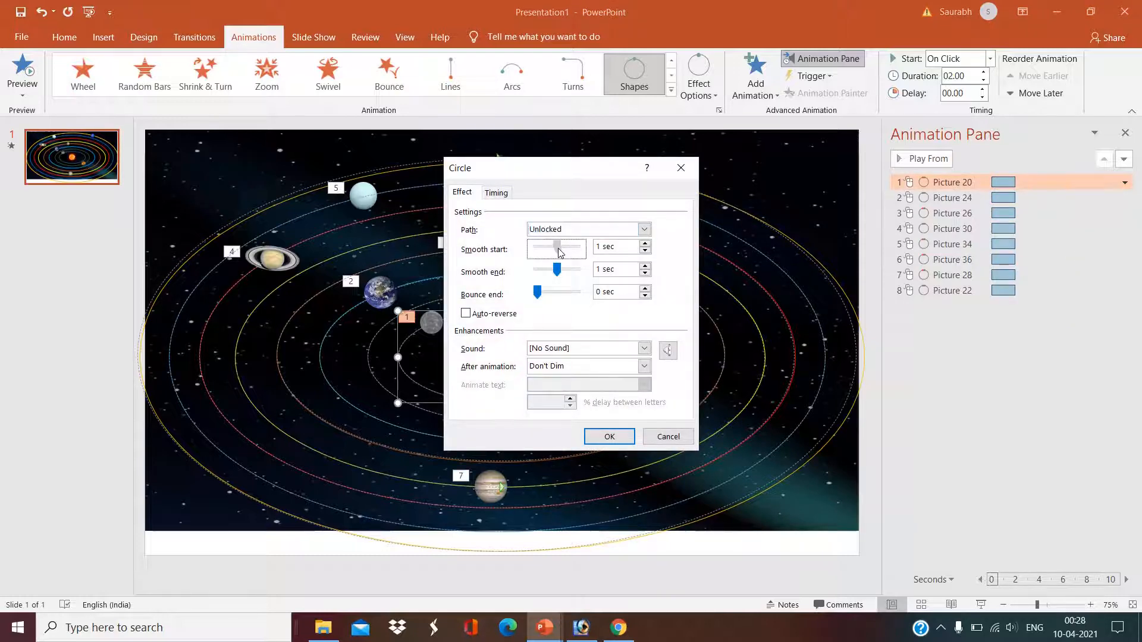
left_click_drag(556, 247, 531, 246)
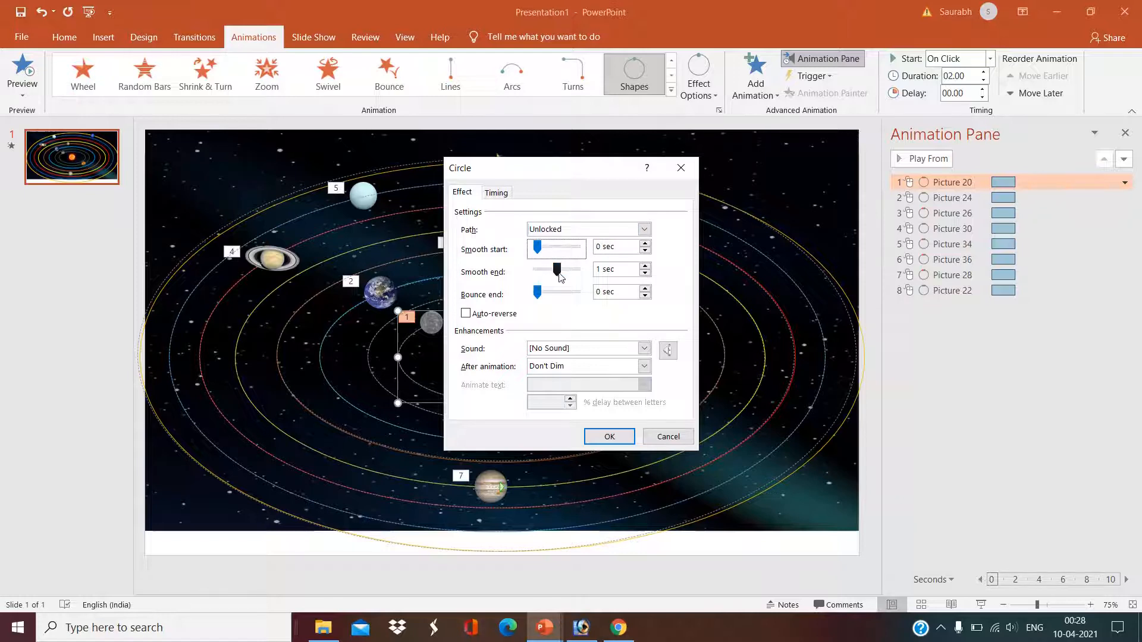
left_click_drag(557, 270, 538, 269)
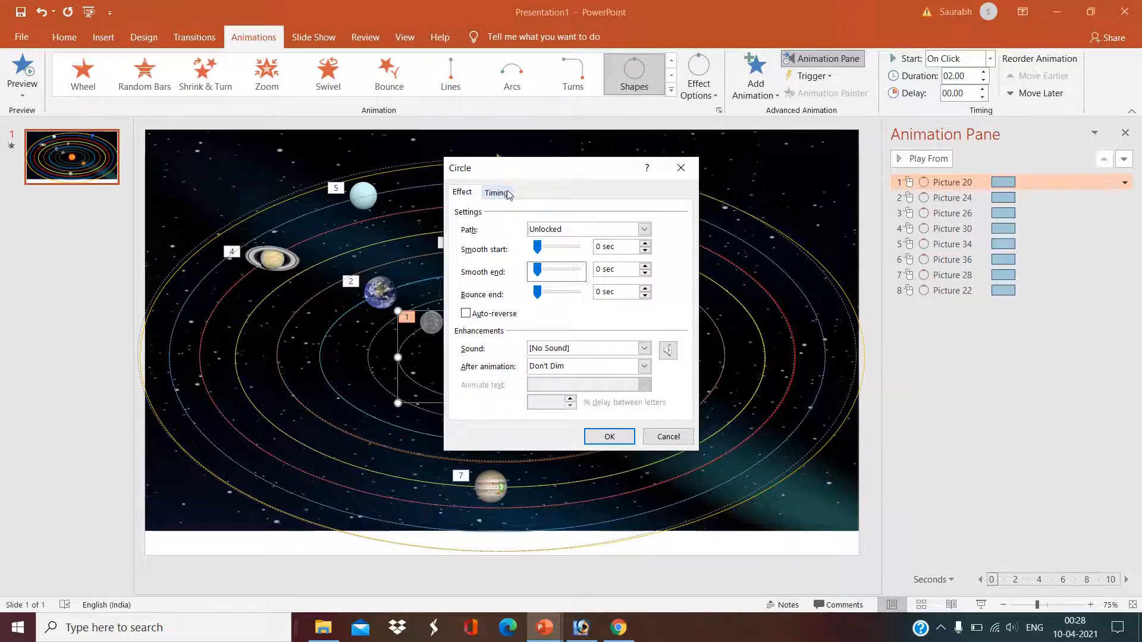
- Make the first orbit start With Previous and repeat until end of slide
left_click(496, 192)
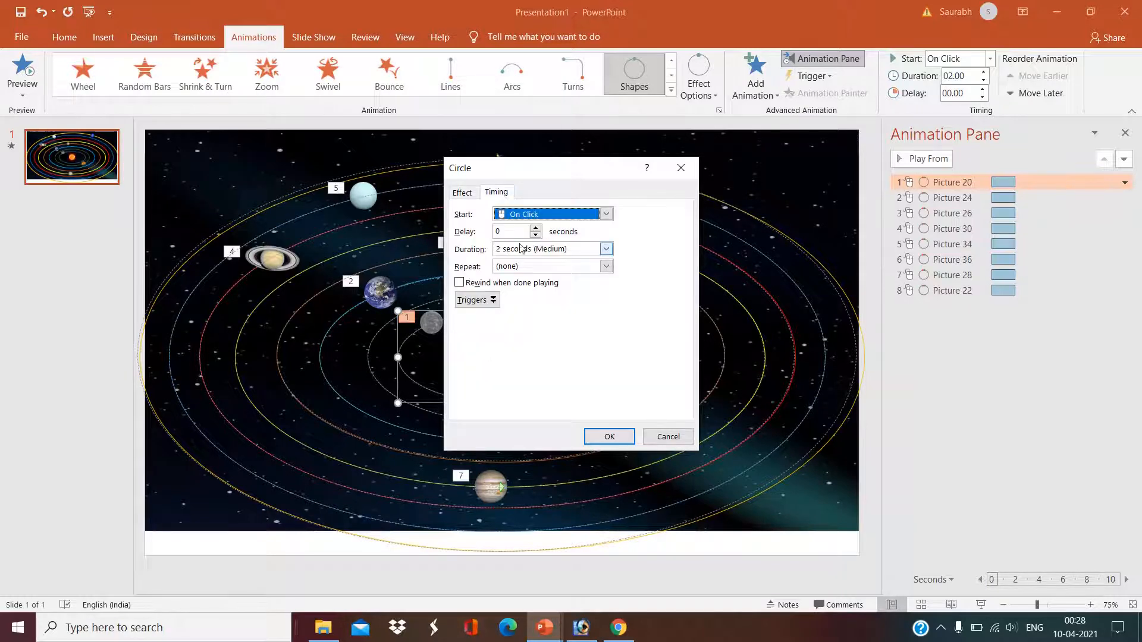
left_click(605, 213)
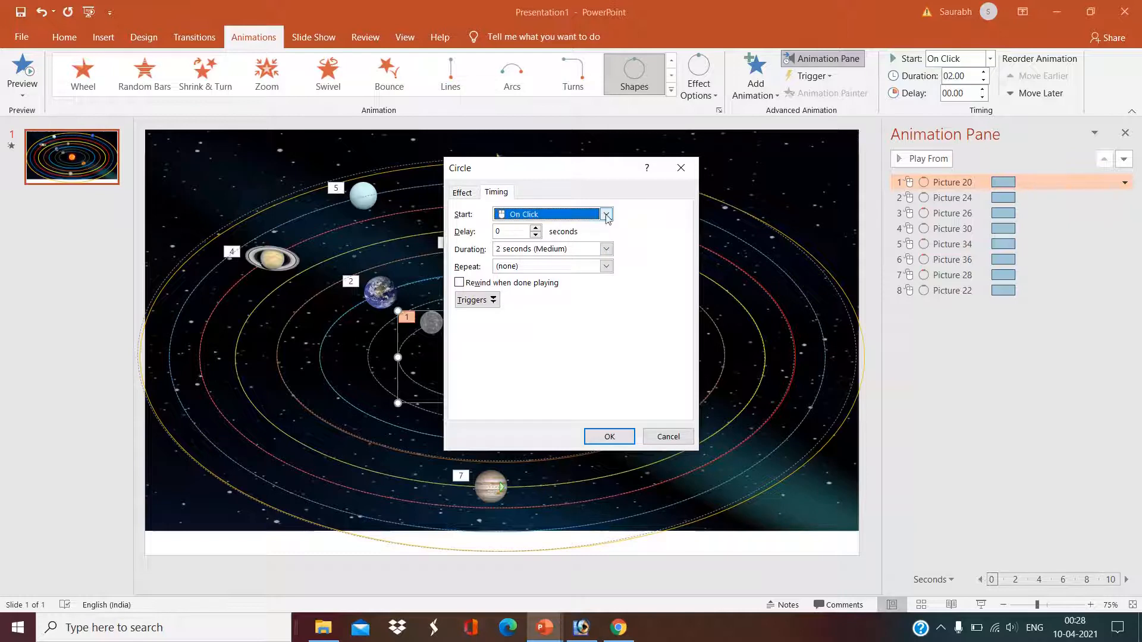
left_click(526, 213)
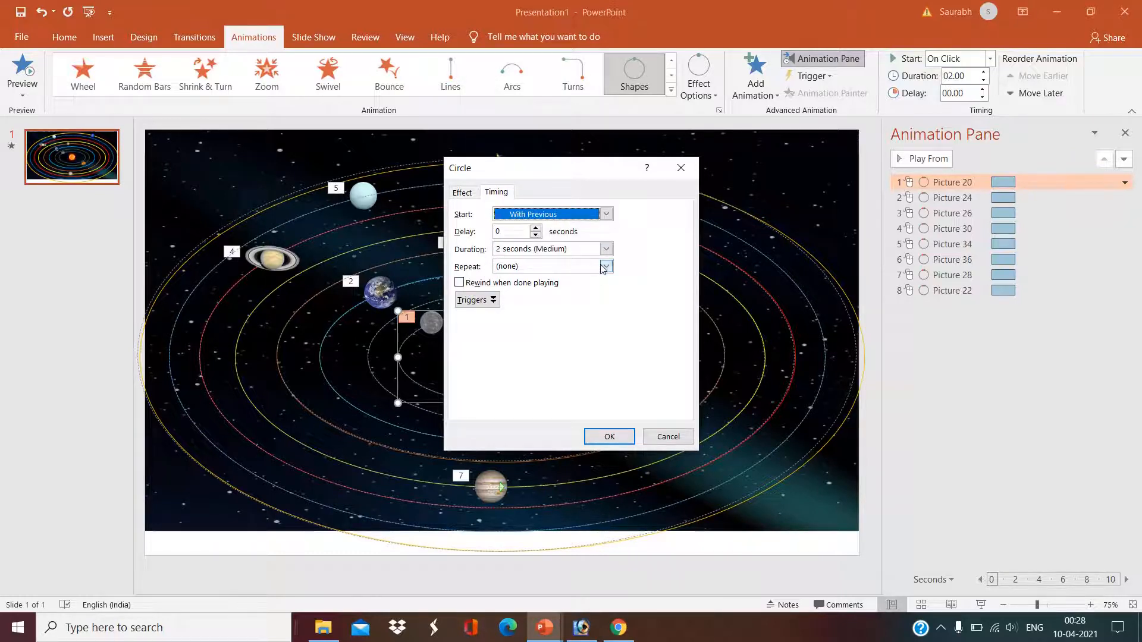
left_click(605, 266)
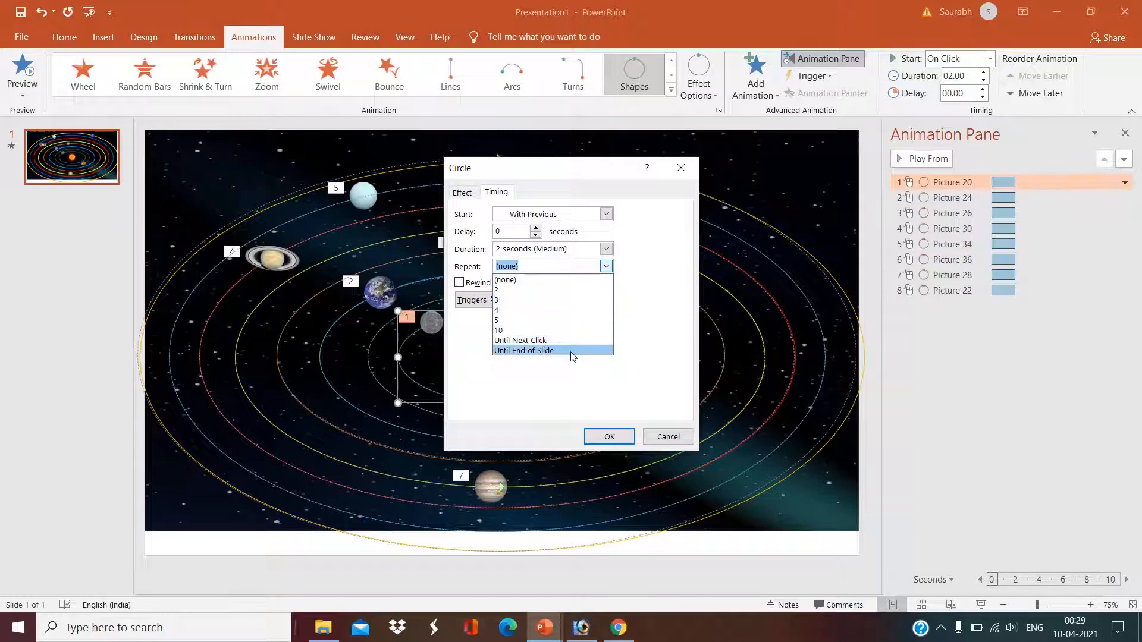
left_click(524, 350)
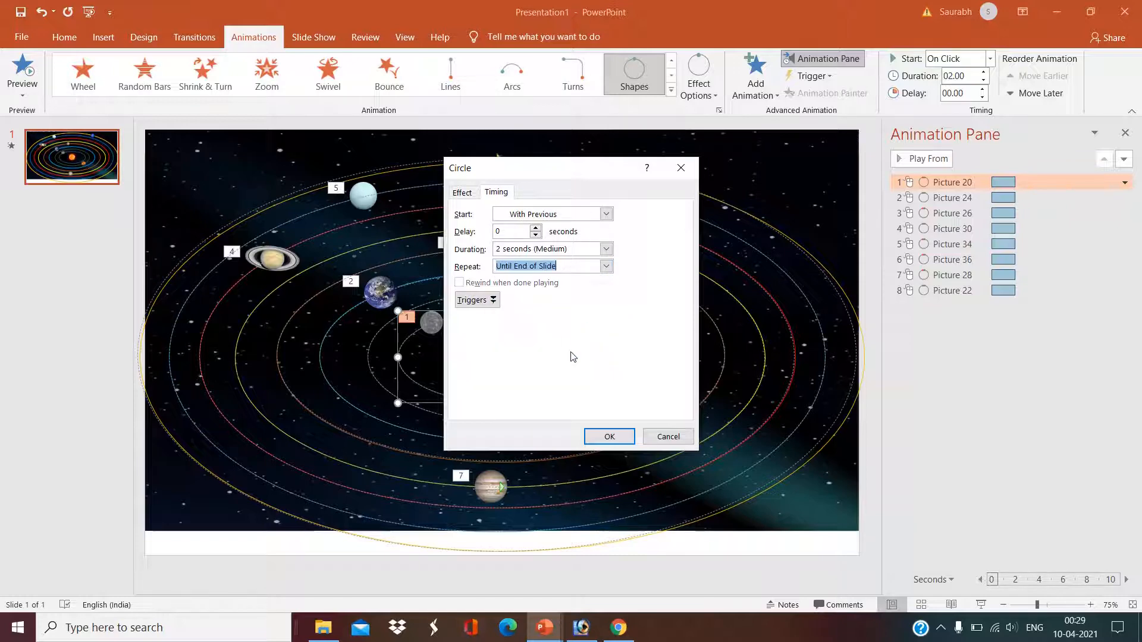
left_click(609, 436)
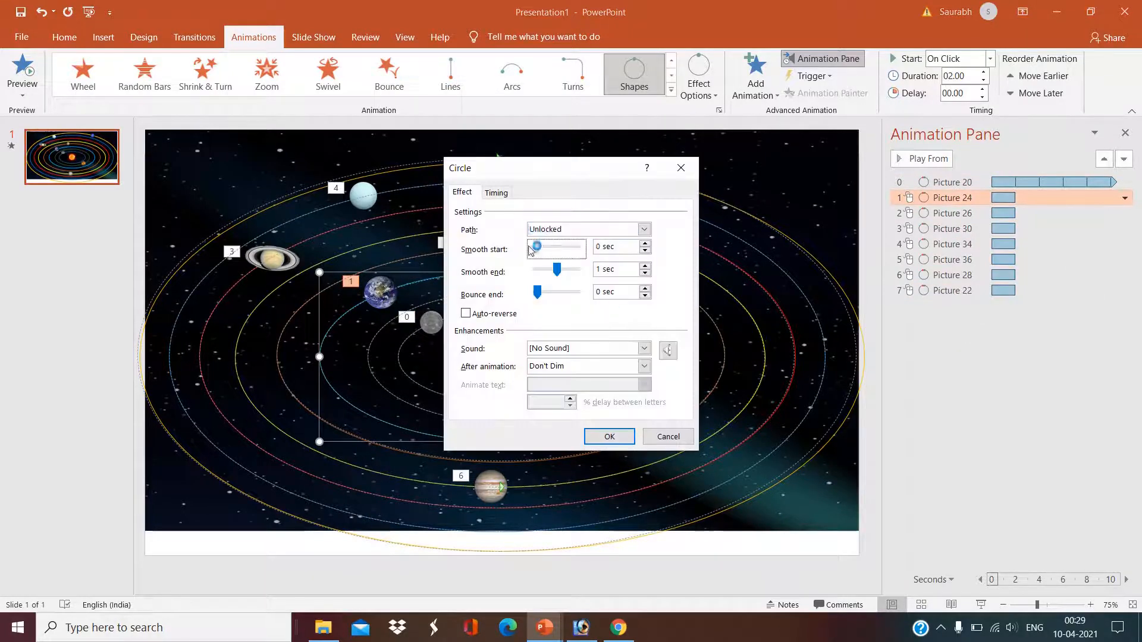
- Apply the same start and repeat timing to the second through fifth orbits
left_click(496, 192)
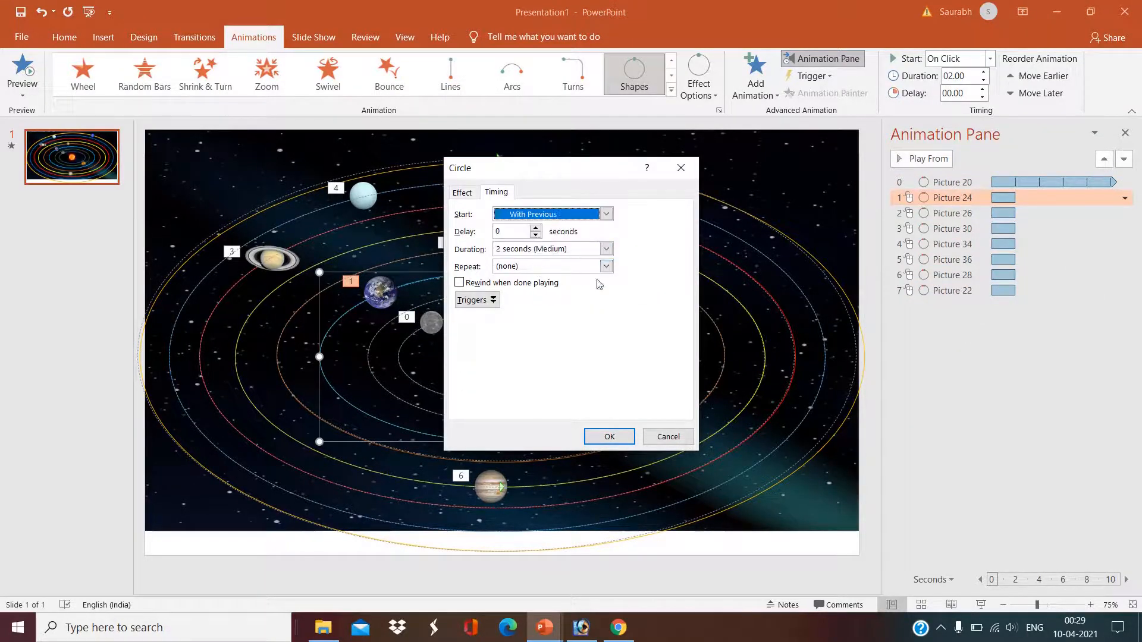
left_click(609, 436)
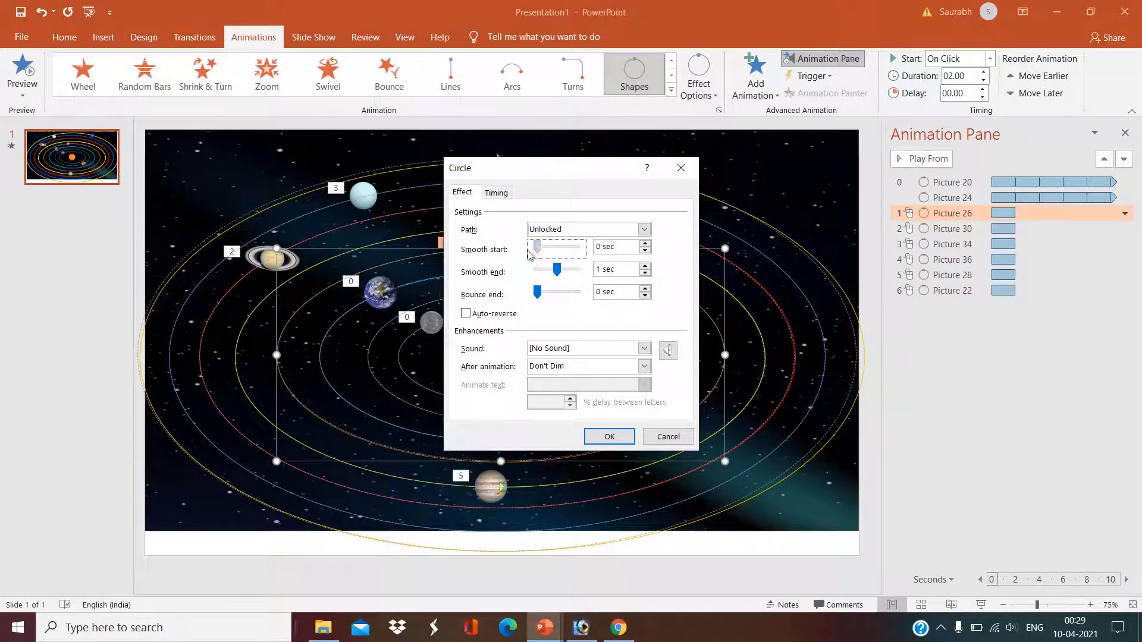
left_click(495, 192)
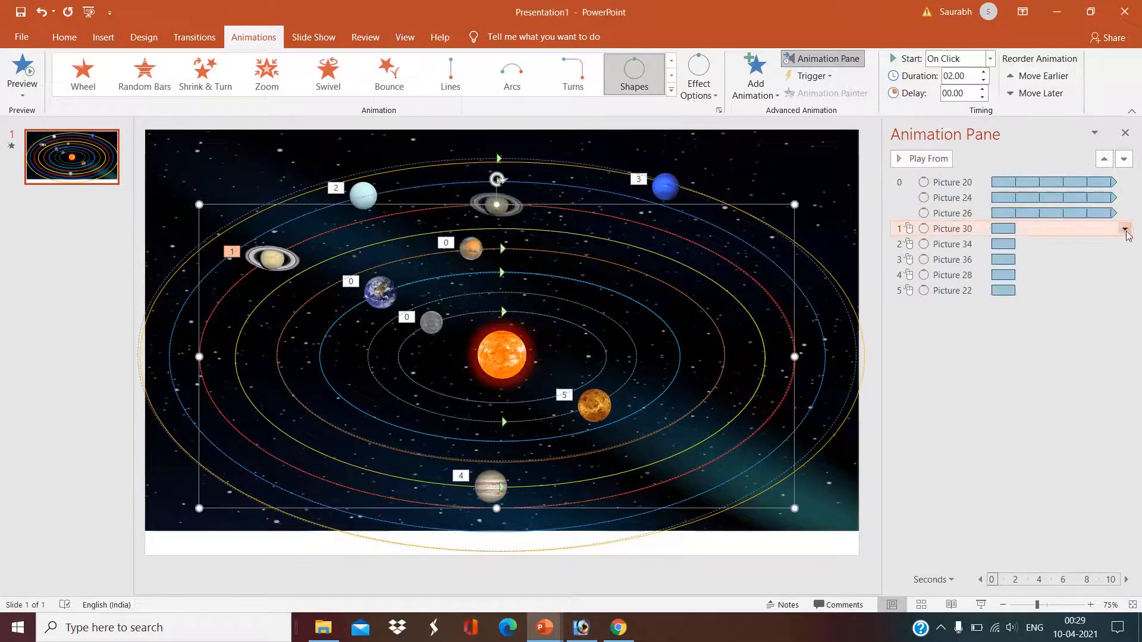
left_click(1124, 228)
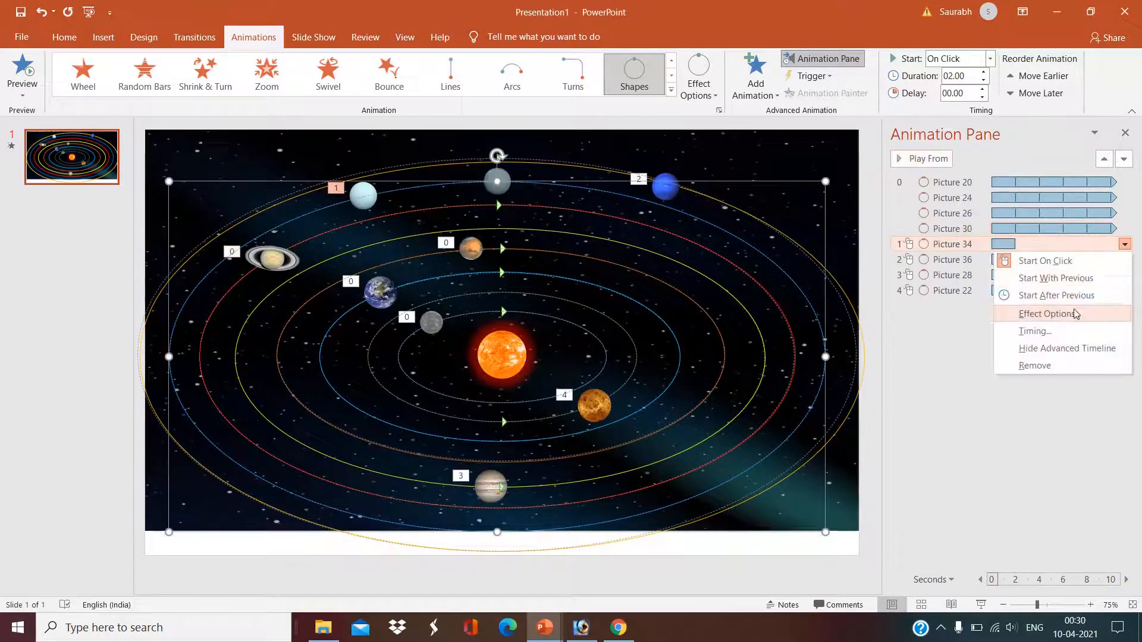
left_click(1047, 314)
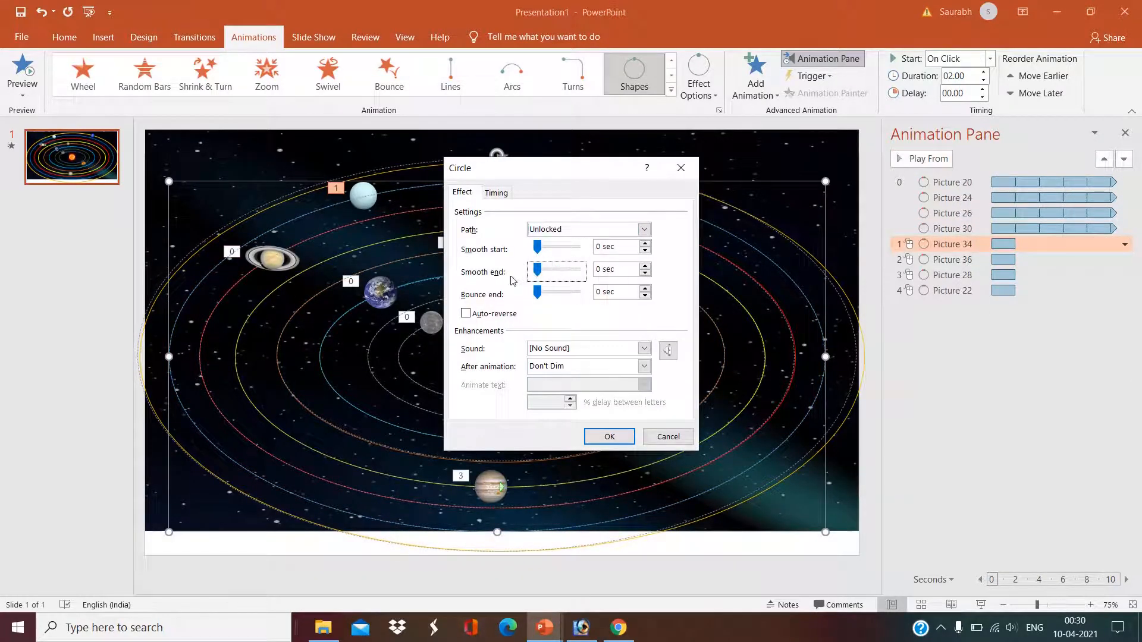
left_click(496, 192)
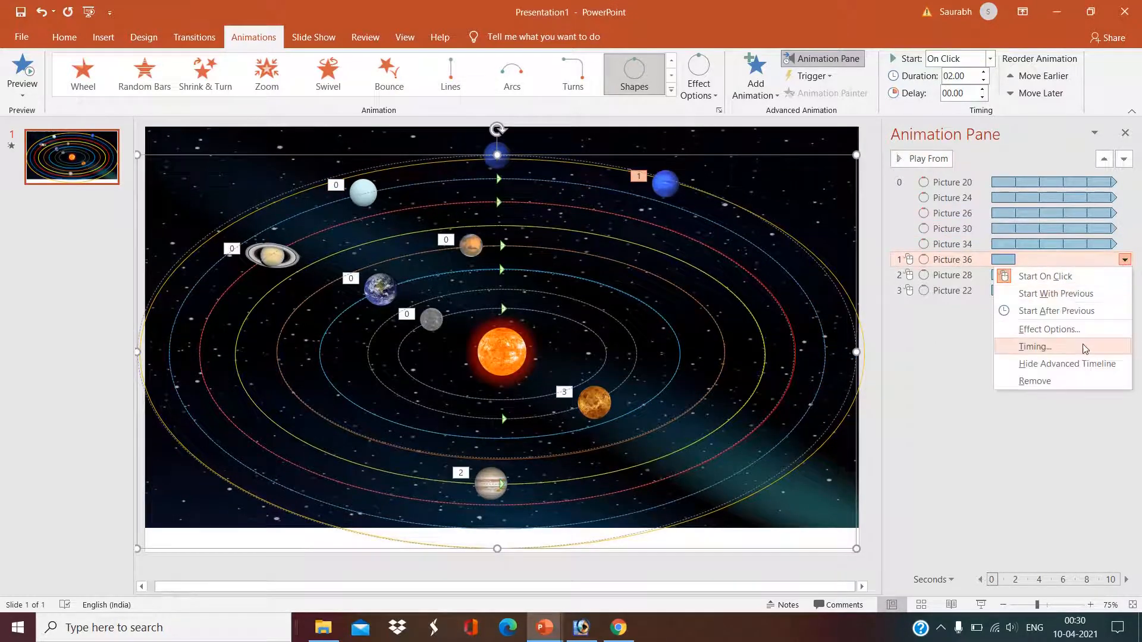
- Set the sixth, seventh and eighth orbits to repeat until end of slide
left_click(1035, 346)
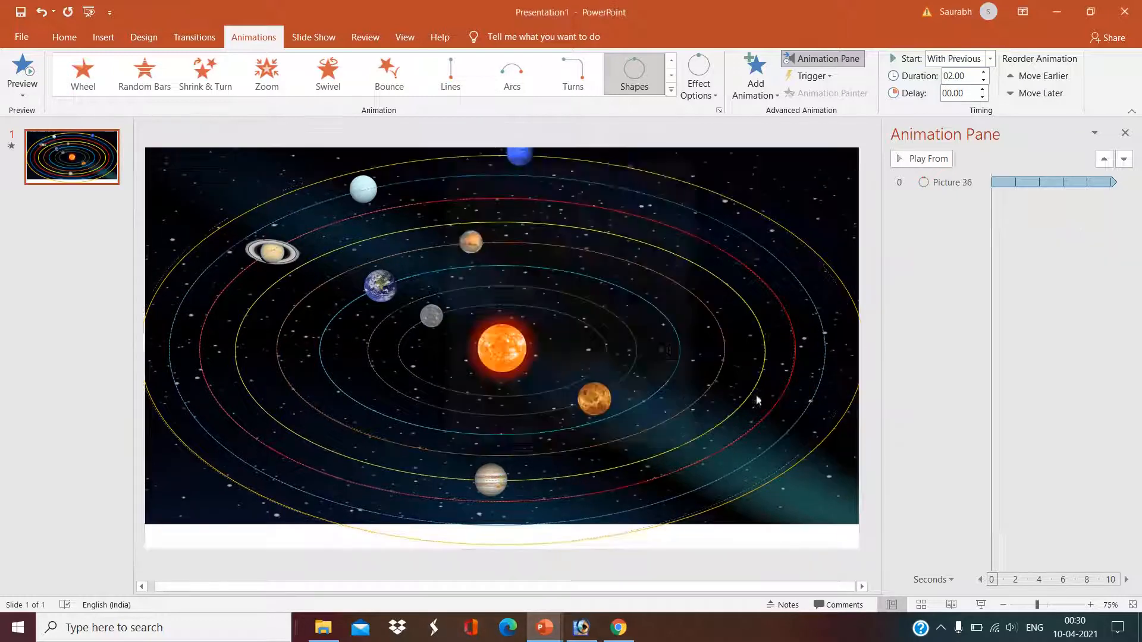
double_click(951, 260)
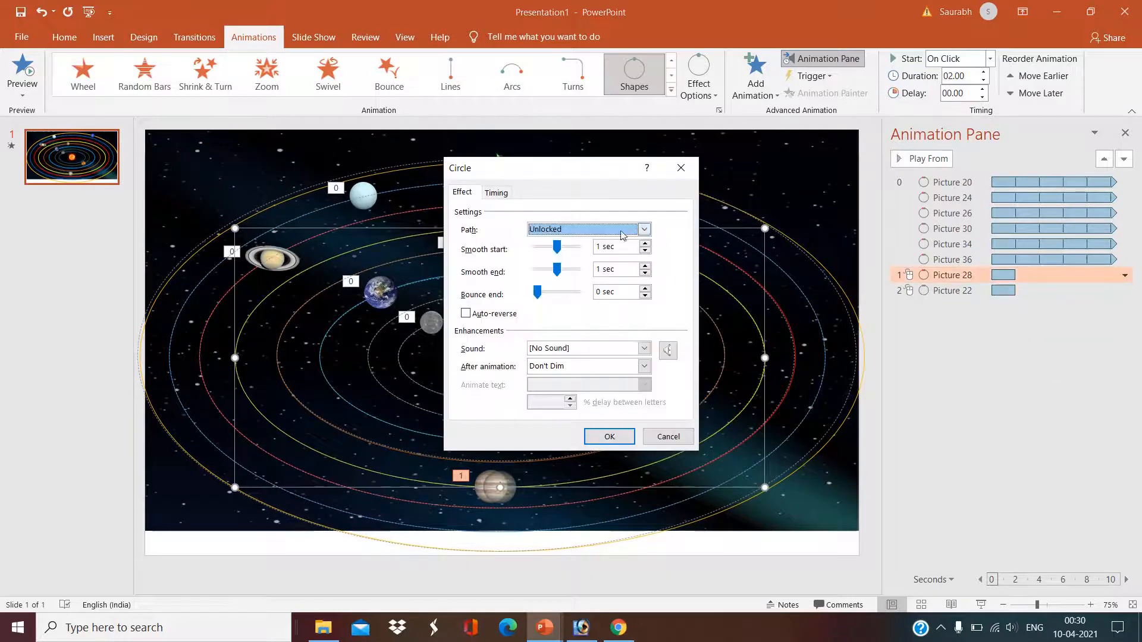
left_click(495, 191)
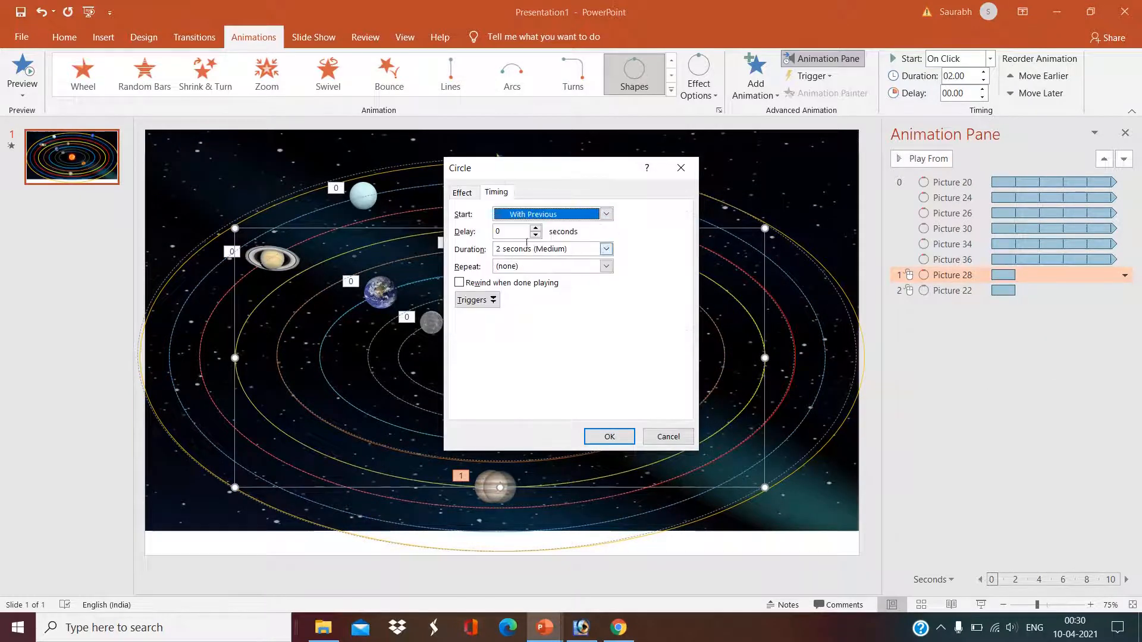
left_click(608, 436)
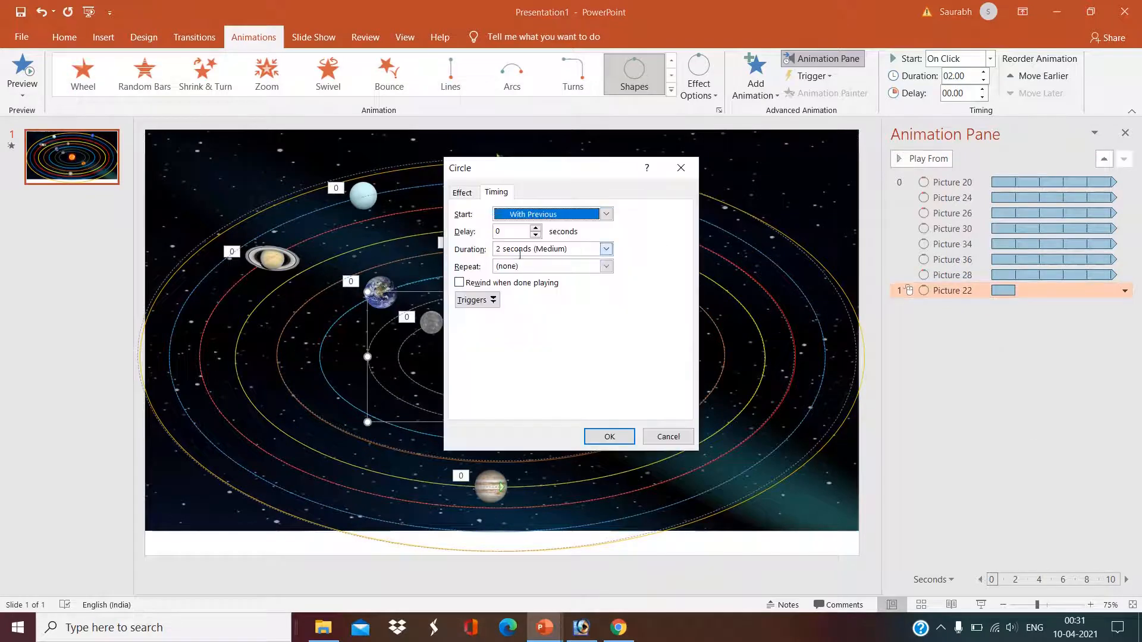
left_click(609, 436)
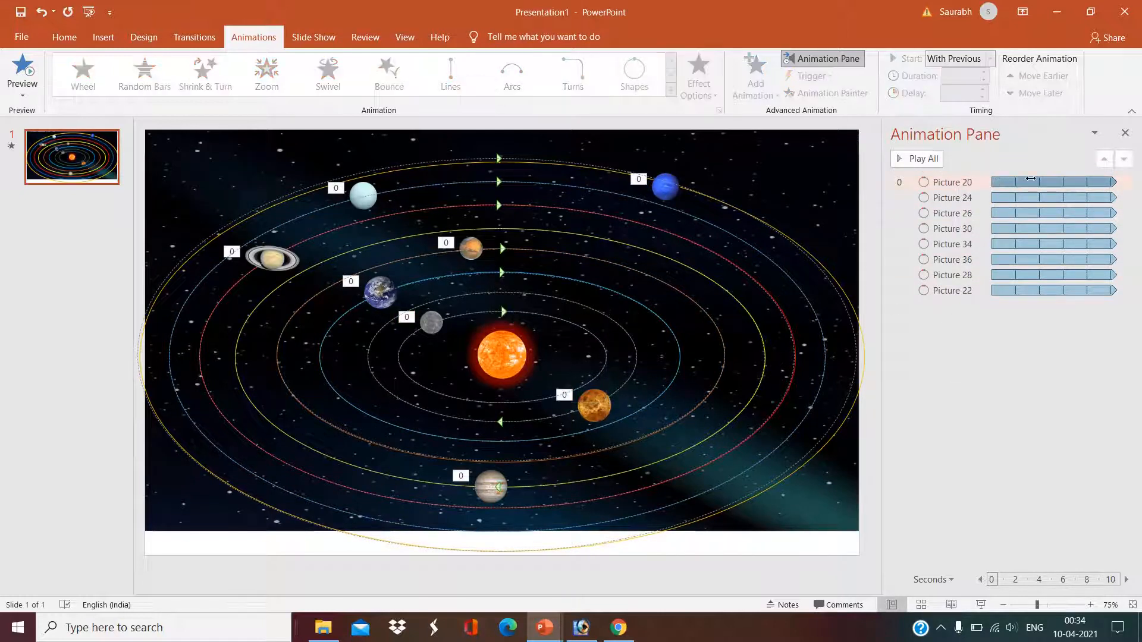
- Check that the first planet's orbit lasts 3 seconds
left_click(950, 181)
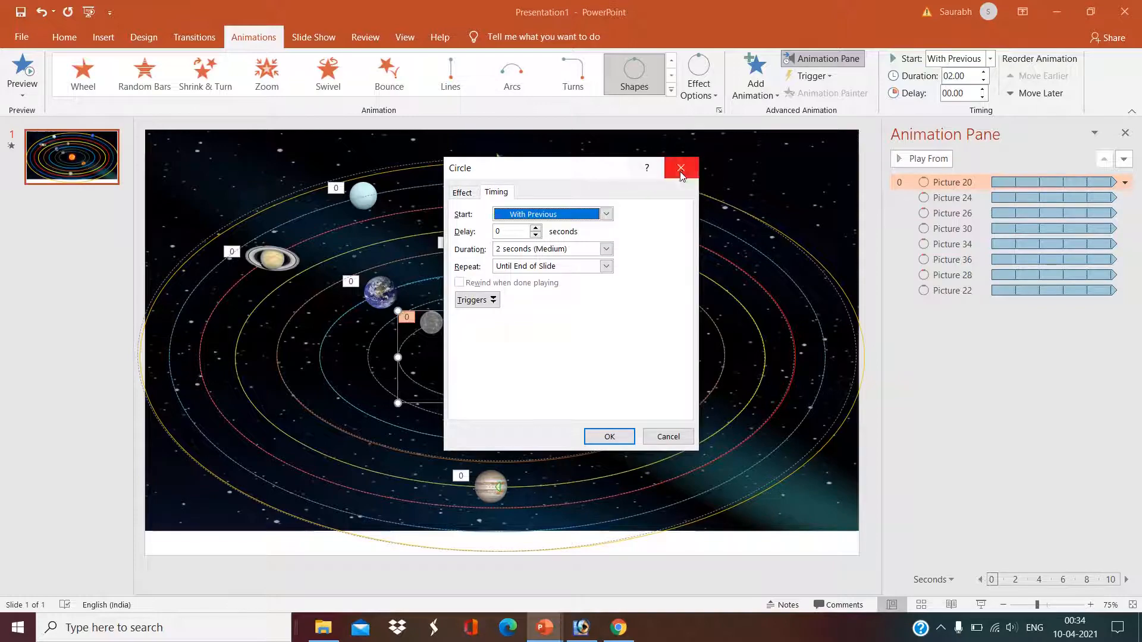
left_click(679, 169)
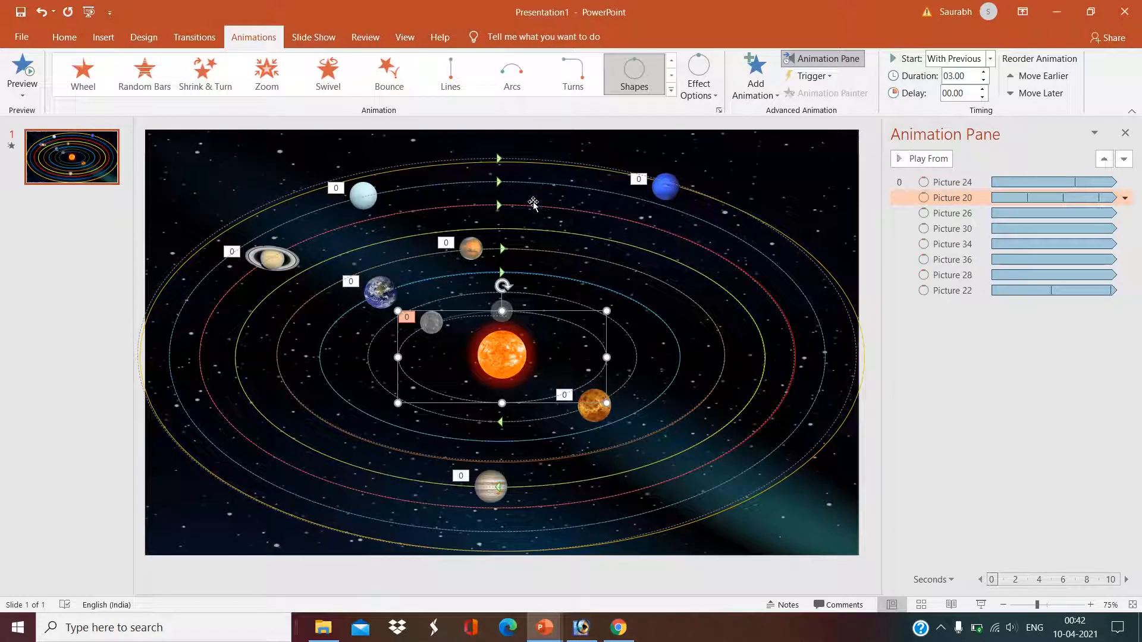
mouse_move(519, 381)
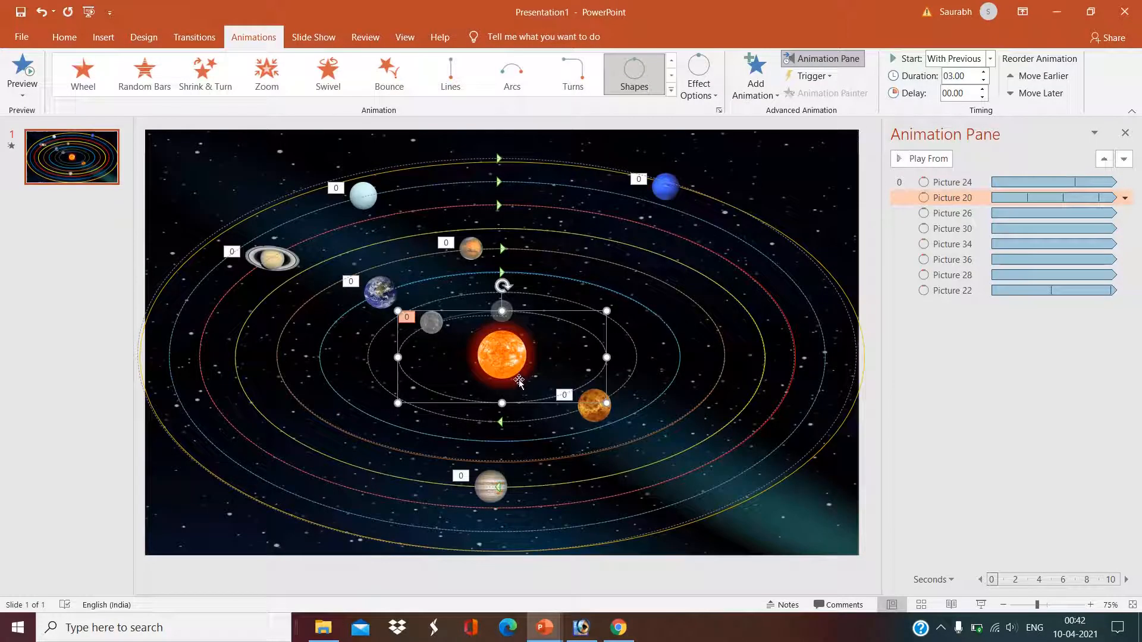
mouse_move(785, 131)
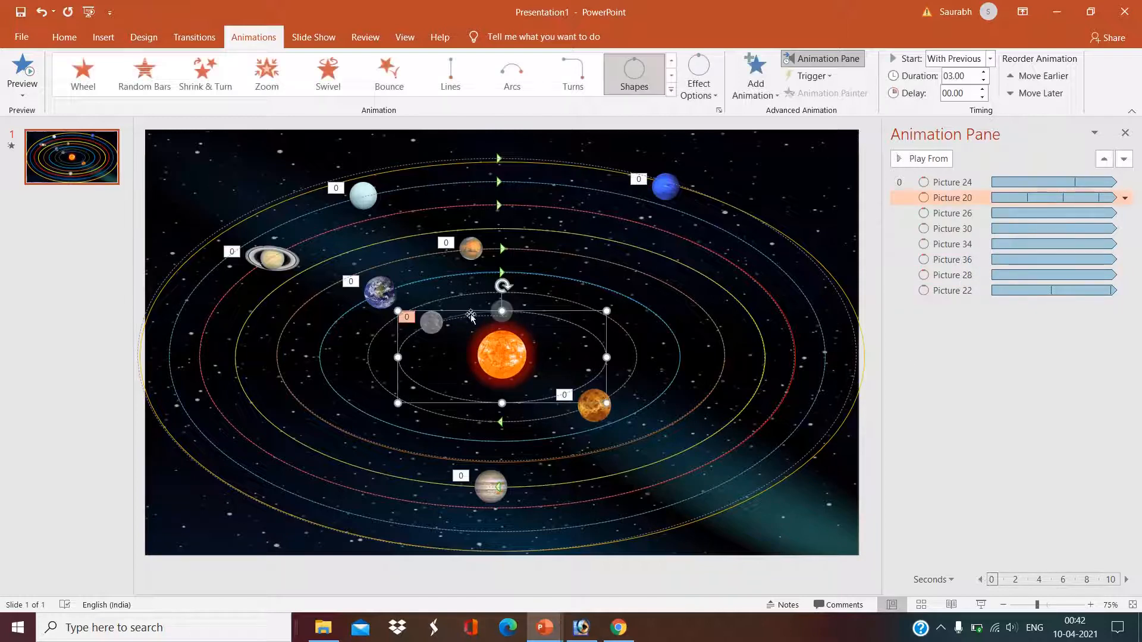
left_click(1125, 197)
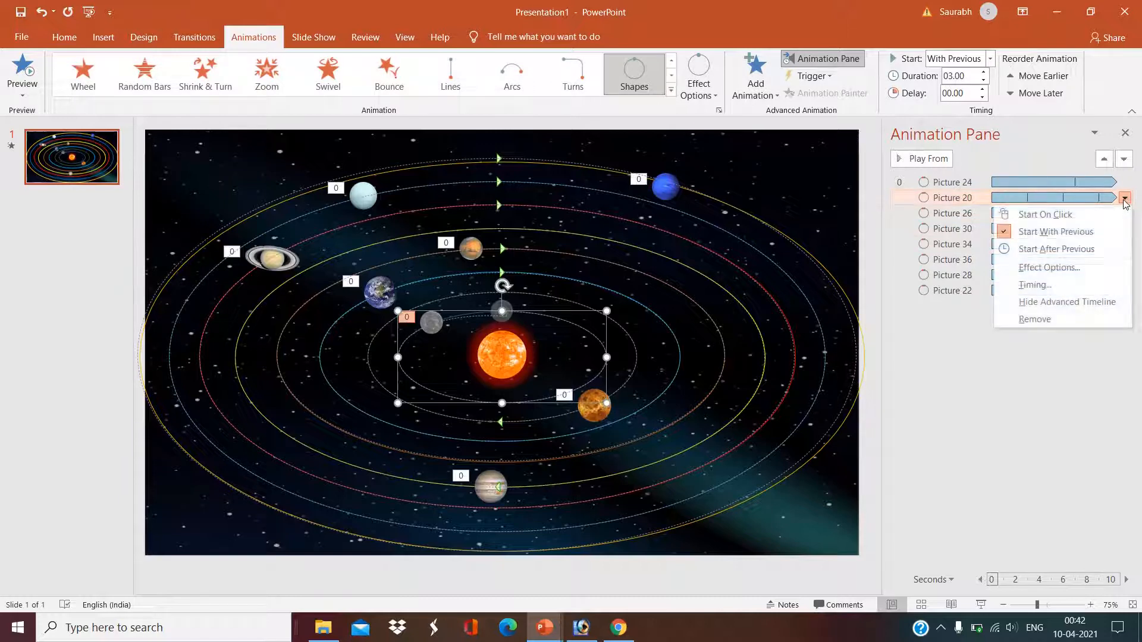
mouse_move(1047, 214)
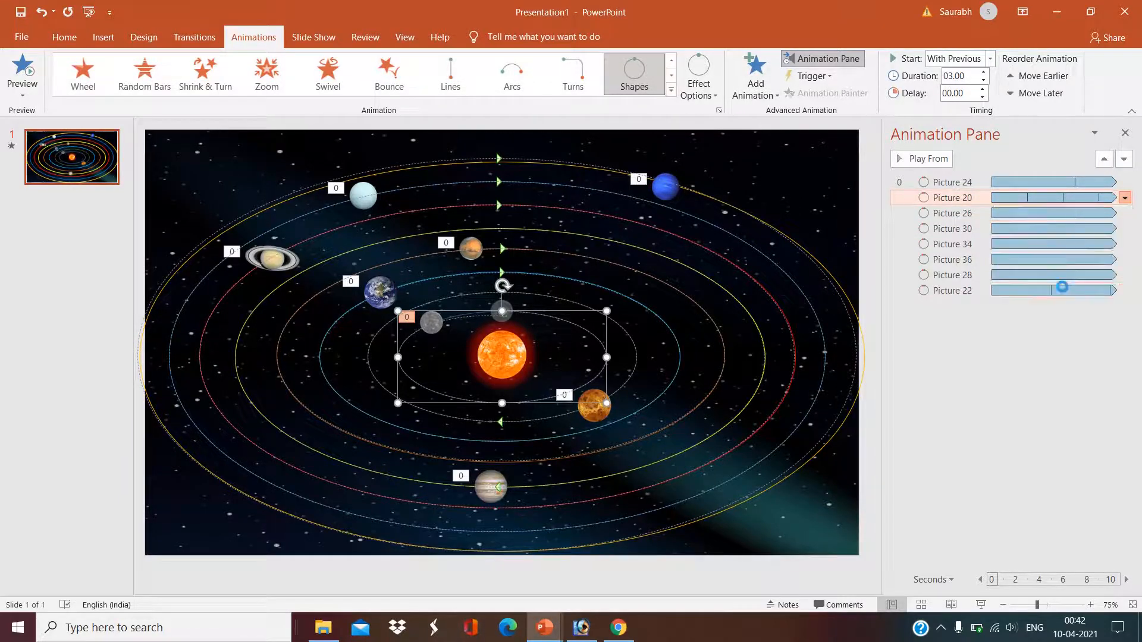
left_click(1125, 197)
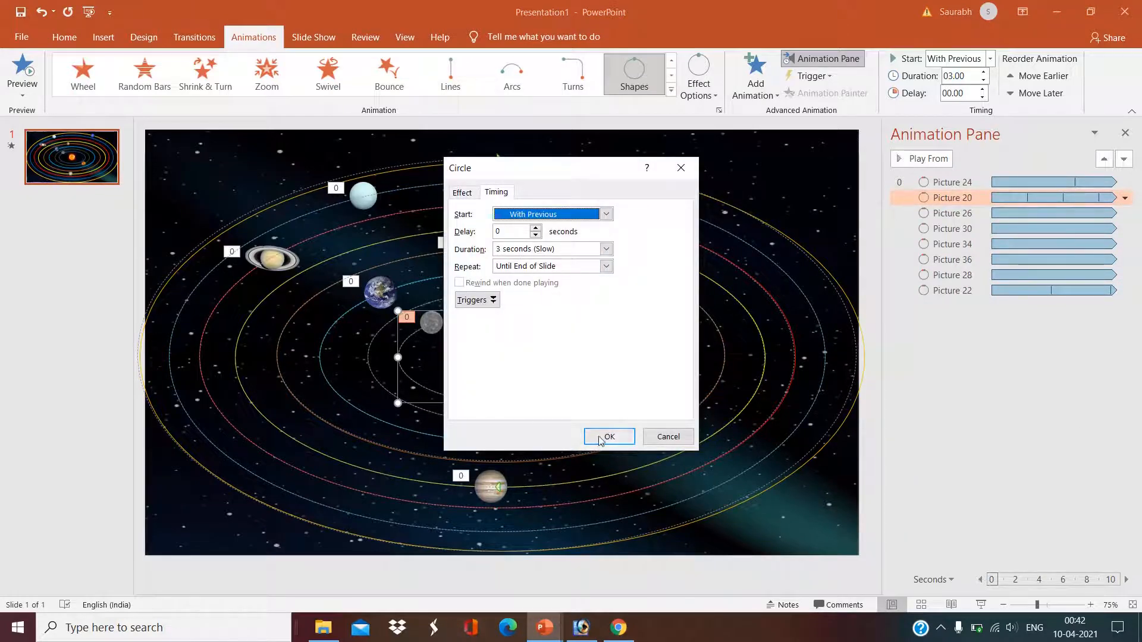
left_click(607, 436)
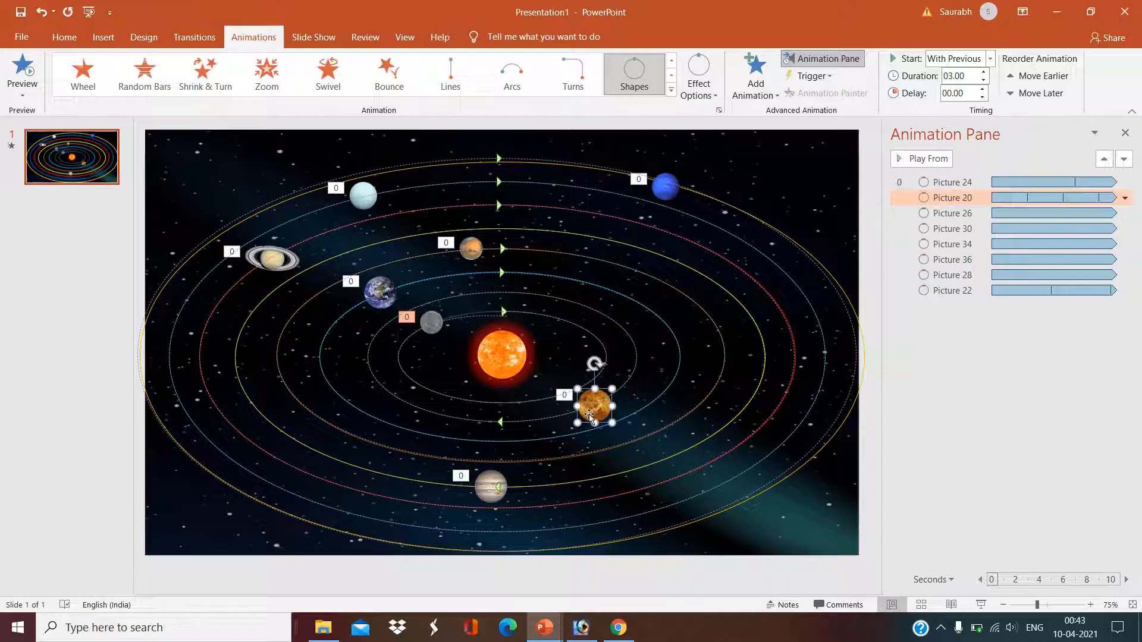
- Give Picture 22's orbit a 5-second duration, repeating until slide end
left_click(1123, 291)
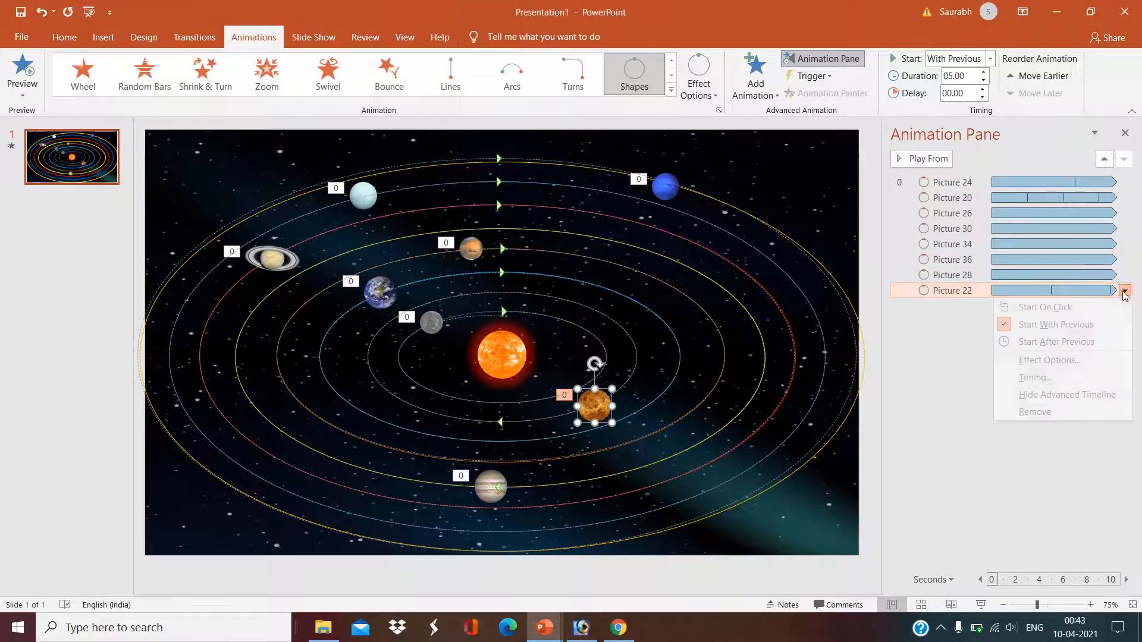
left_click(1034, 377)
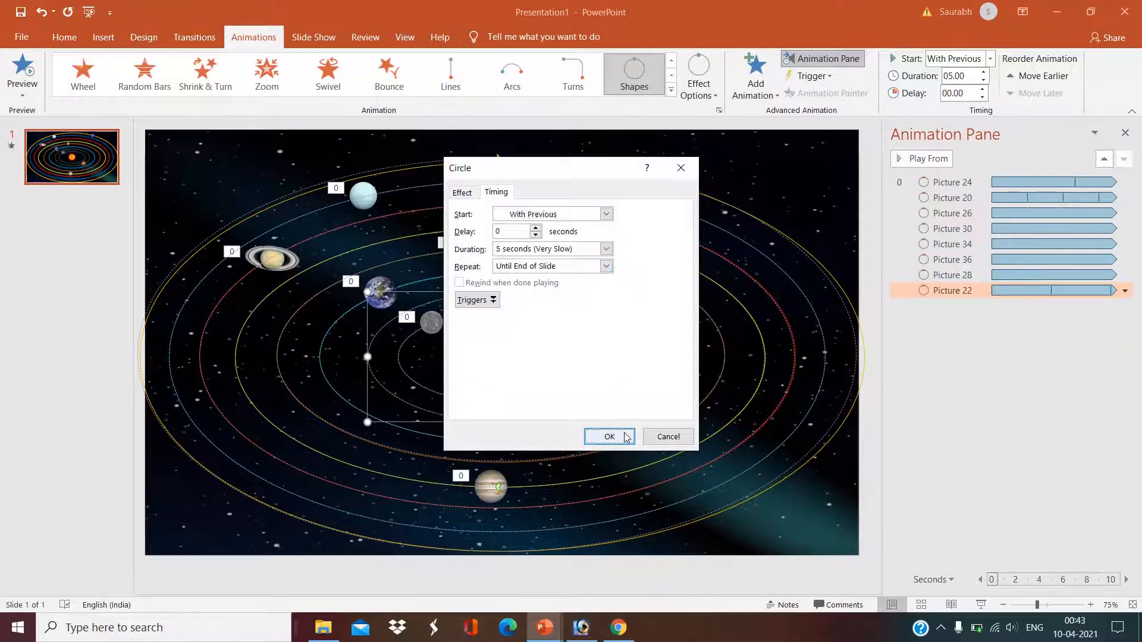
left_click(609, 436)
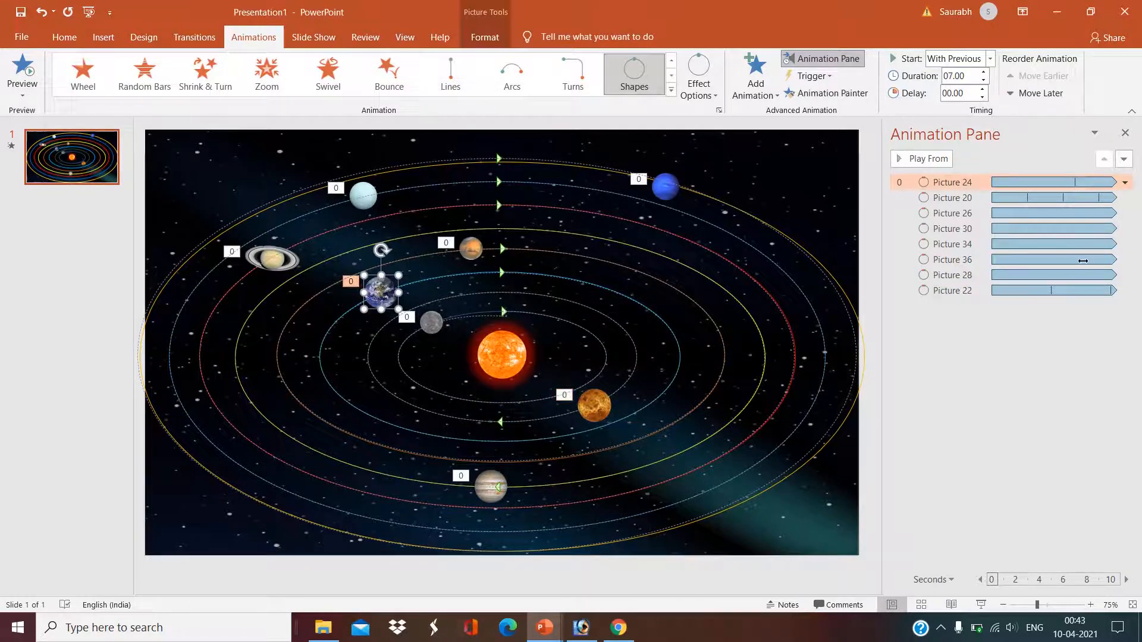
- Check that Picture 24's orbit stays at 7 seconds
left_click(1123, 182)
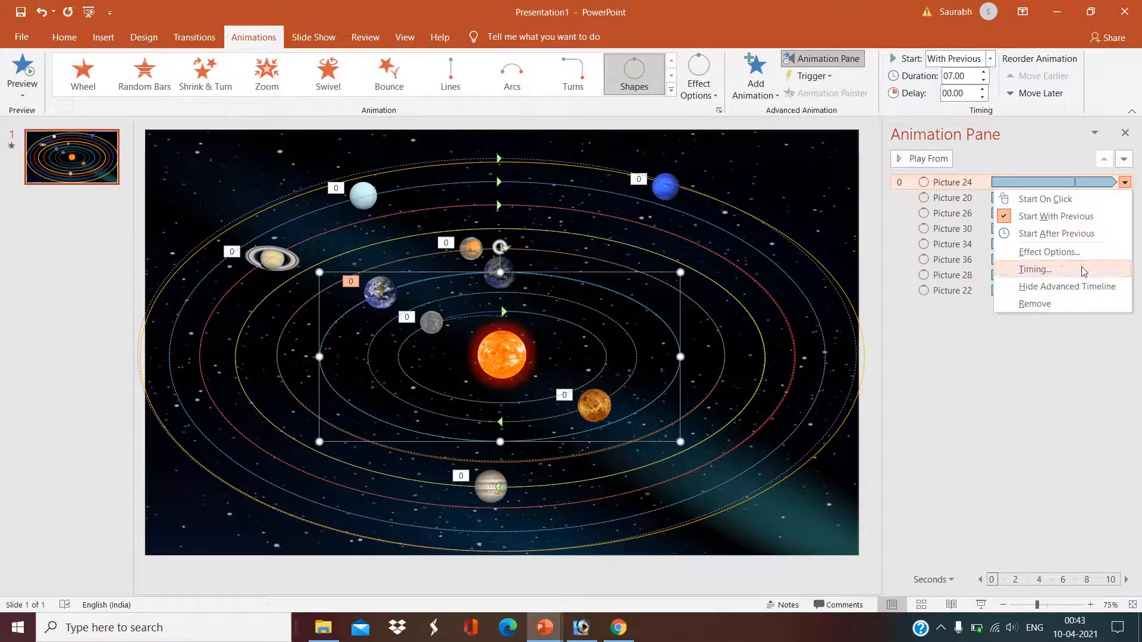
left_click(1033, 268)
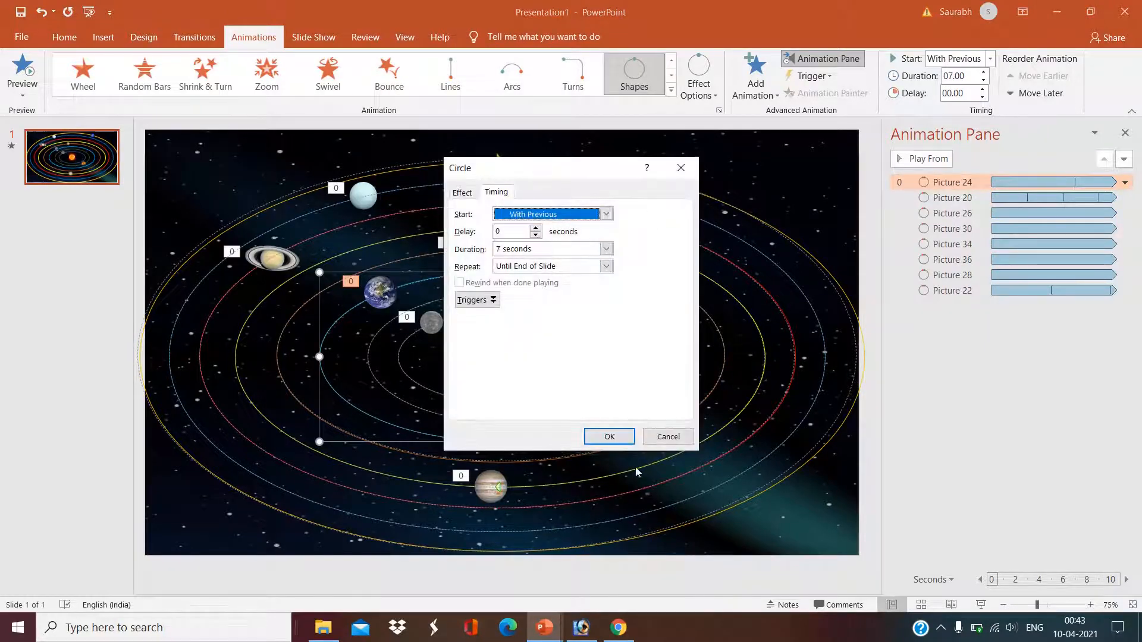
left_click(609, 436)
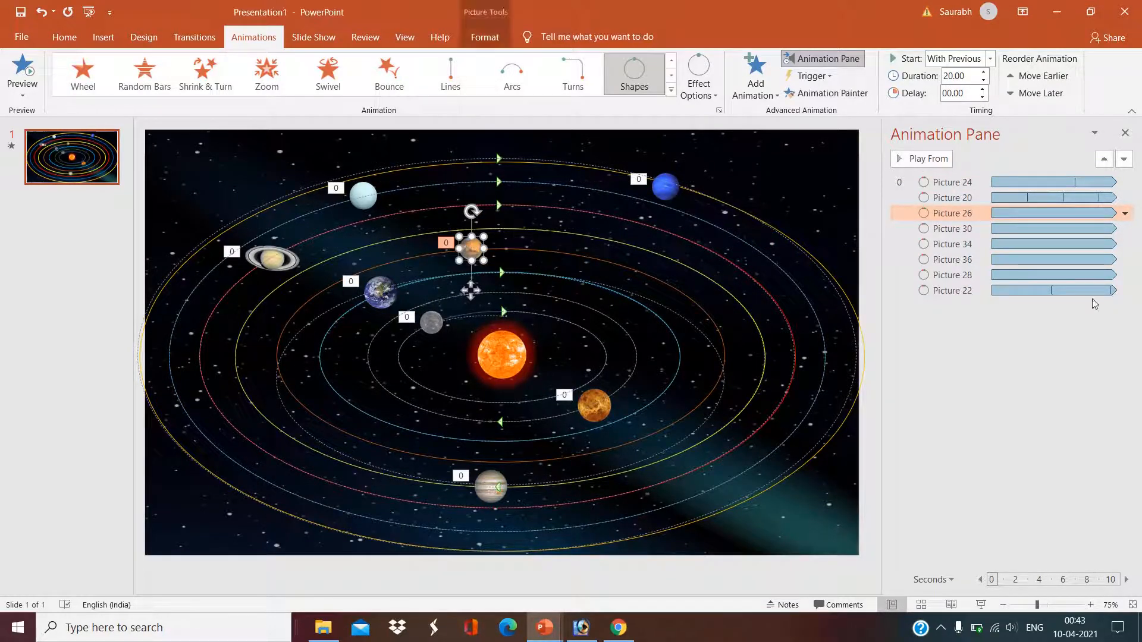
- Set Picture 26's orbit duration to 9 seconds and retime Picture 28's orbit
left_click(1124, 213)
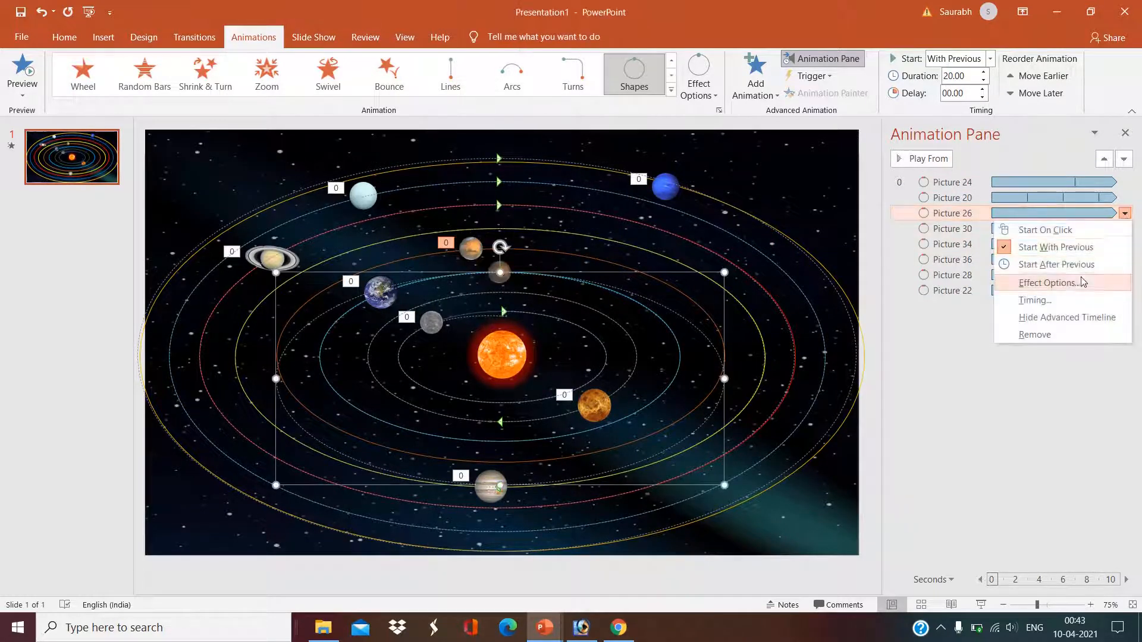
left_click(1034, 299)
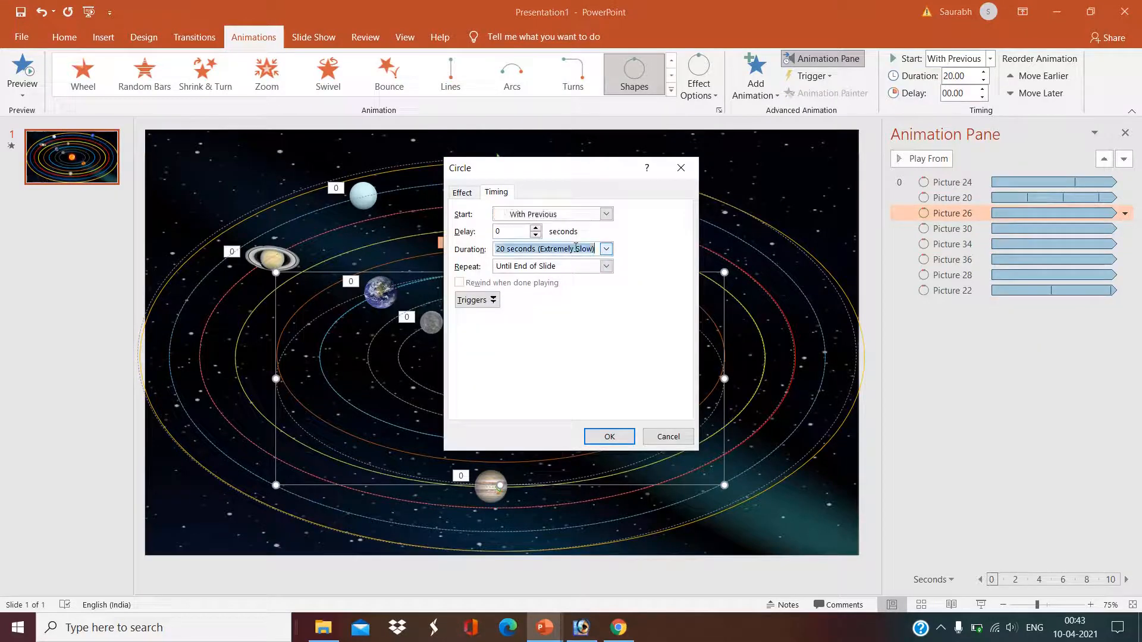
type("9")
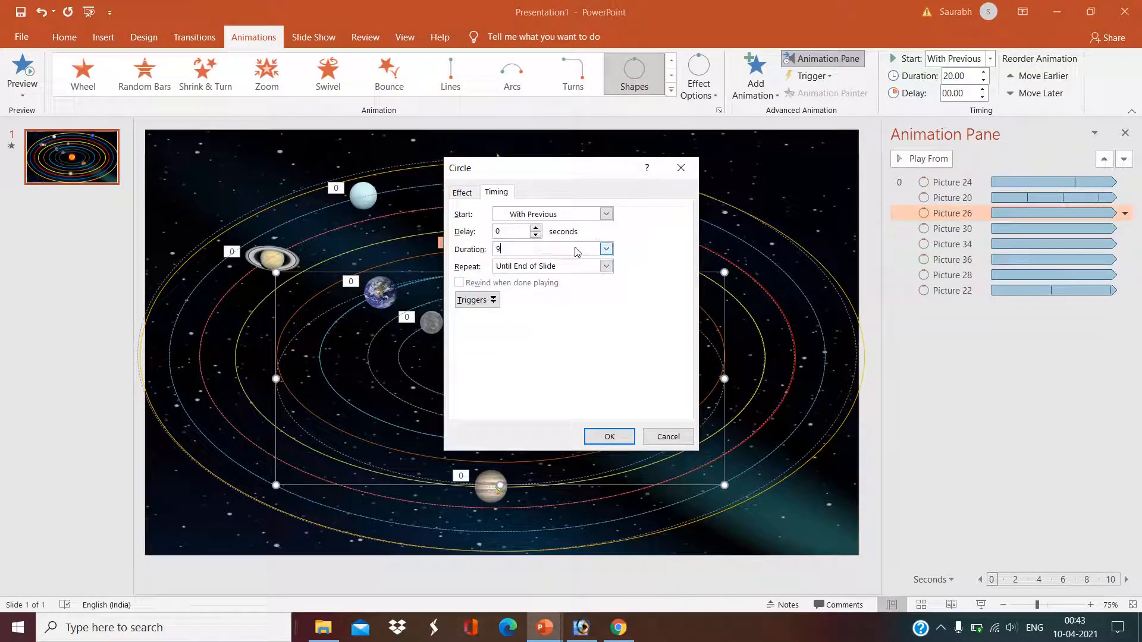
left_click(609, 436)
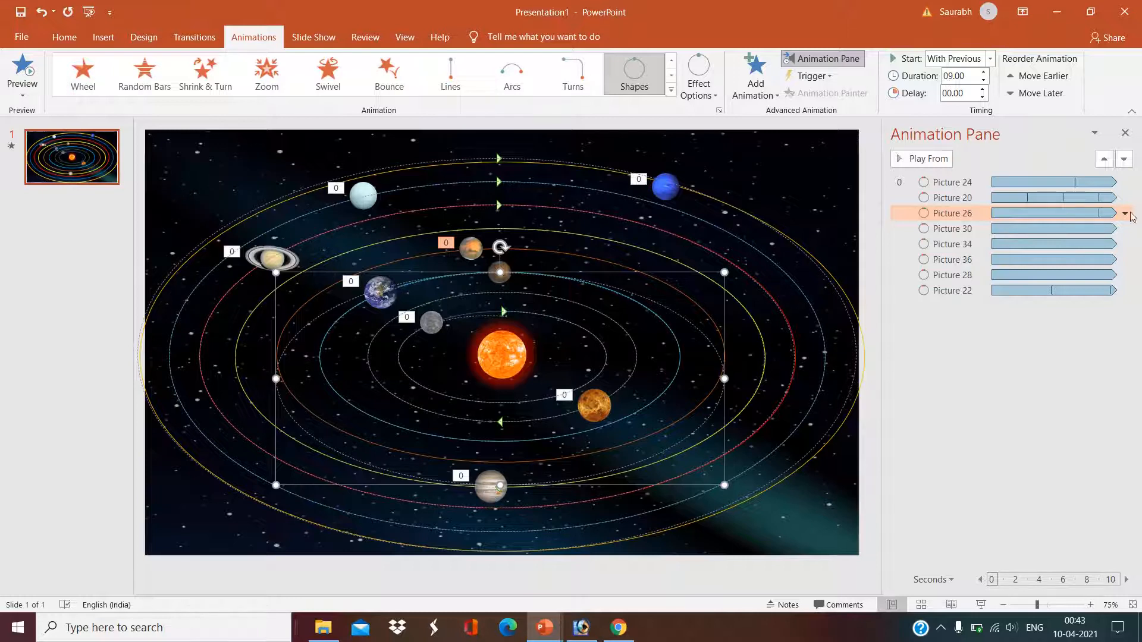
left_click(1123, 214)
type("1")
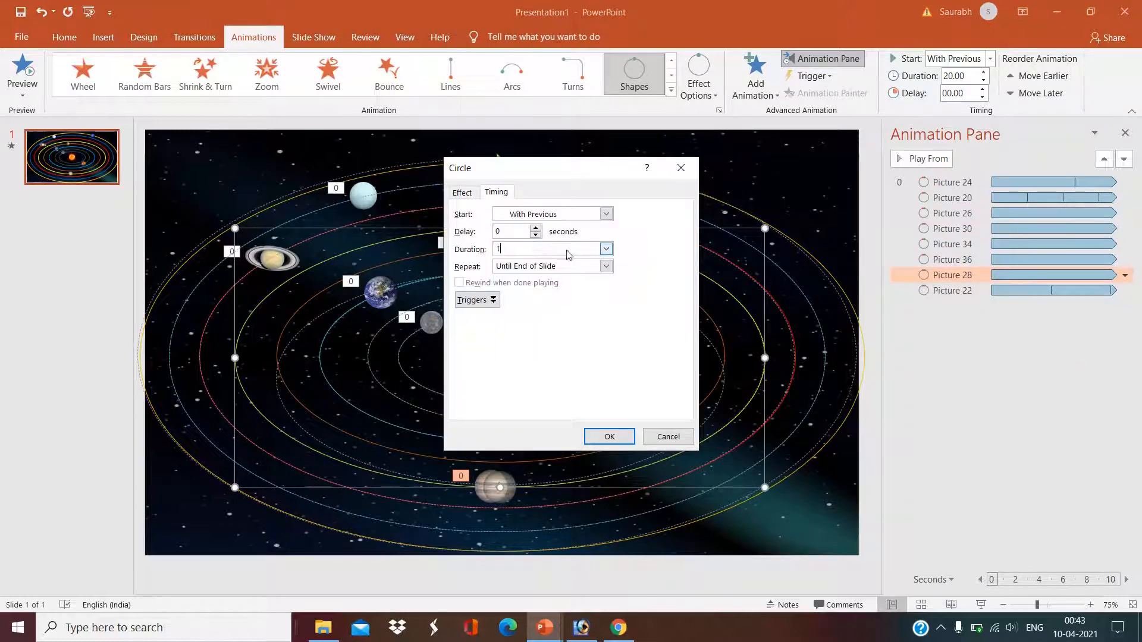
left_click(608, 436)
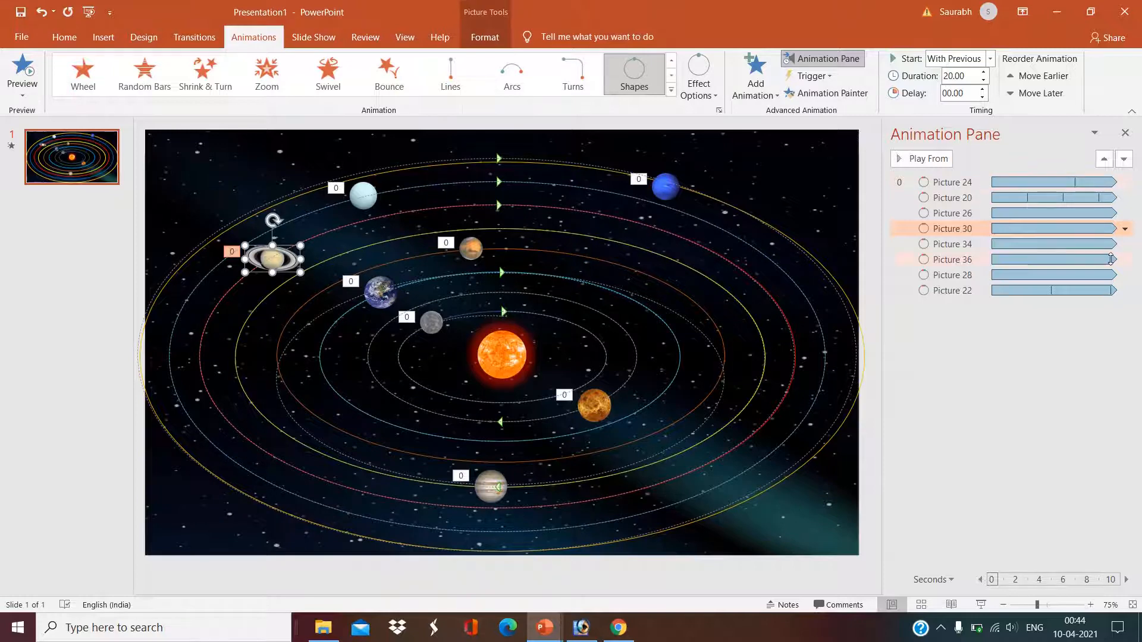
- Set the orbit durations of Picture 30 and Picture 34 to 13 and 15 seconds
left_click(1124, 228)
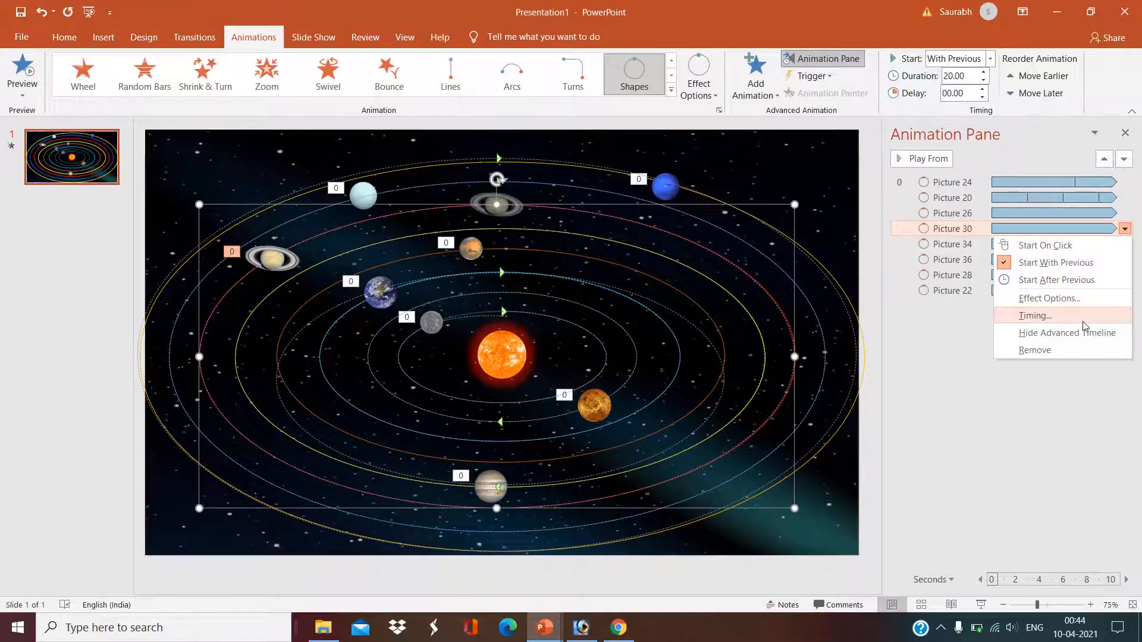
left_click(1035, 316)
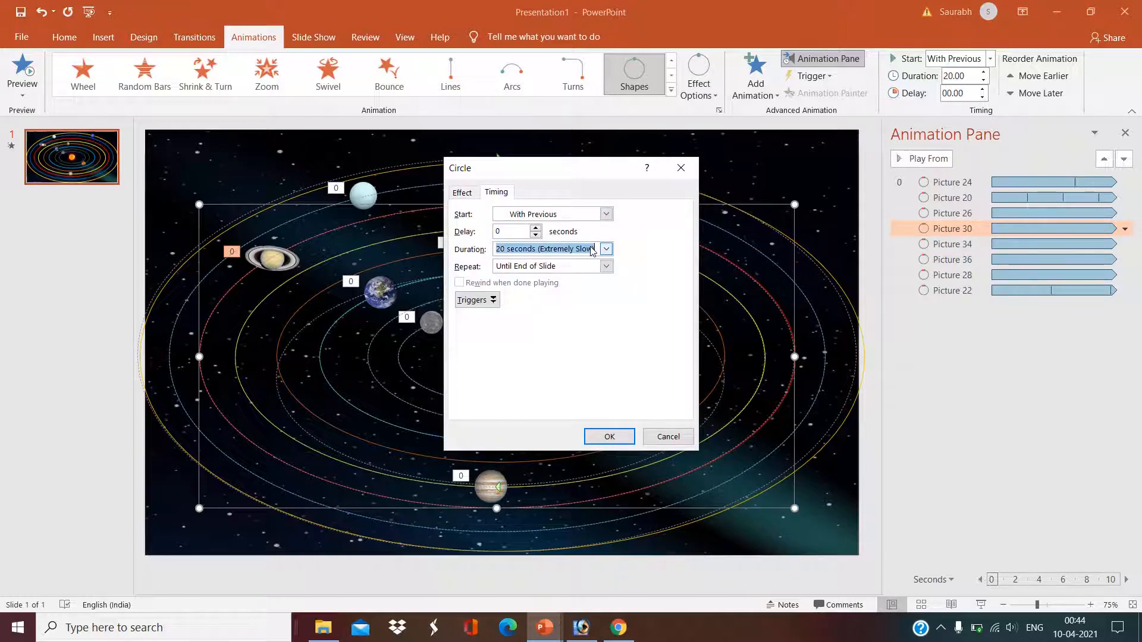
type("13")
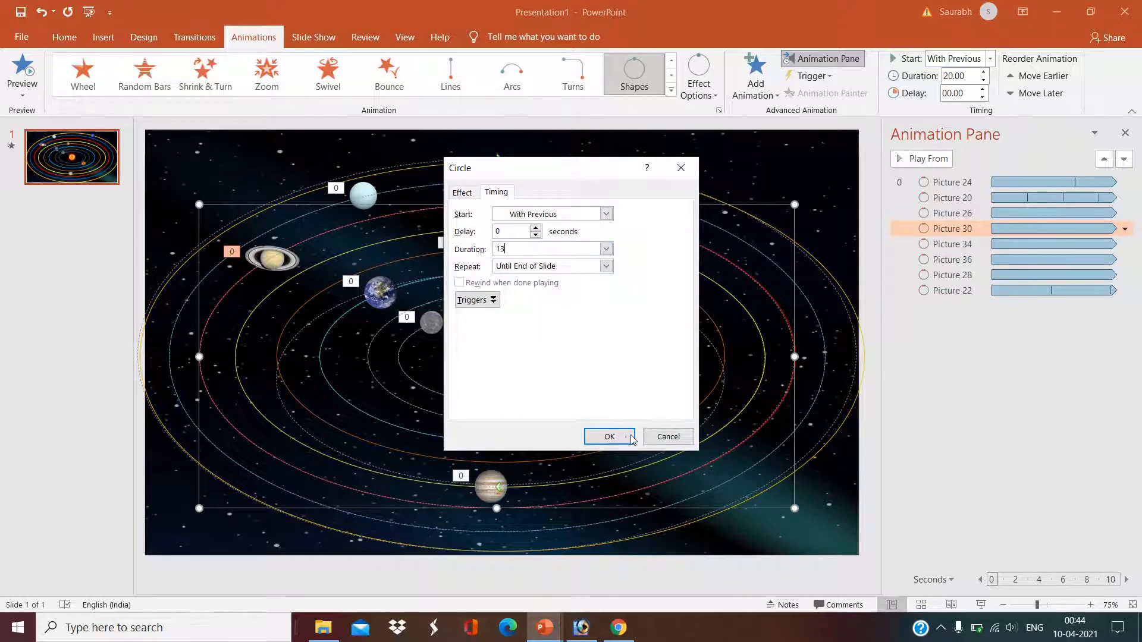
left_click(609, 437)
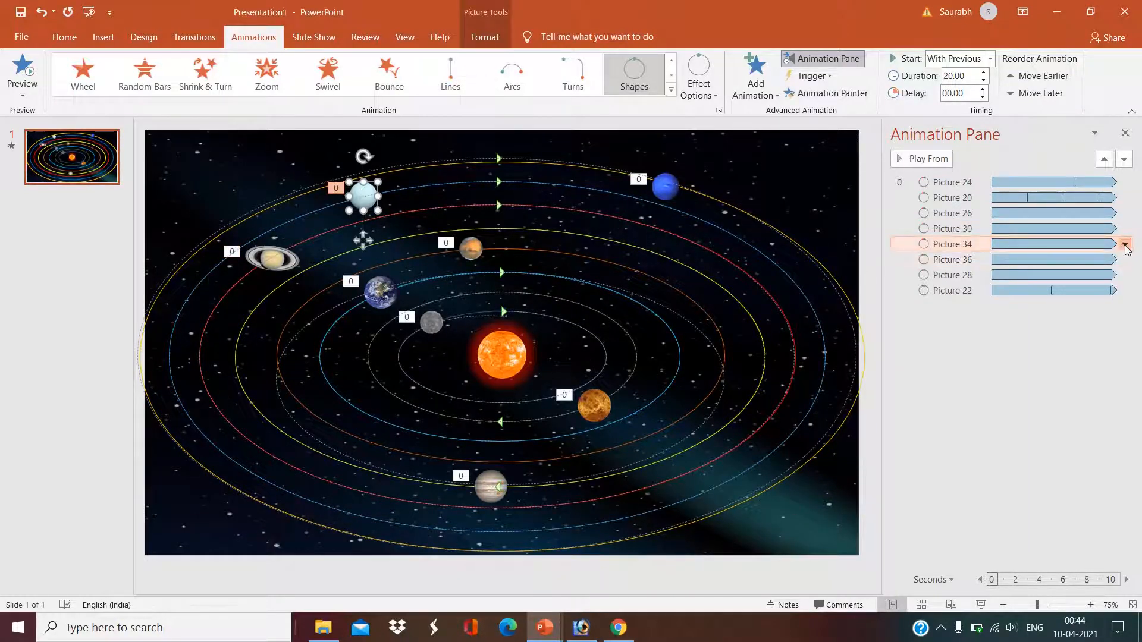
left_click(1123, 243)
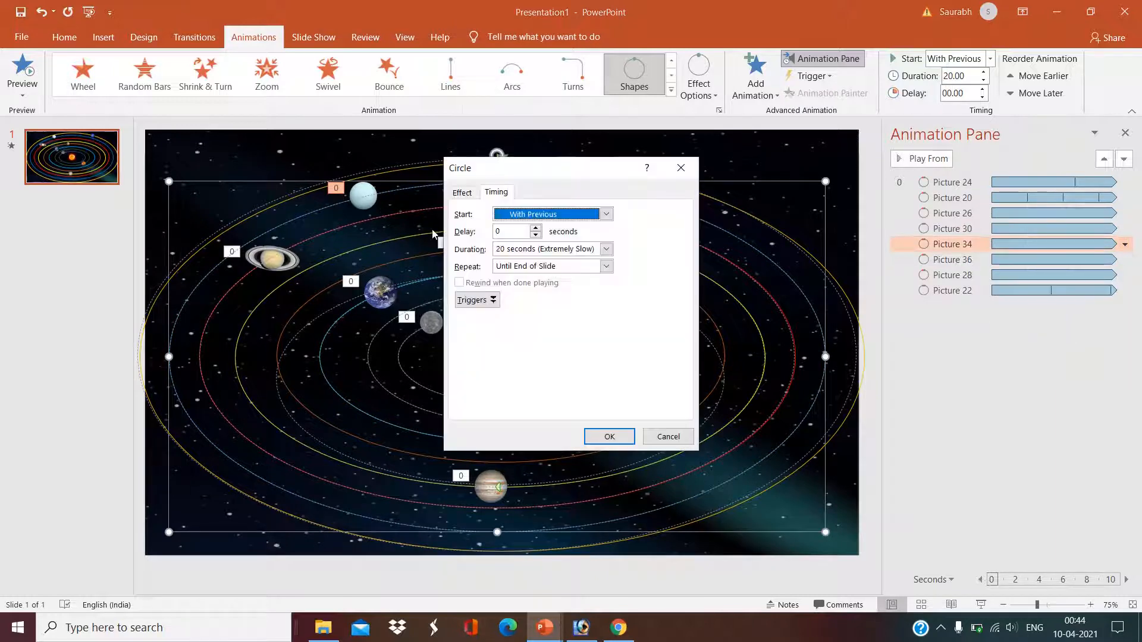
left_click(546, 249)
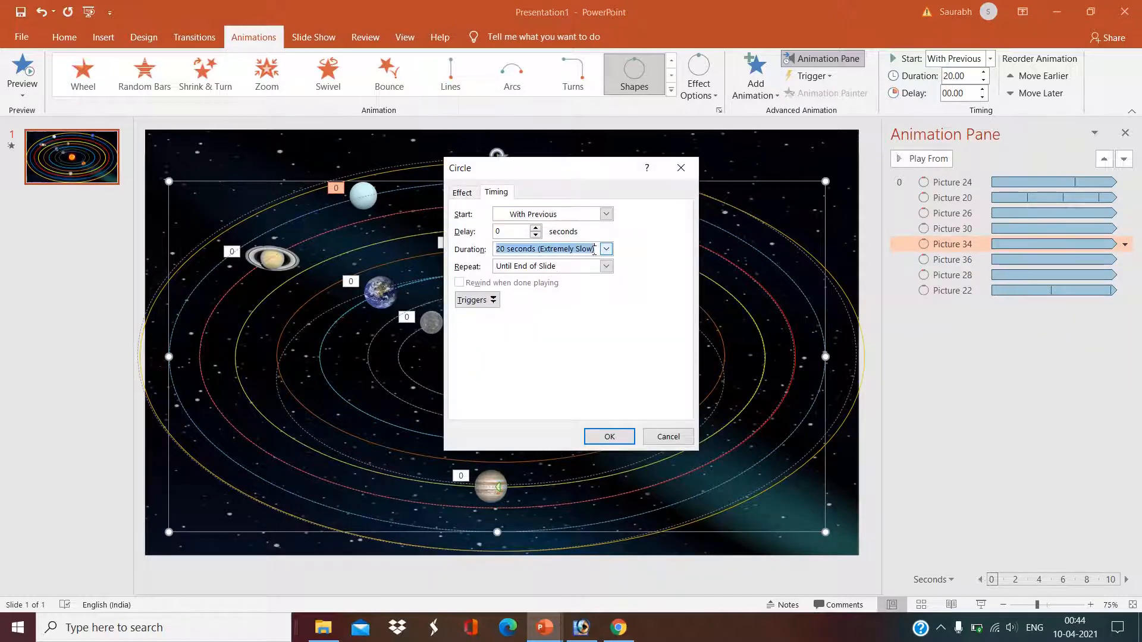
type("15")
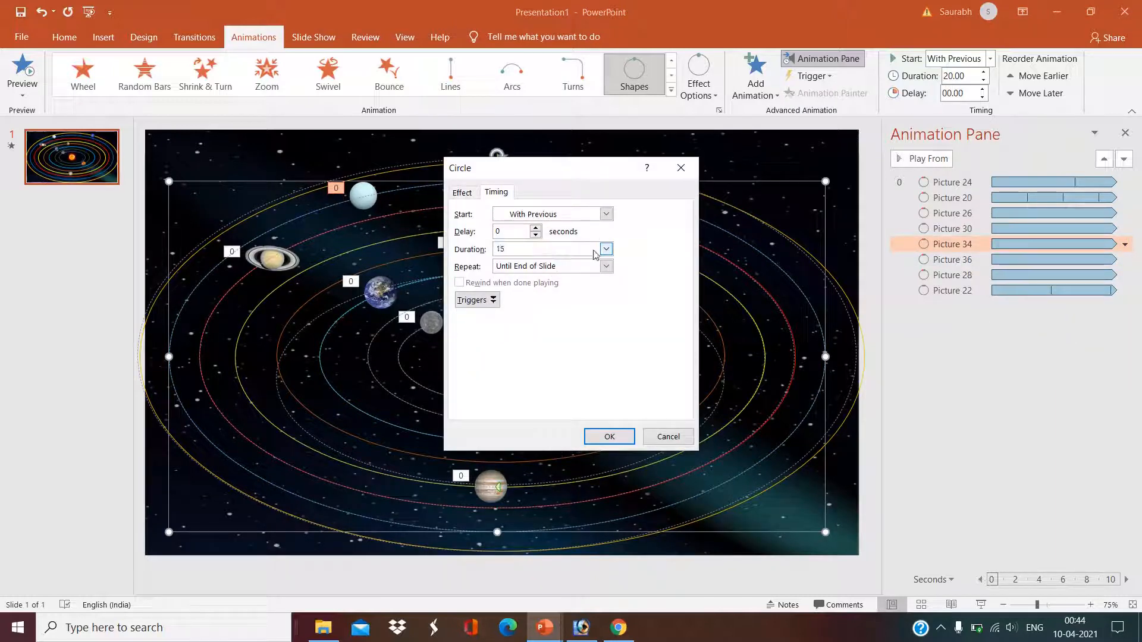
left_click(608, 436)
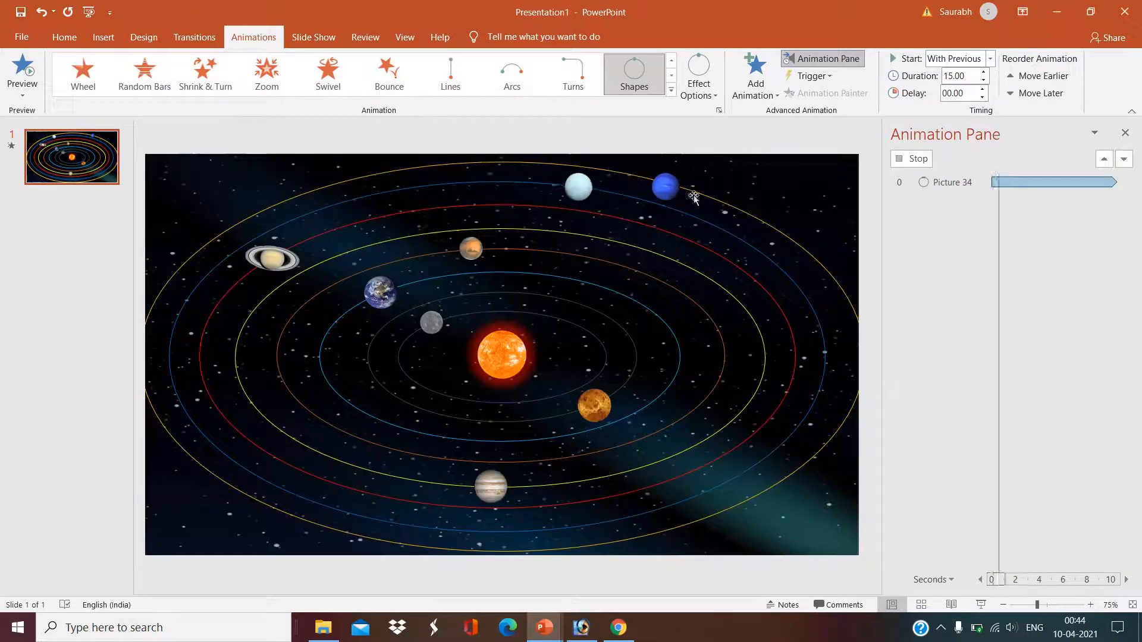
- Set Picture 36's orbit duration to 17 seconds
left_click(663, 186)
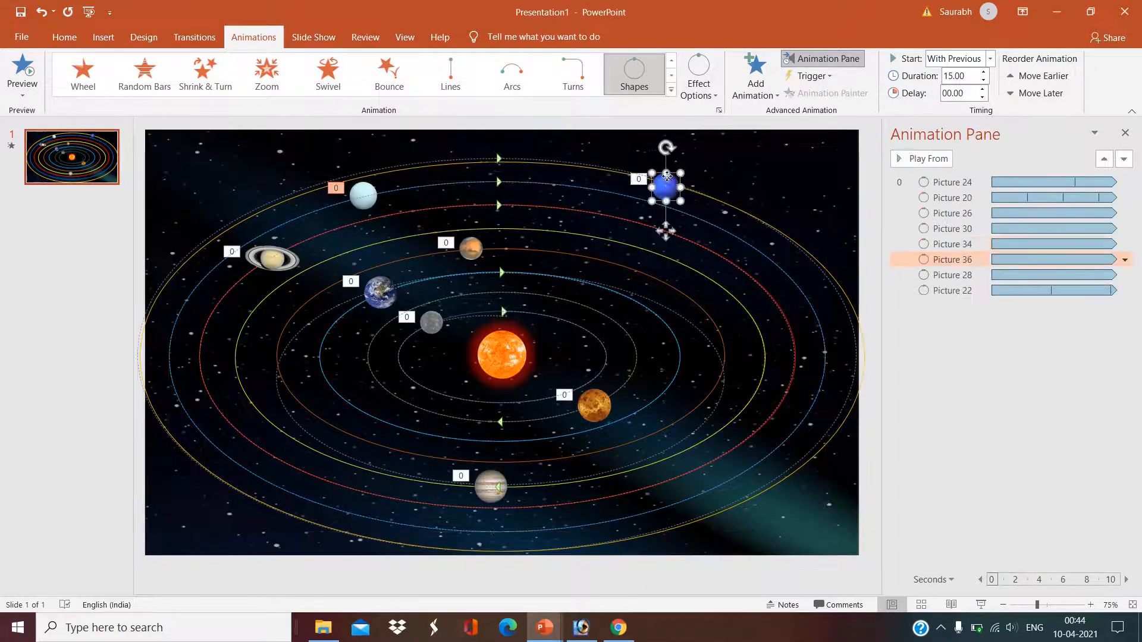
left_click(1124, 260)
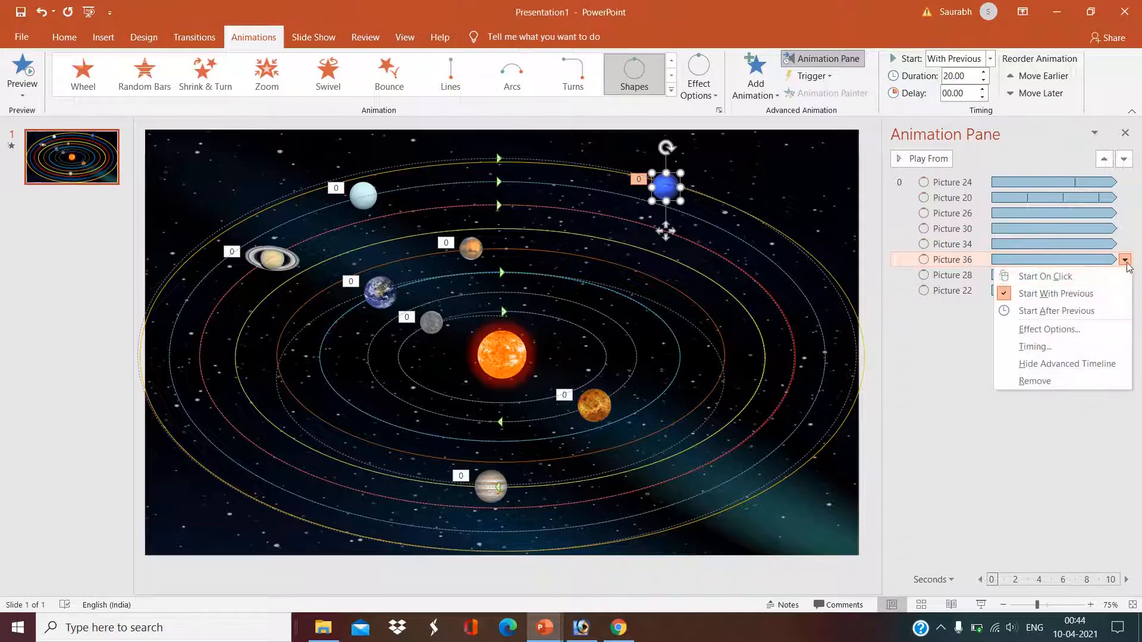
left_click(1035, 346)
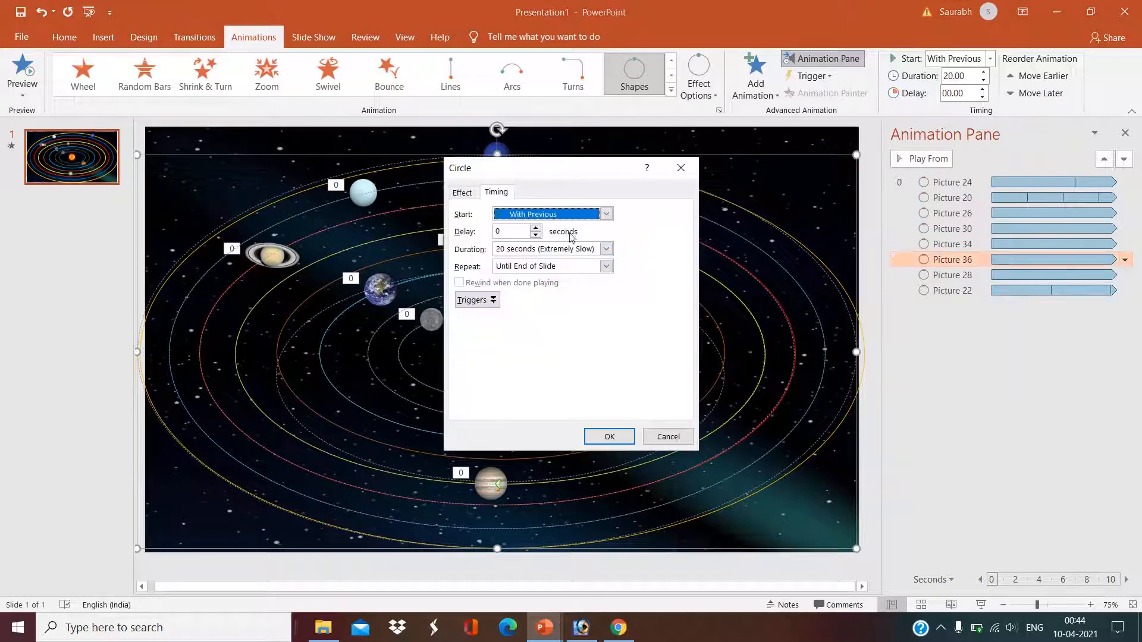
type("17")
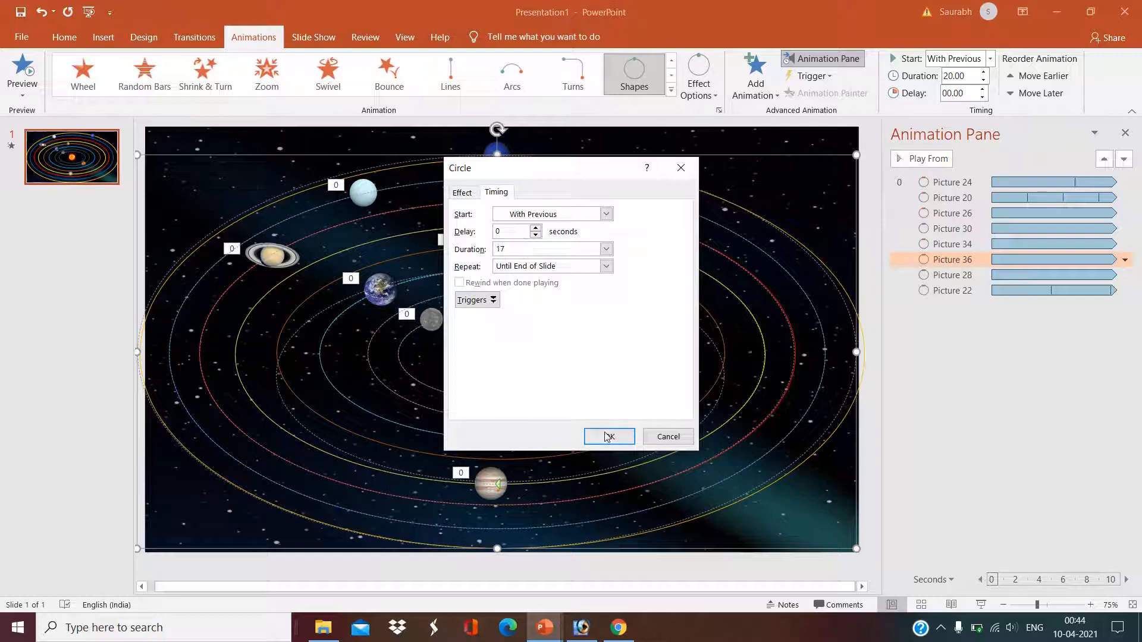
left_click(609, 436)
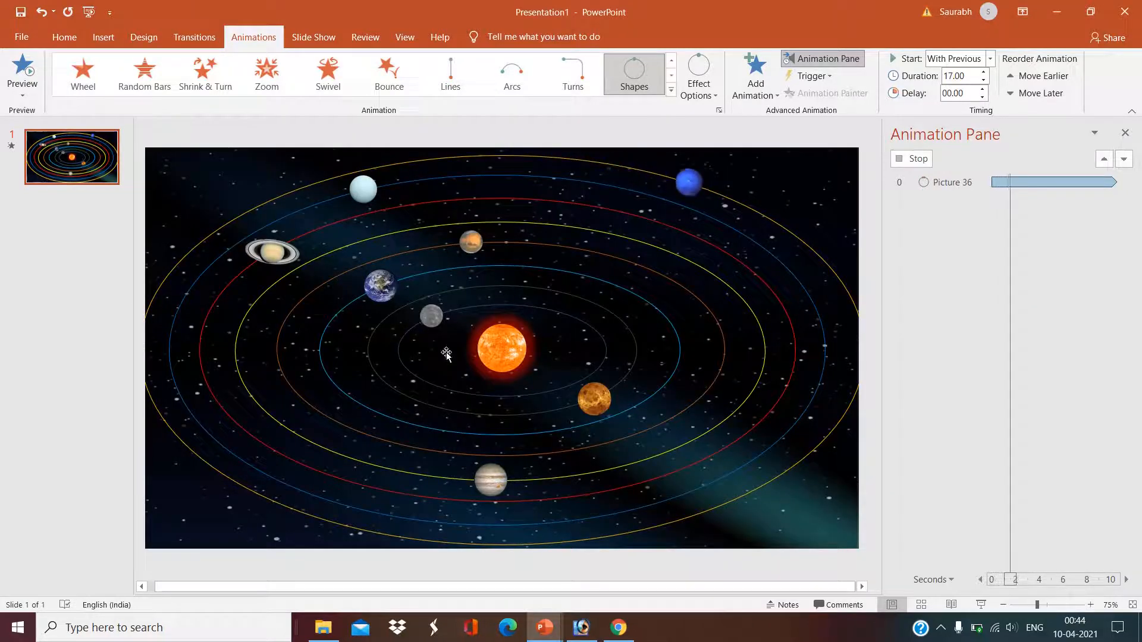